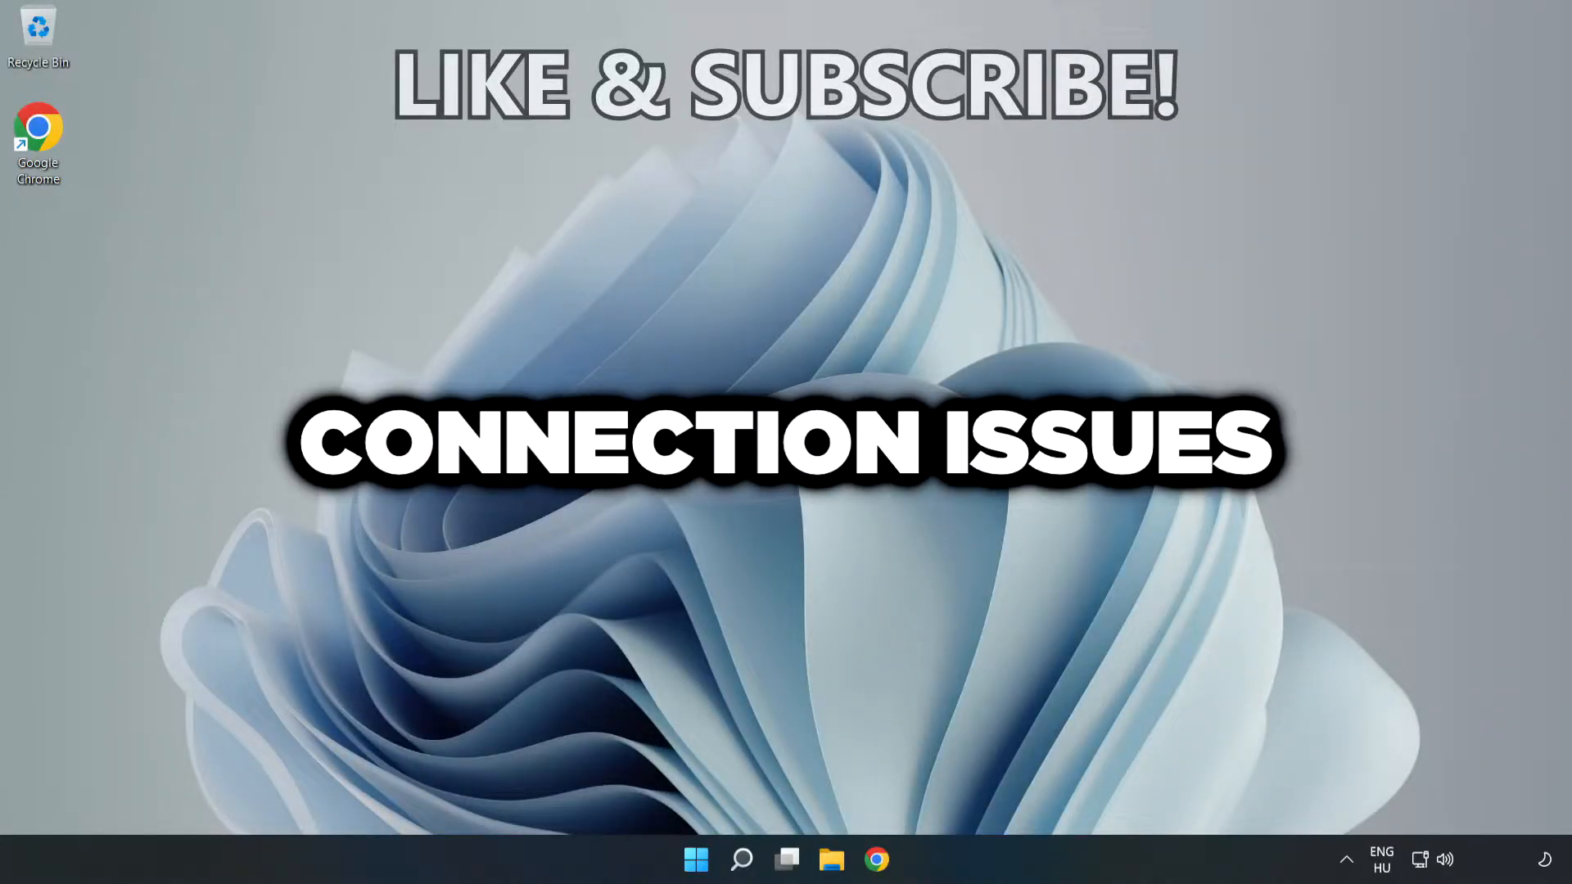
- Search for cmd and run Command Prompt as administrator, accepting the UAC prompt
click(741, 859)
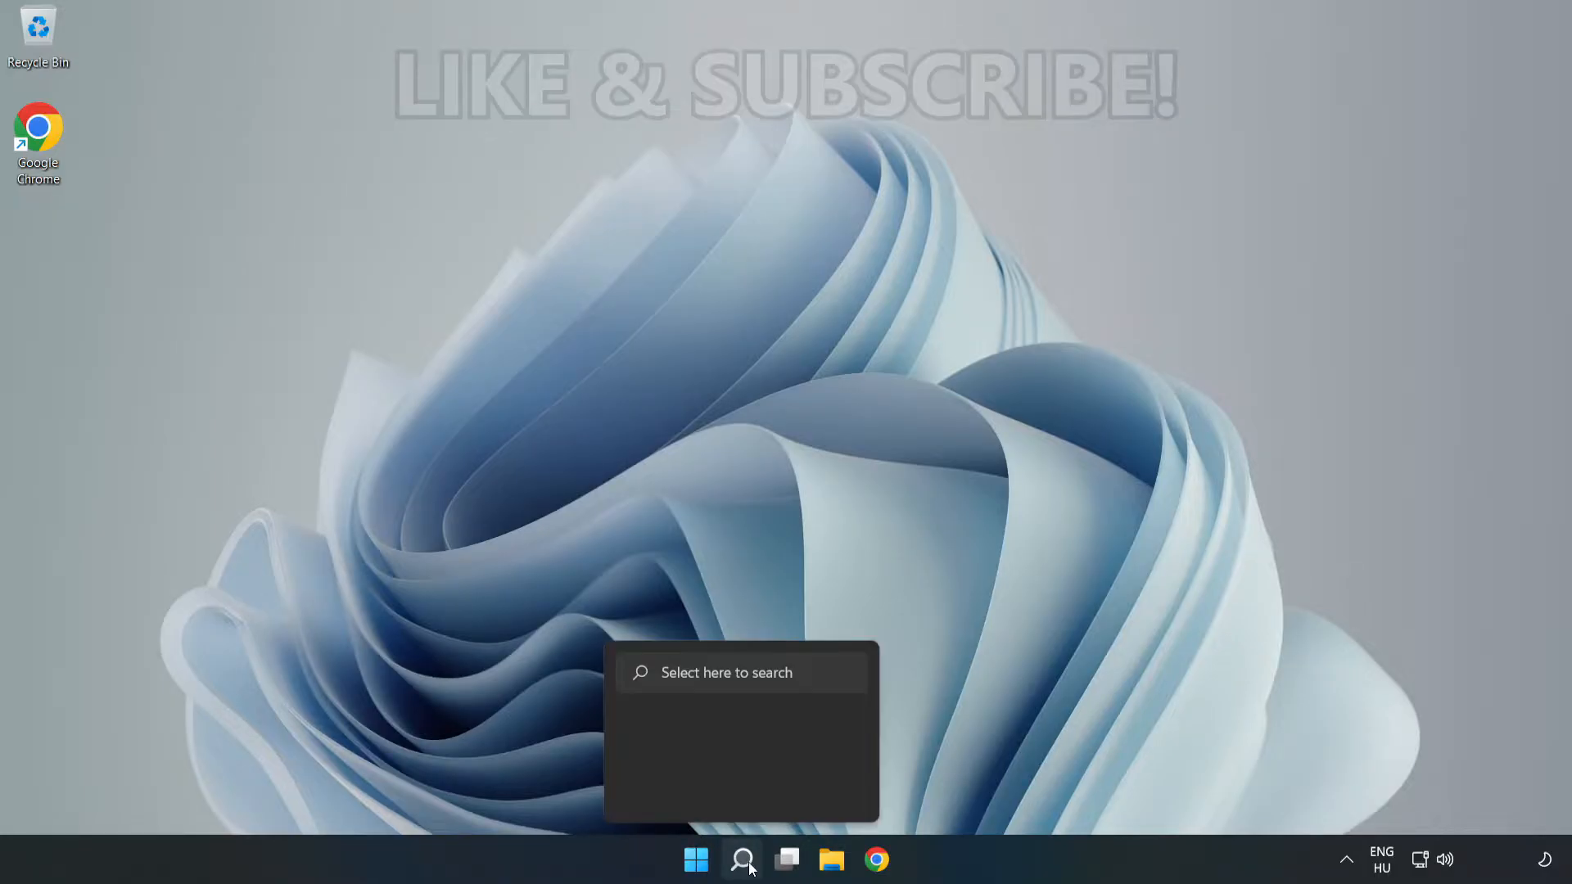
click(741, 859)
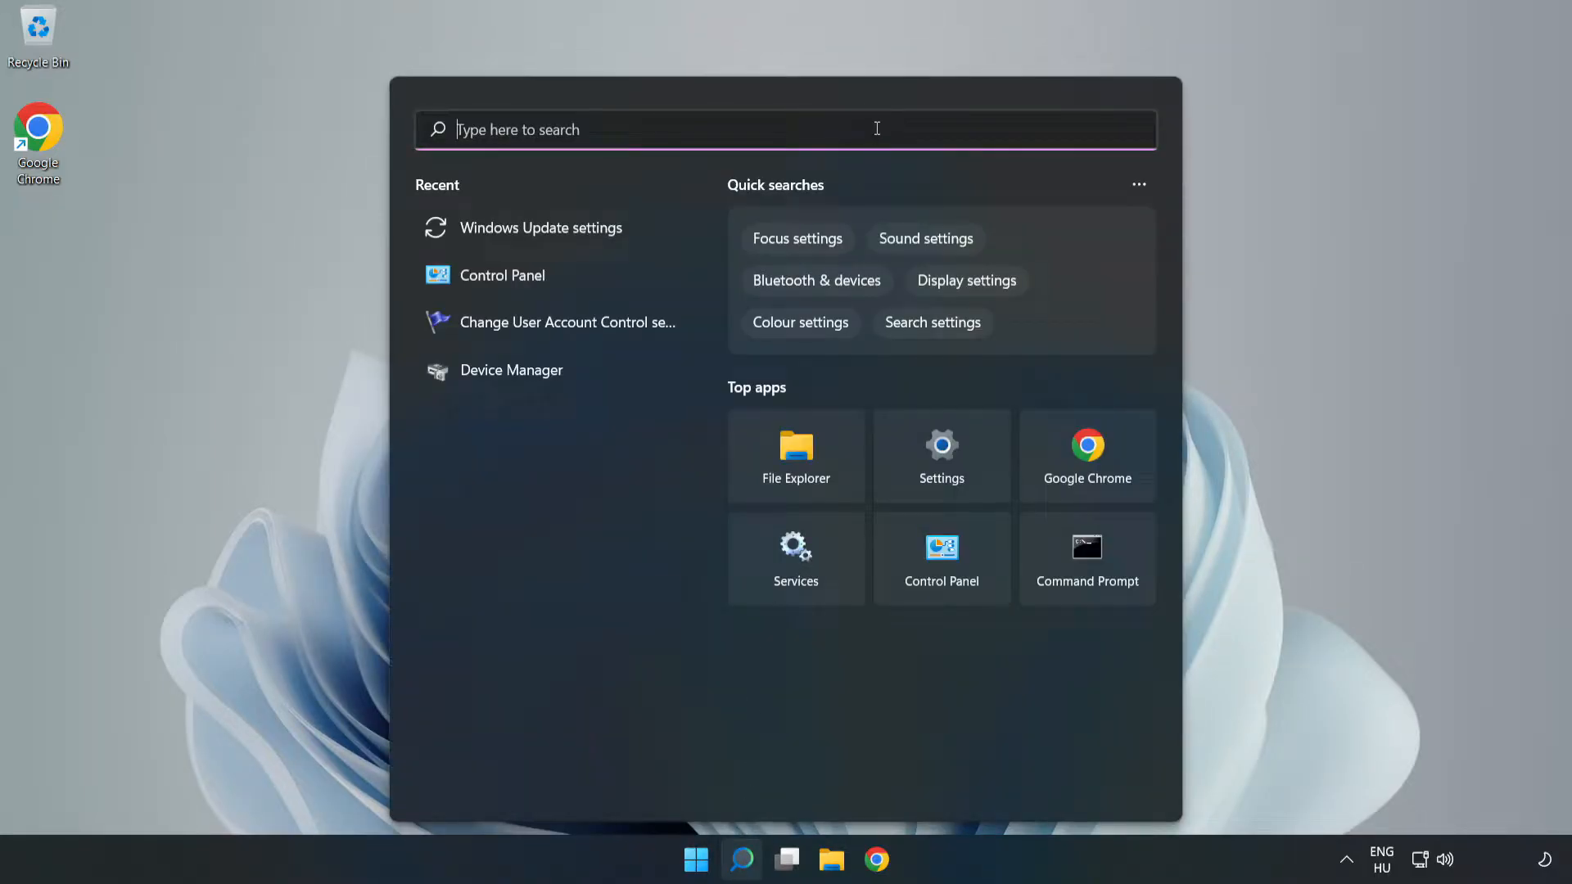
text(cmd)
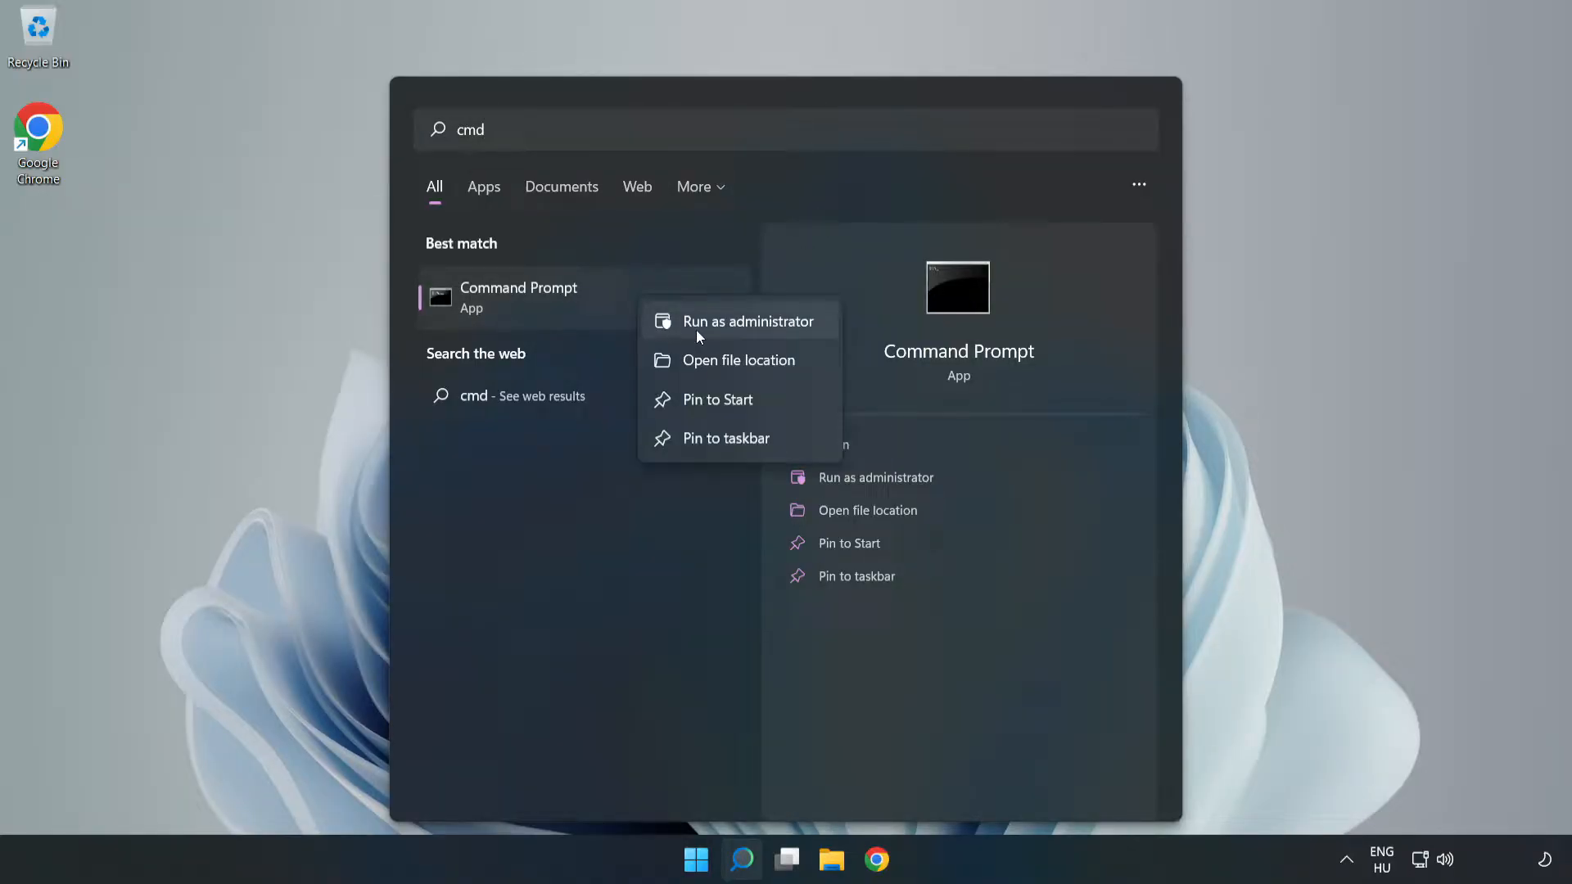
click(762, 336)
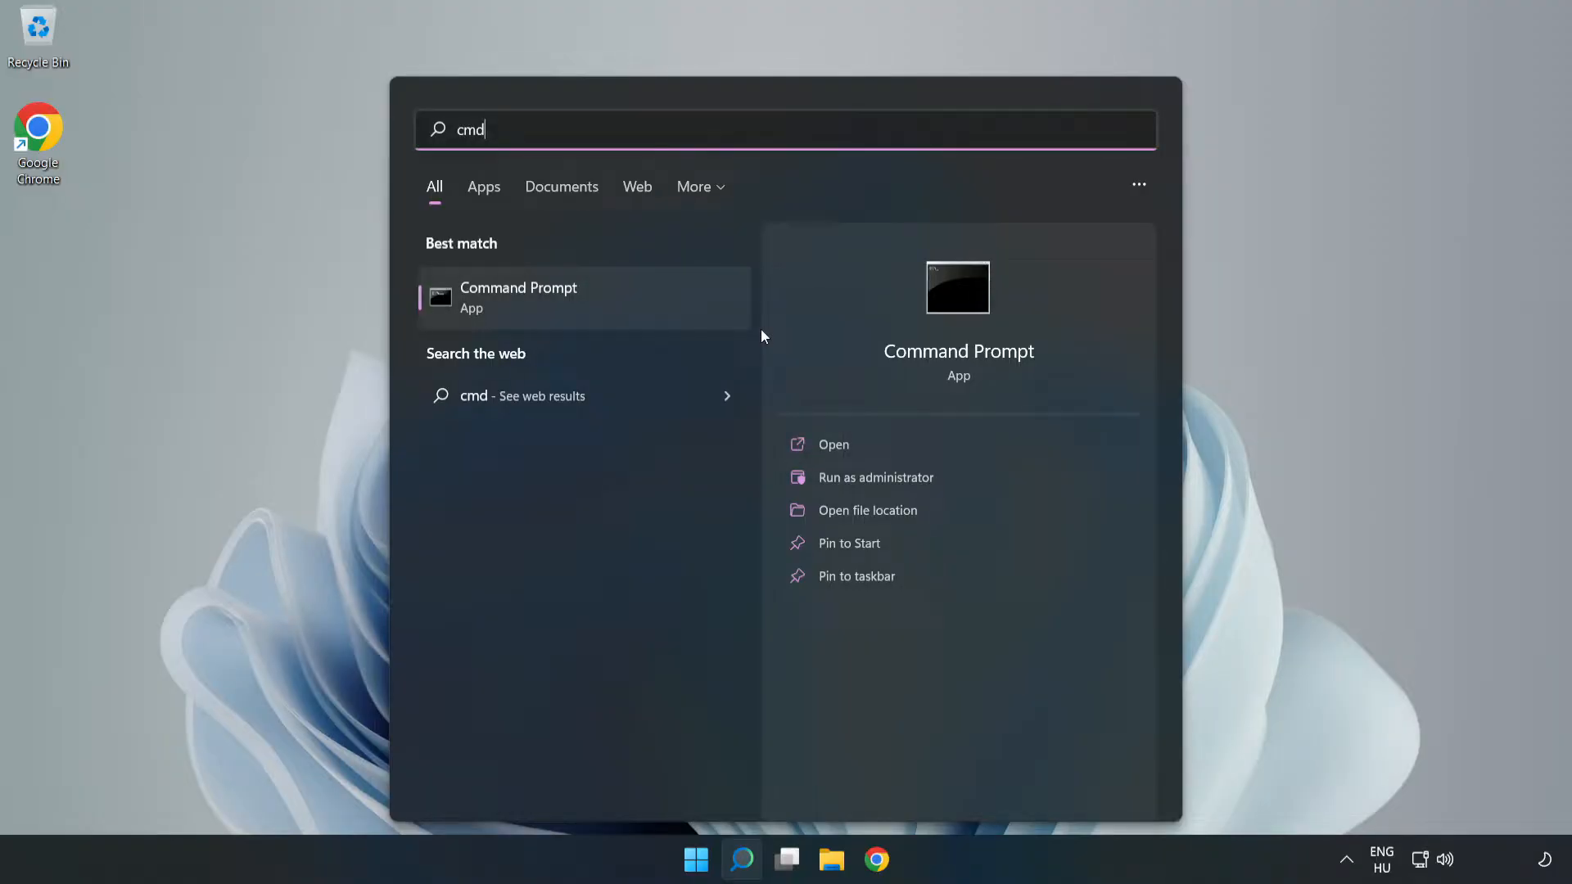
click(875, 477)
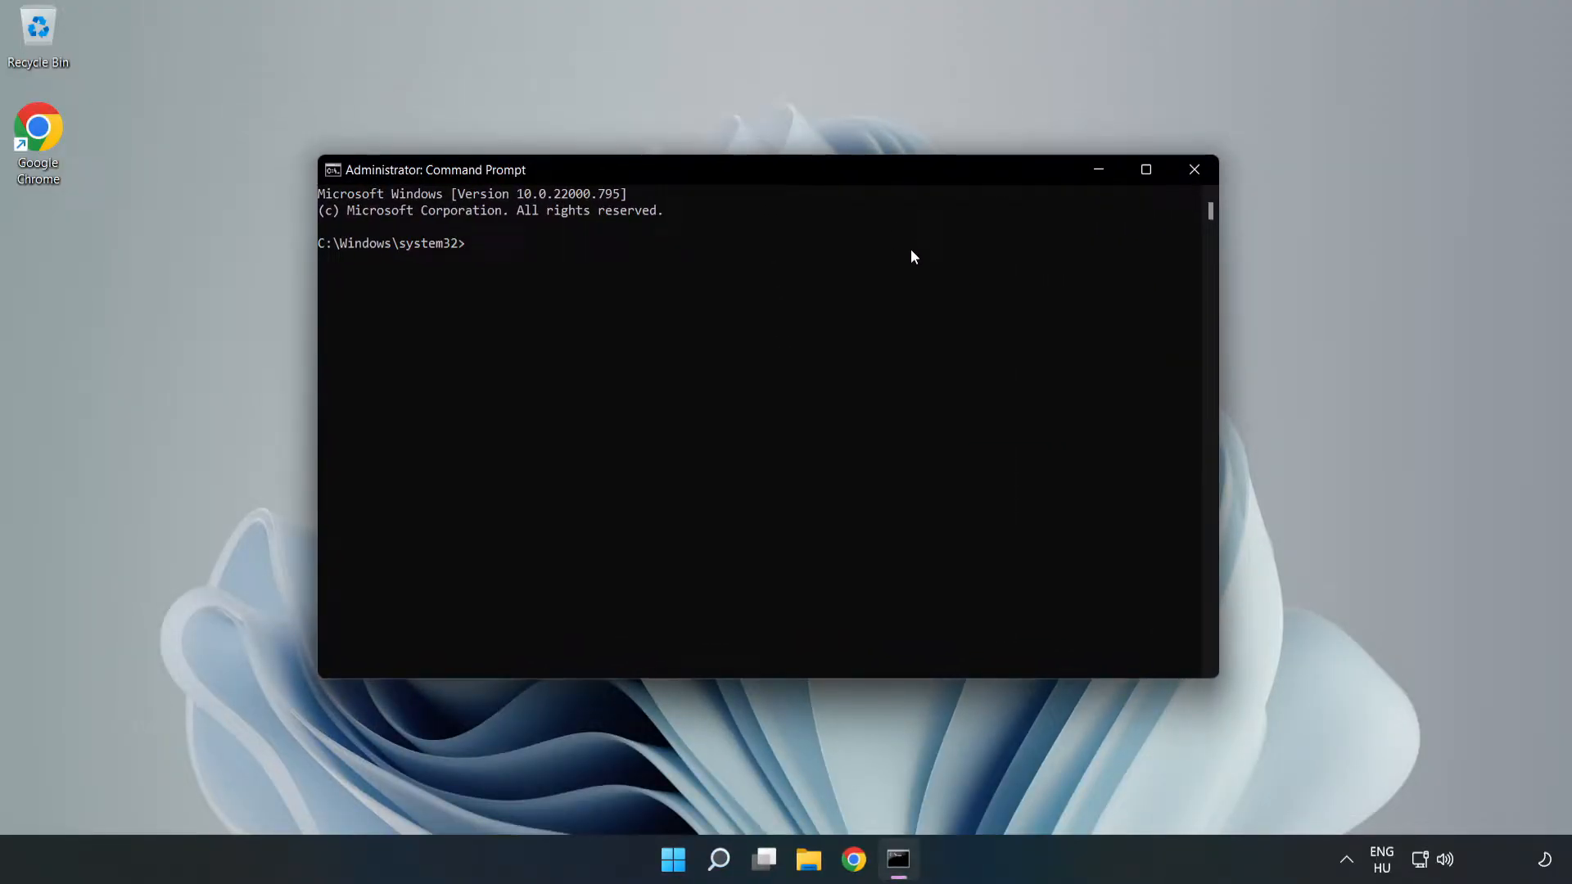
- Run ipconfig /flushdns and netsh winsock reset, then exit Command Prompt
text(ipcon)
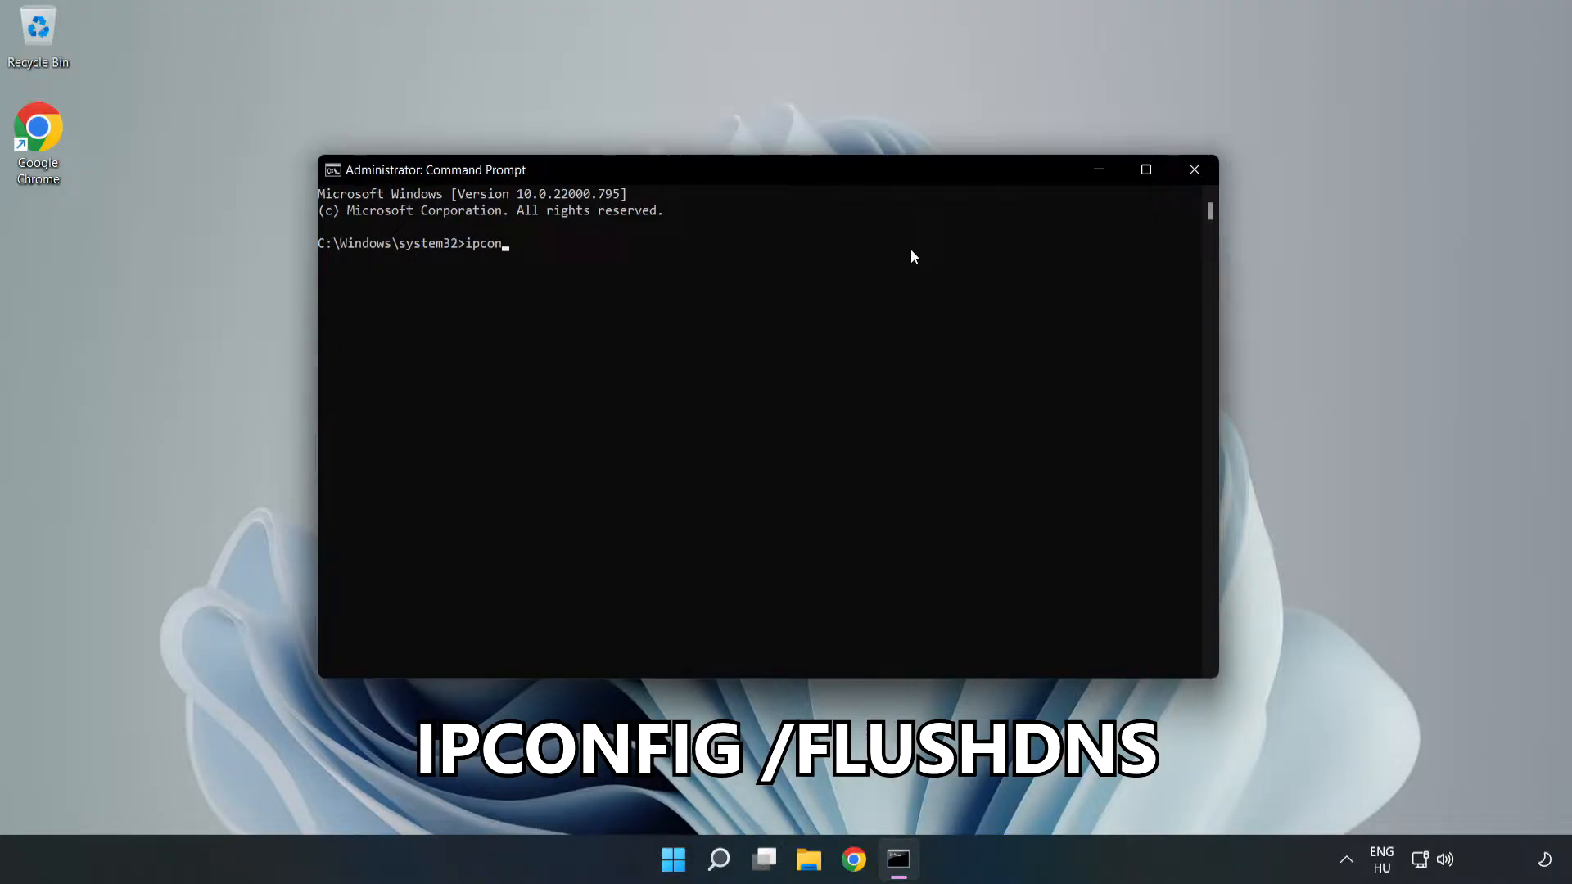
text(fig /f)
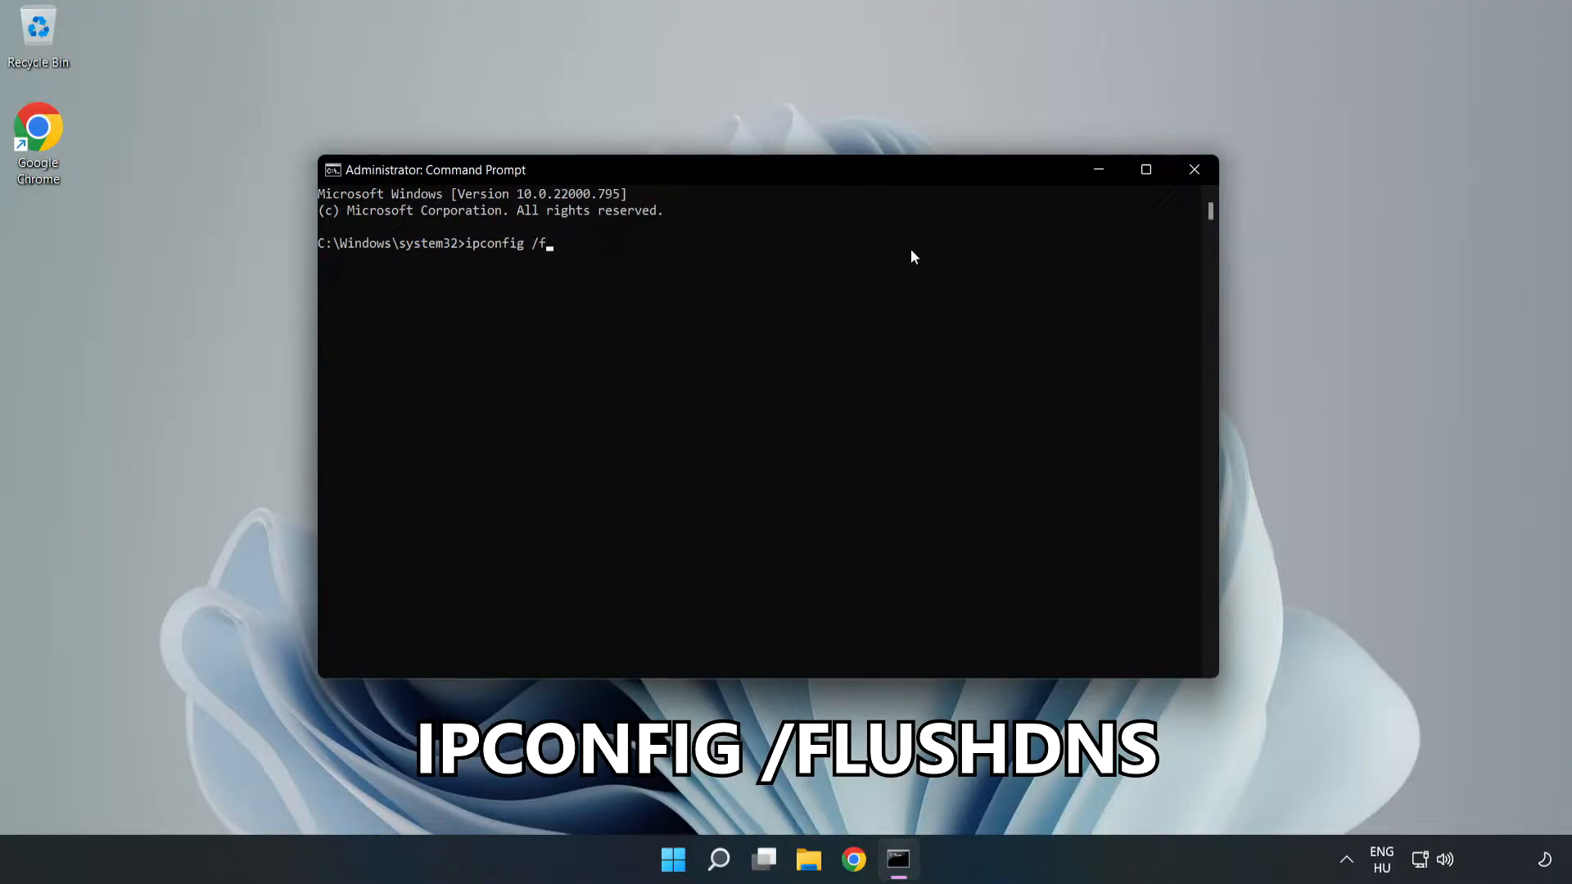
text(lushdns)
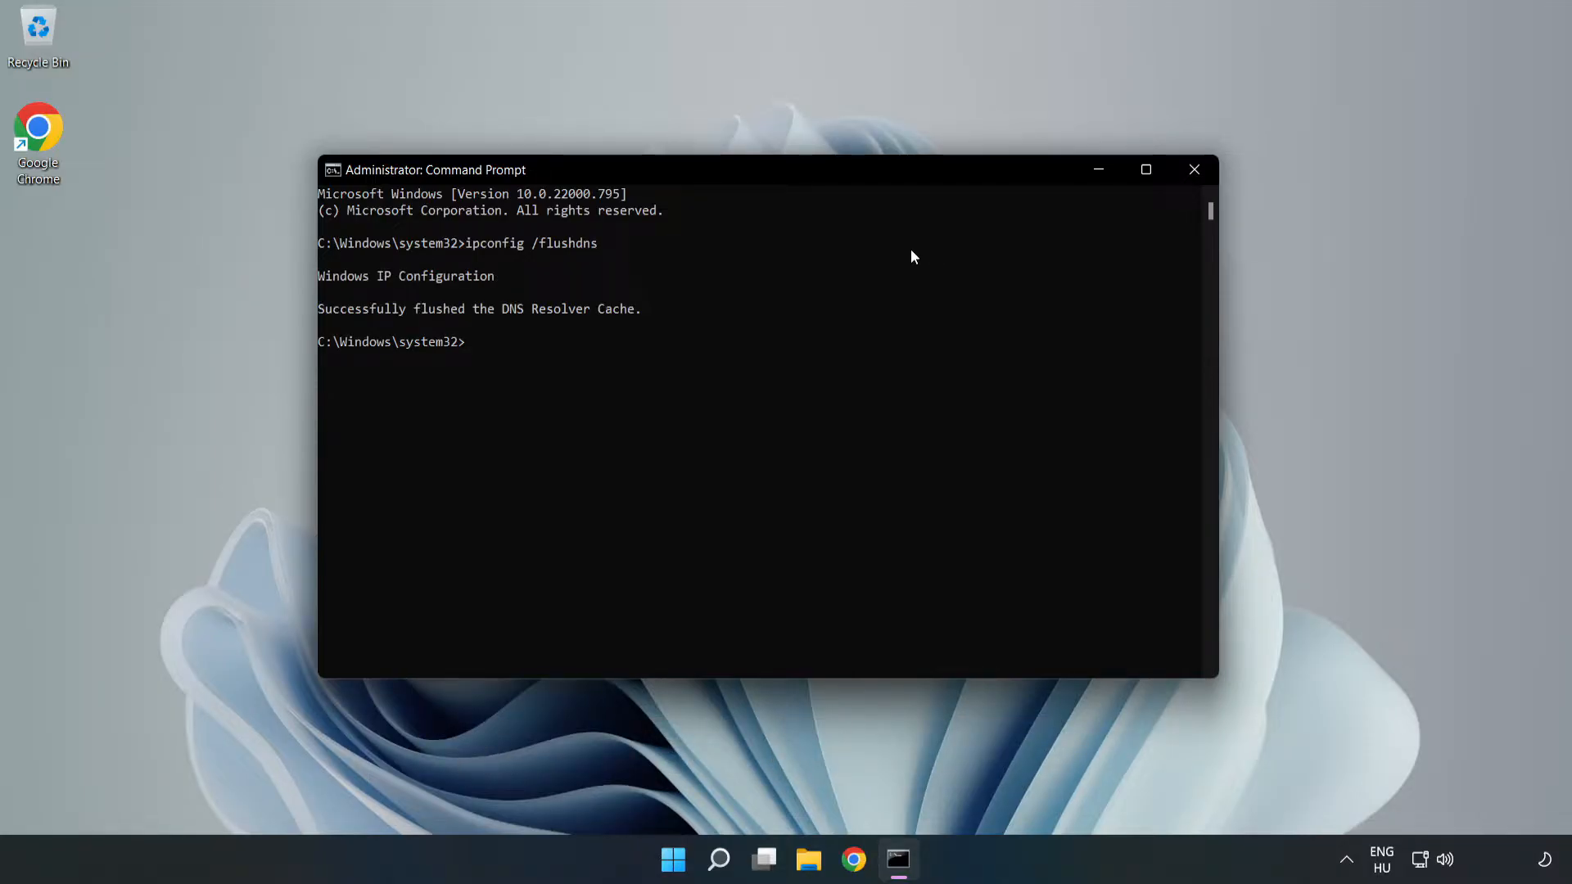
text(netsh wins)
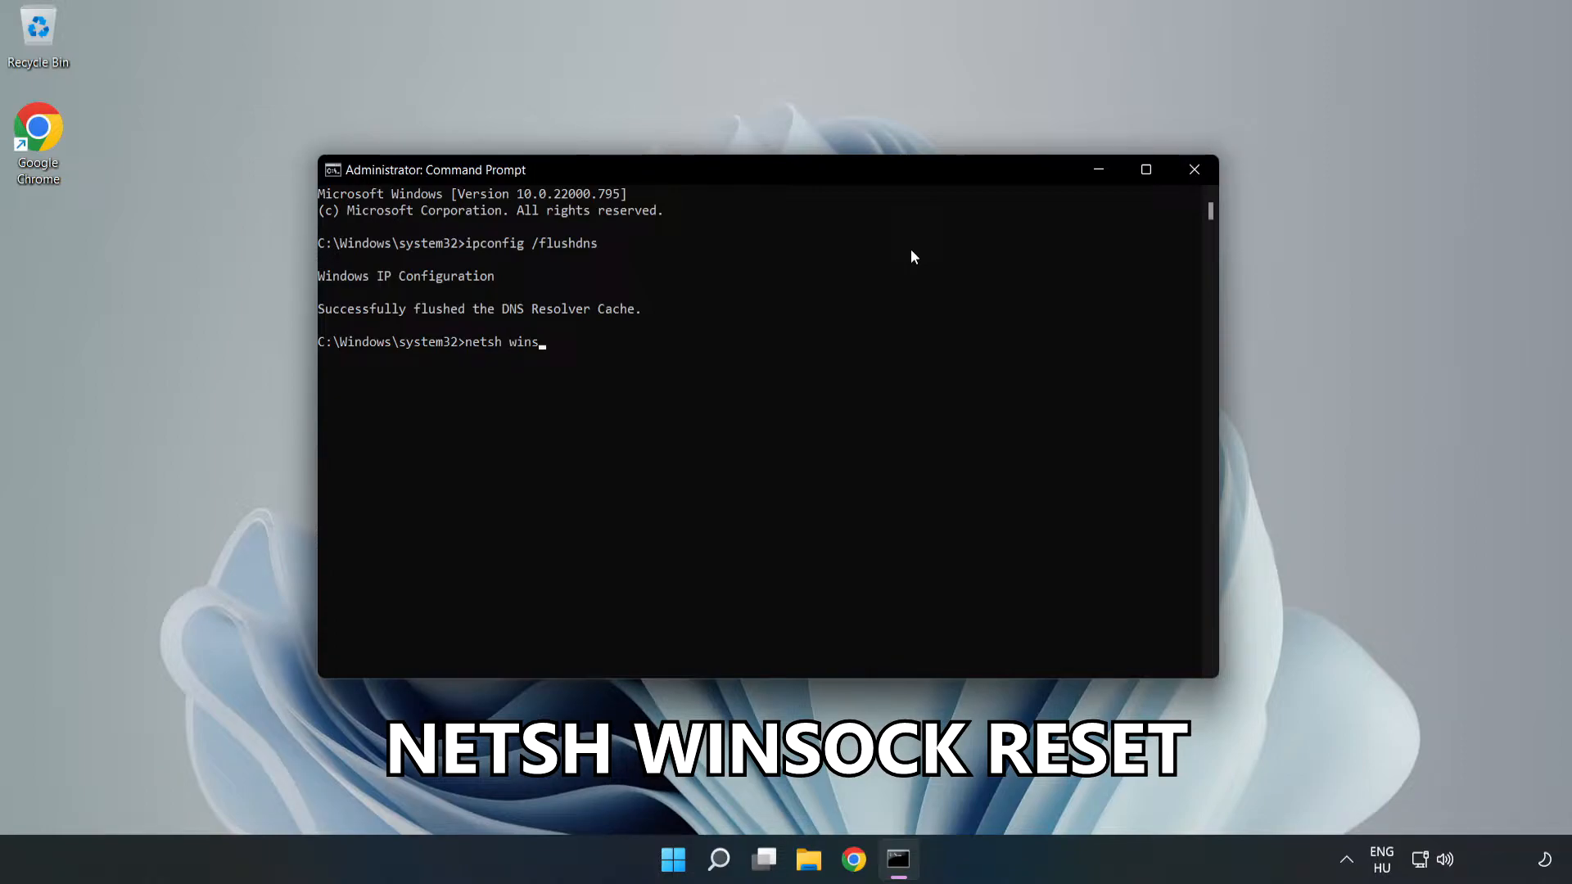
text(ock reset)
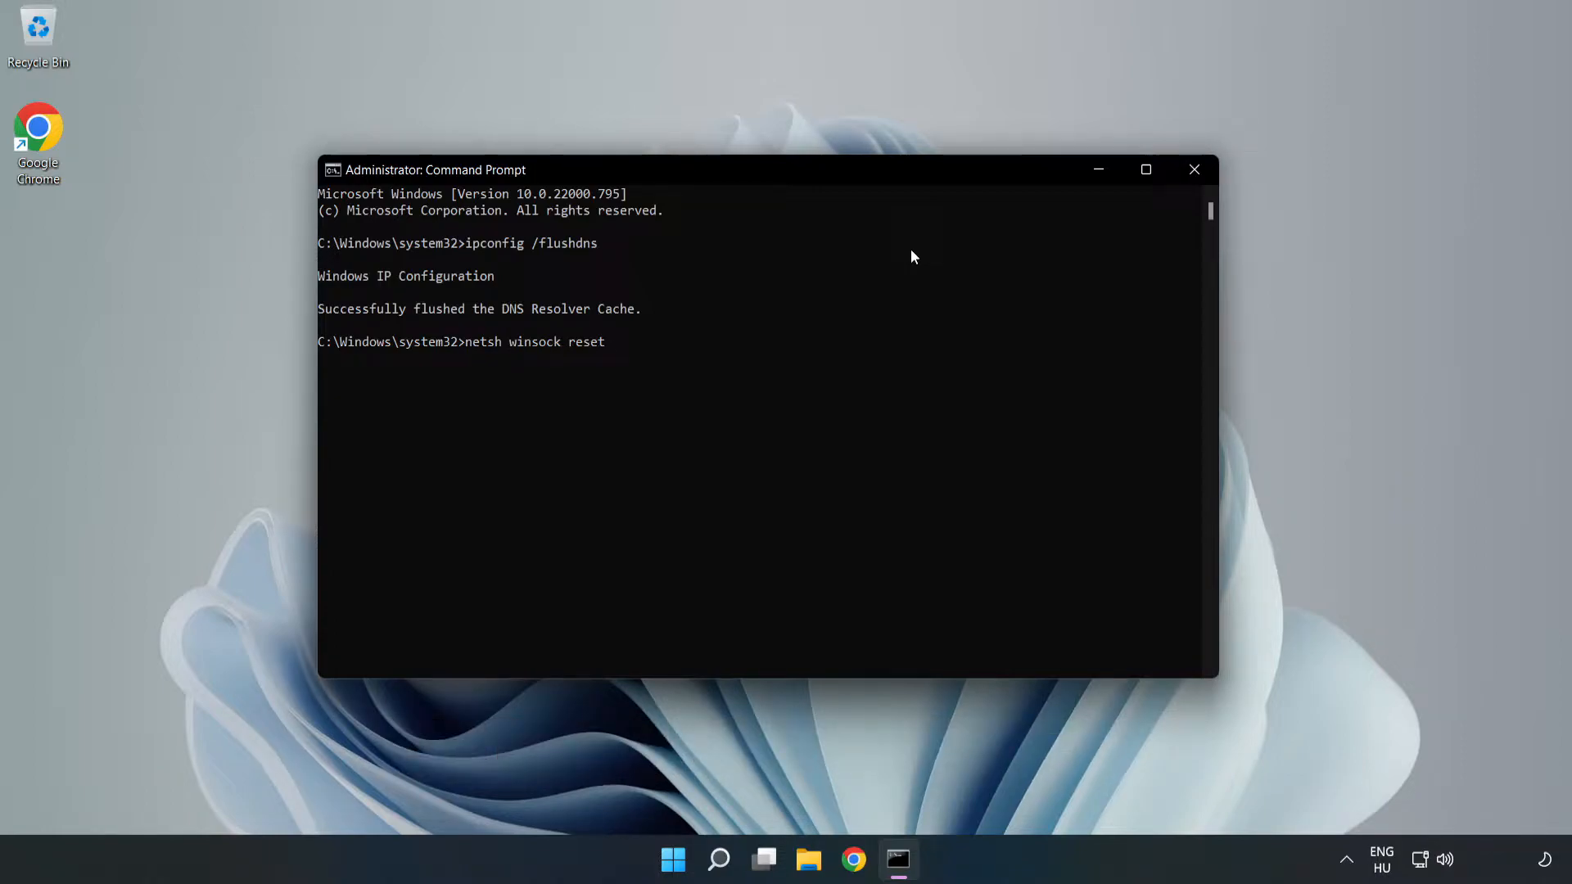
key(Return)
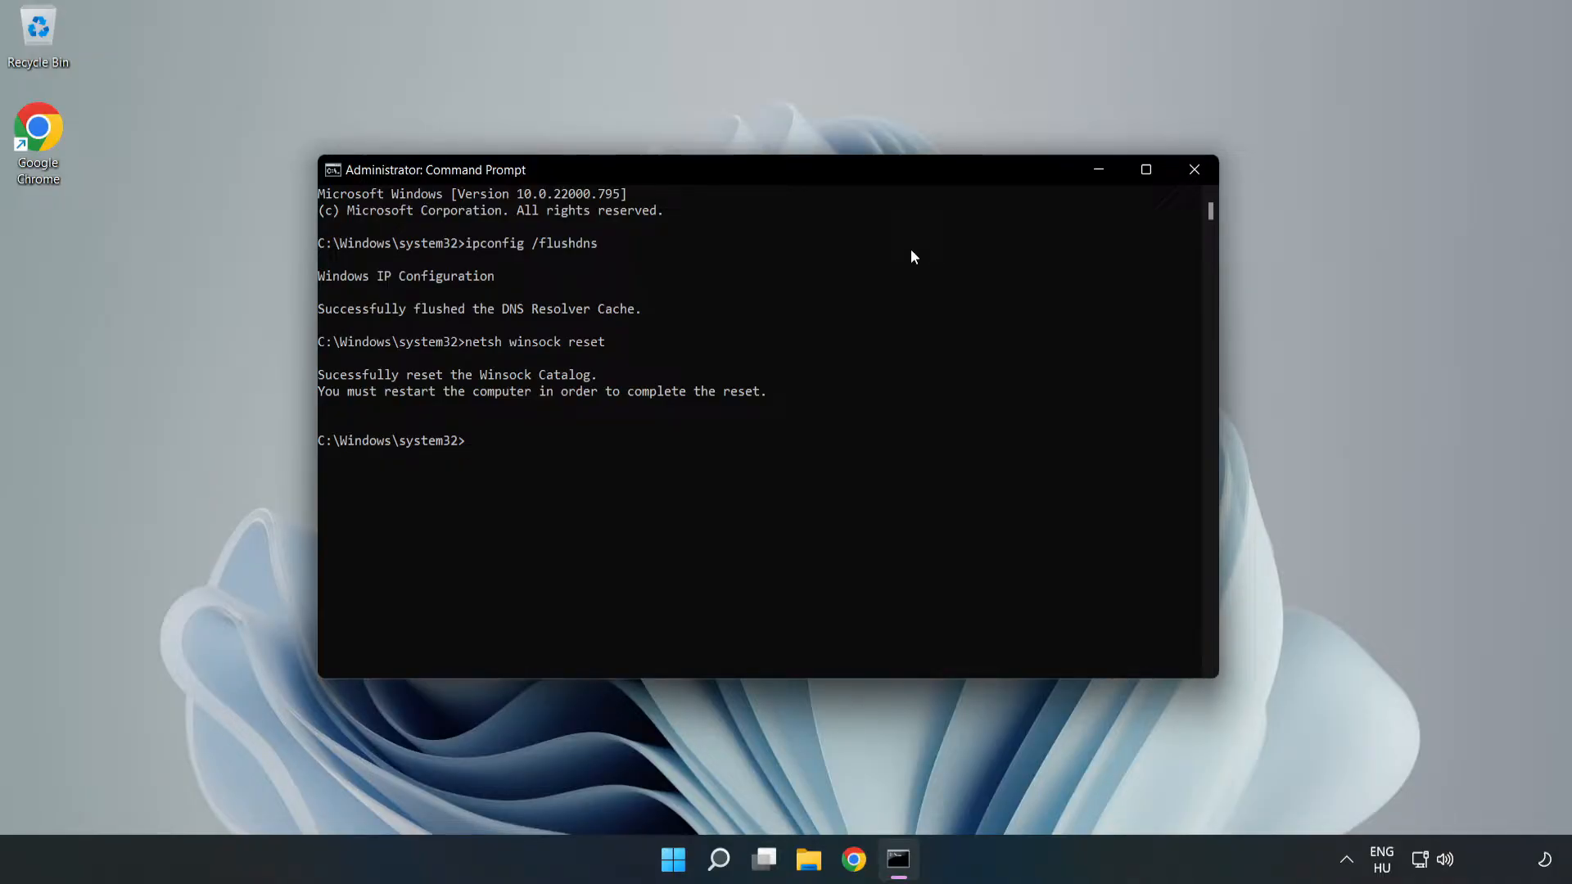
text(exit)
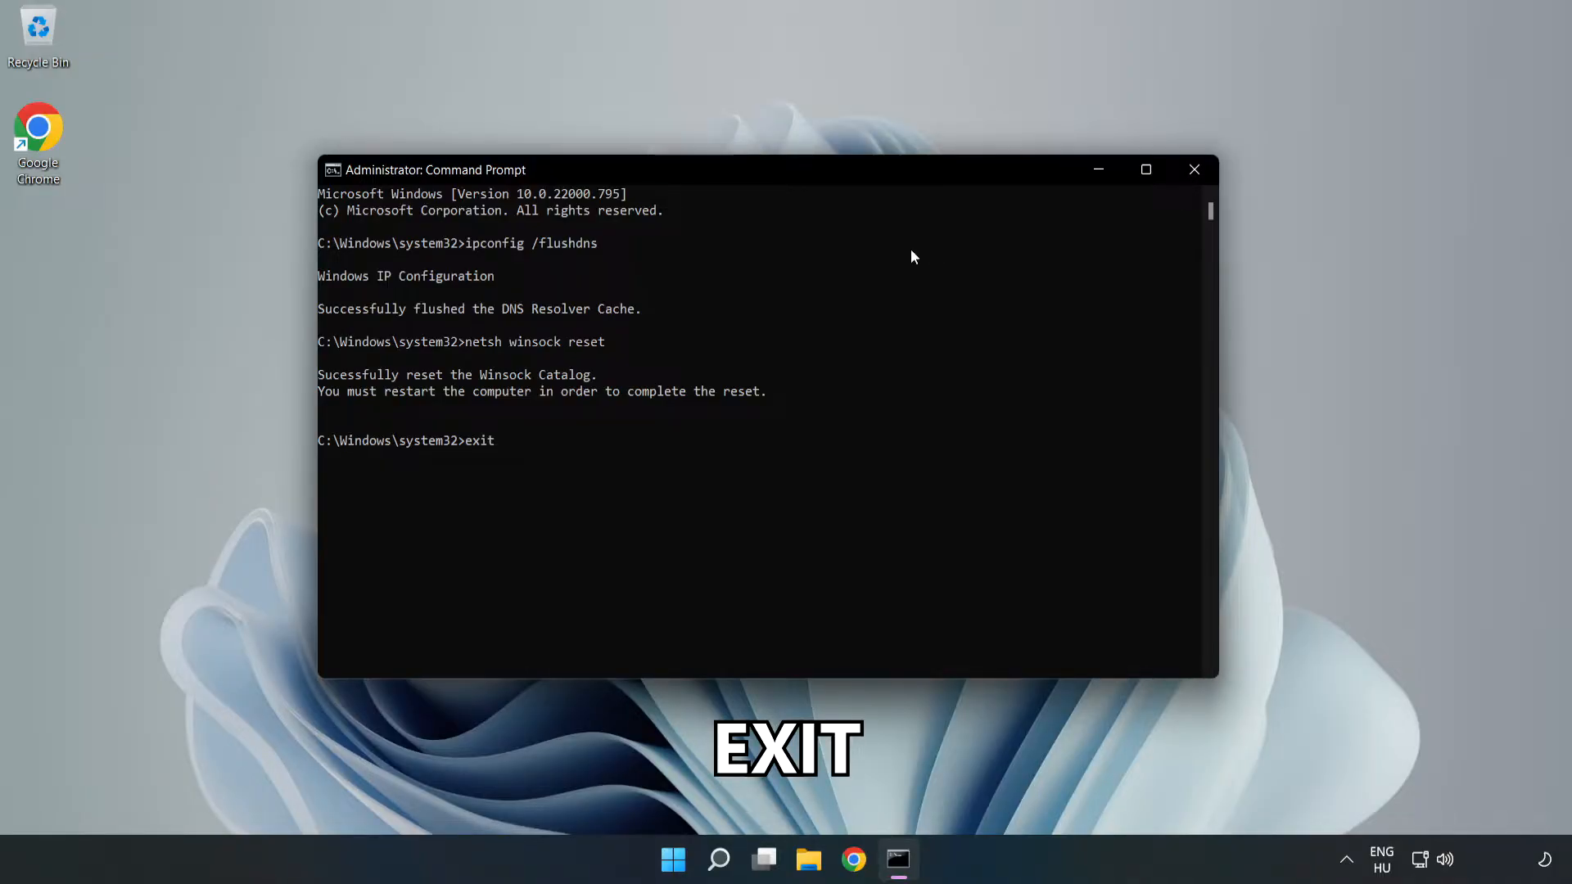
key(Return)
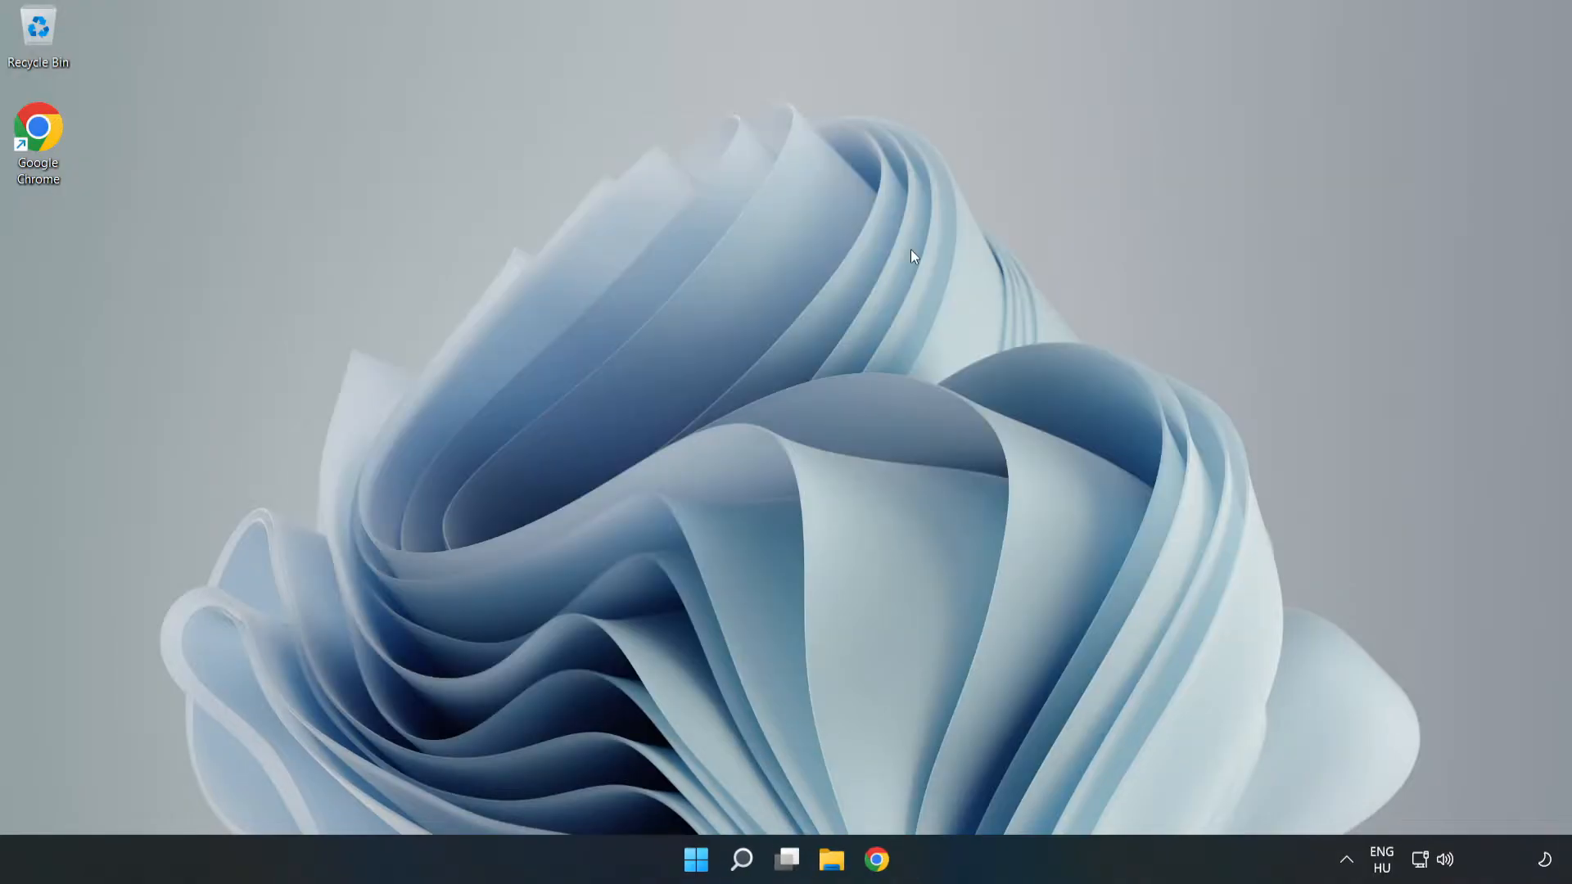
mouse_move(1338, 789)
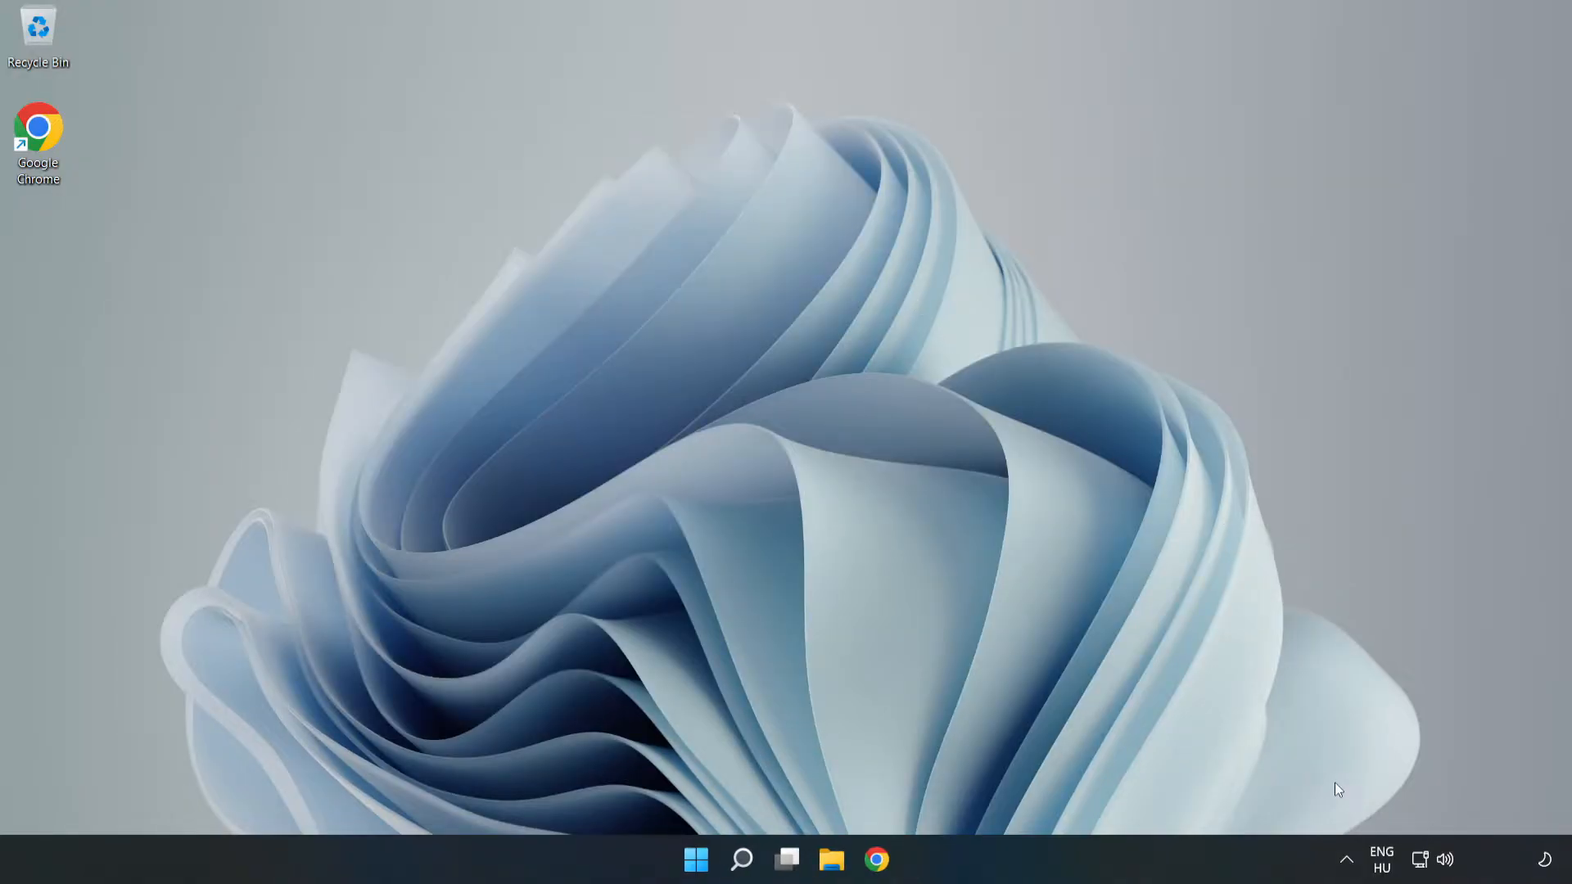
mouse_move(1420, 860)
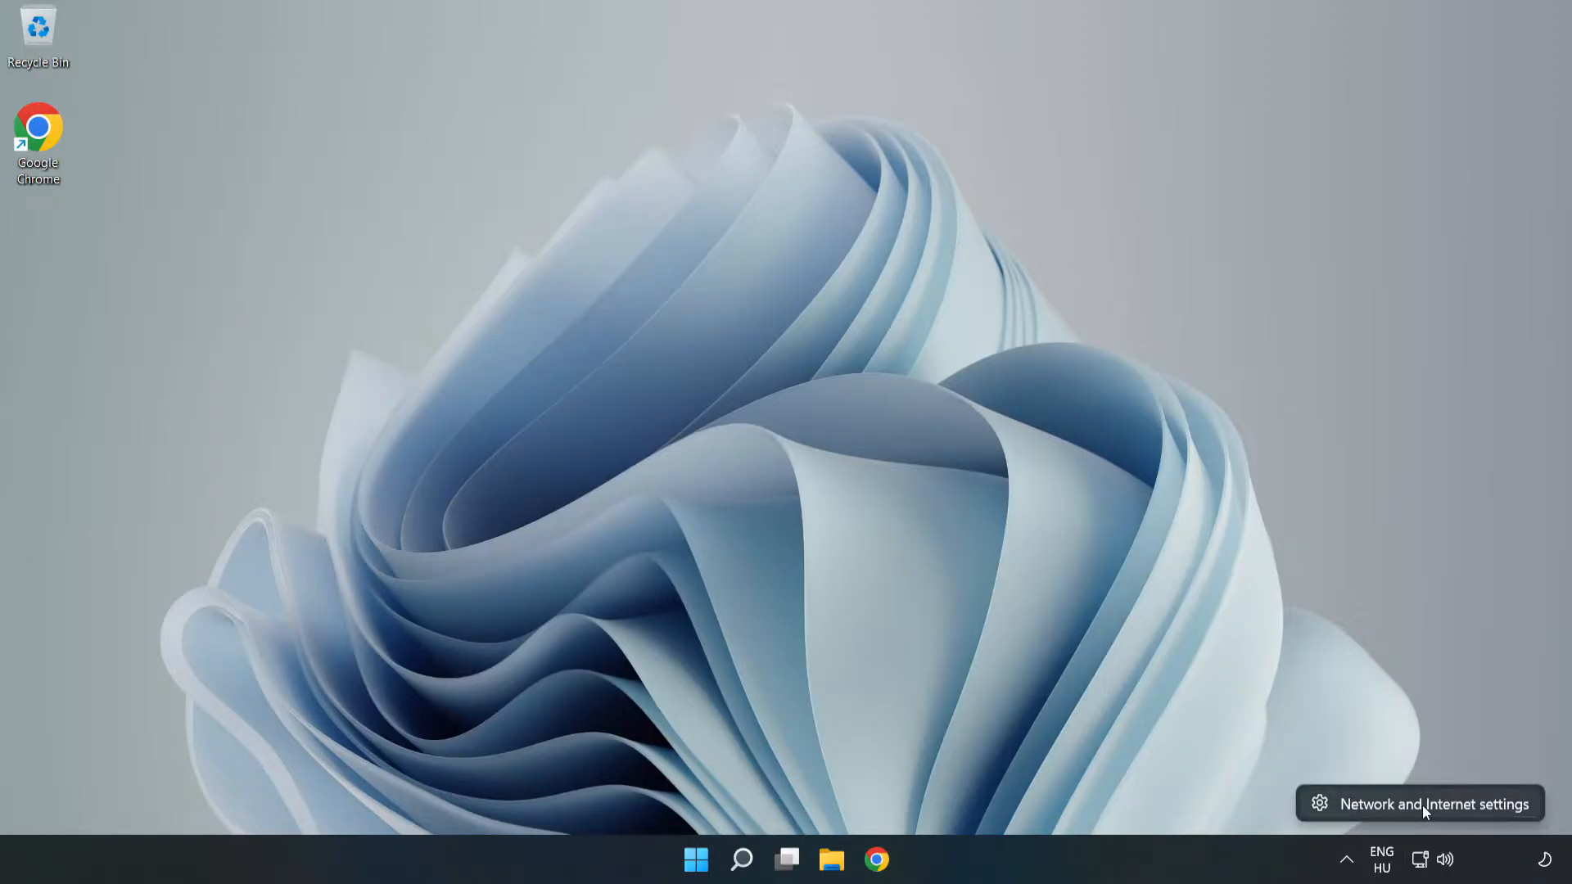
- Open Network and Internet settings from the taskbar network icon
click(1433, 803)
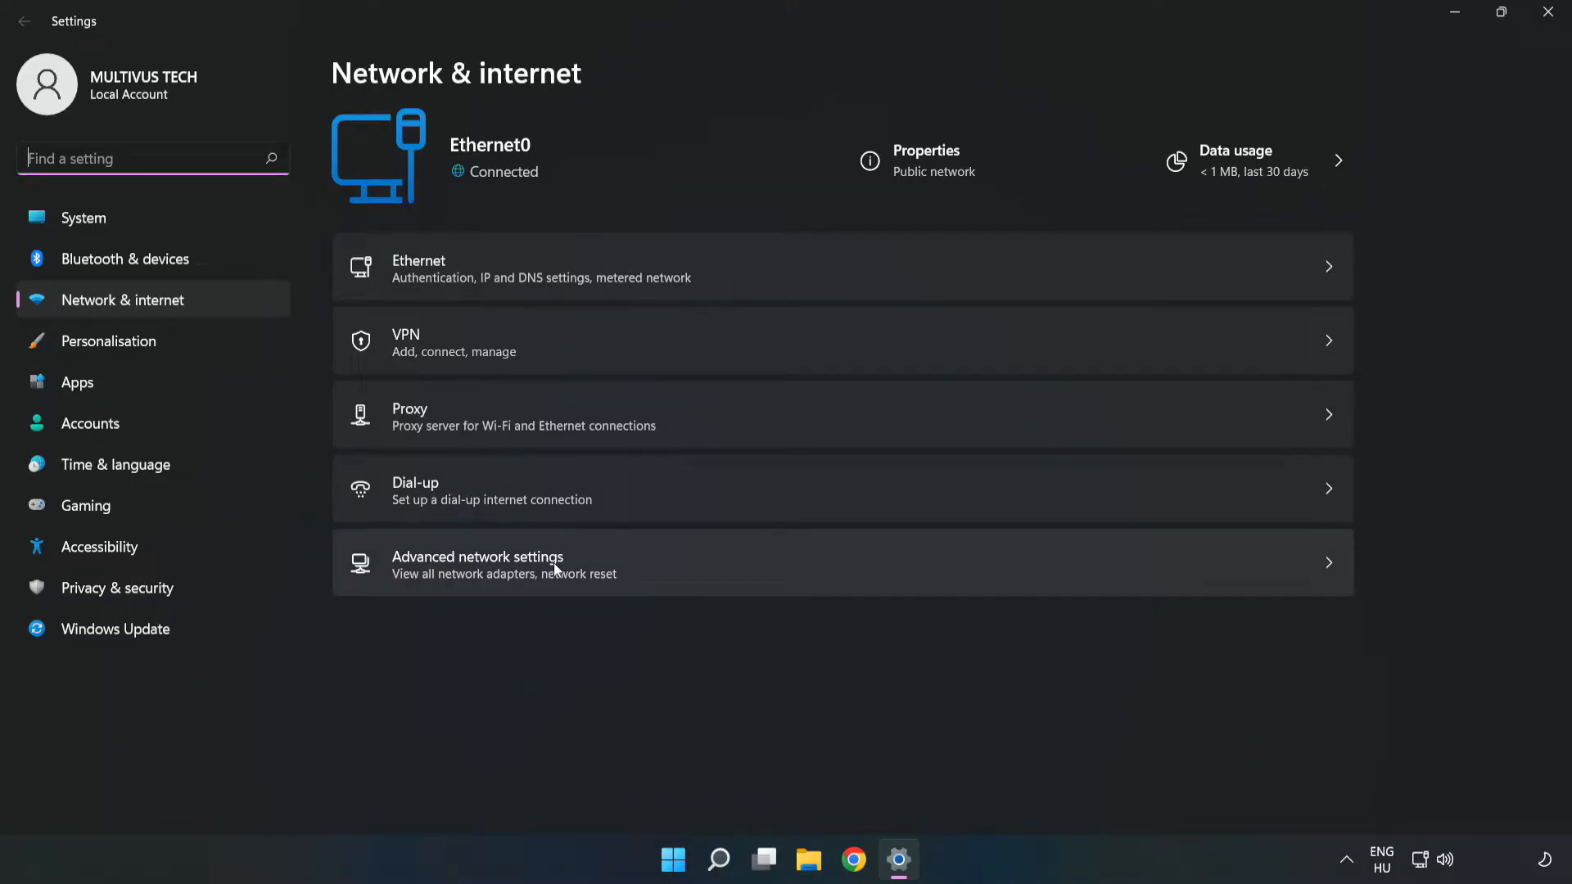
mouse_move(664, 583)
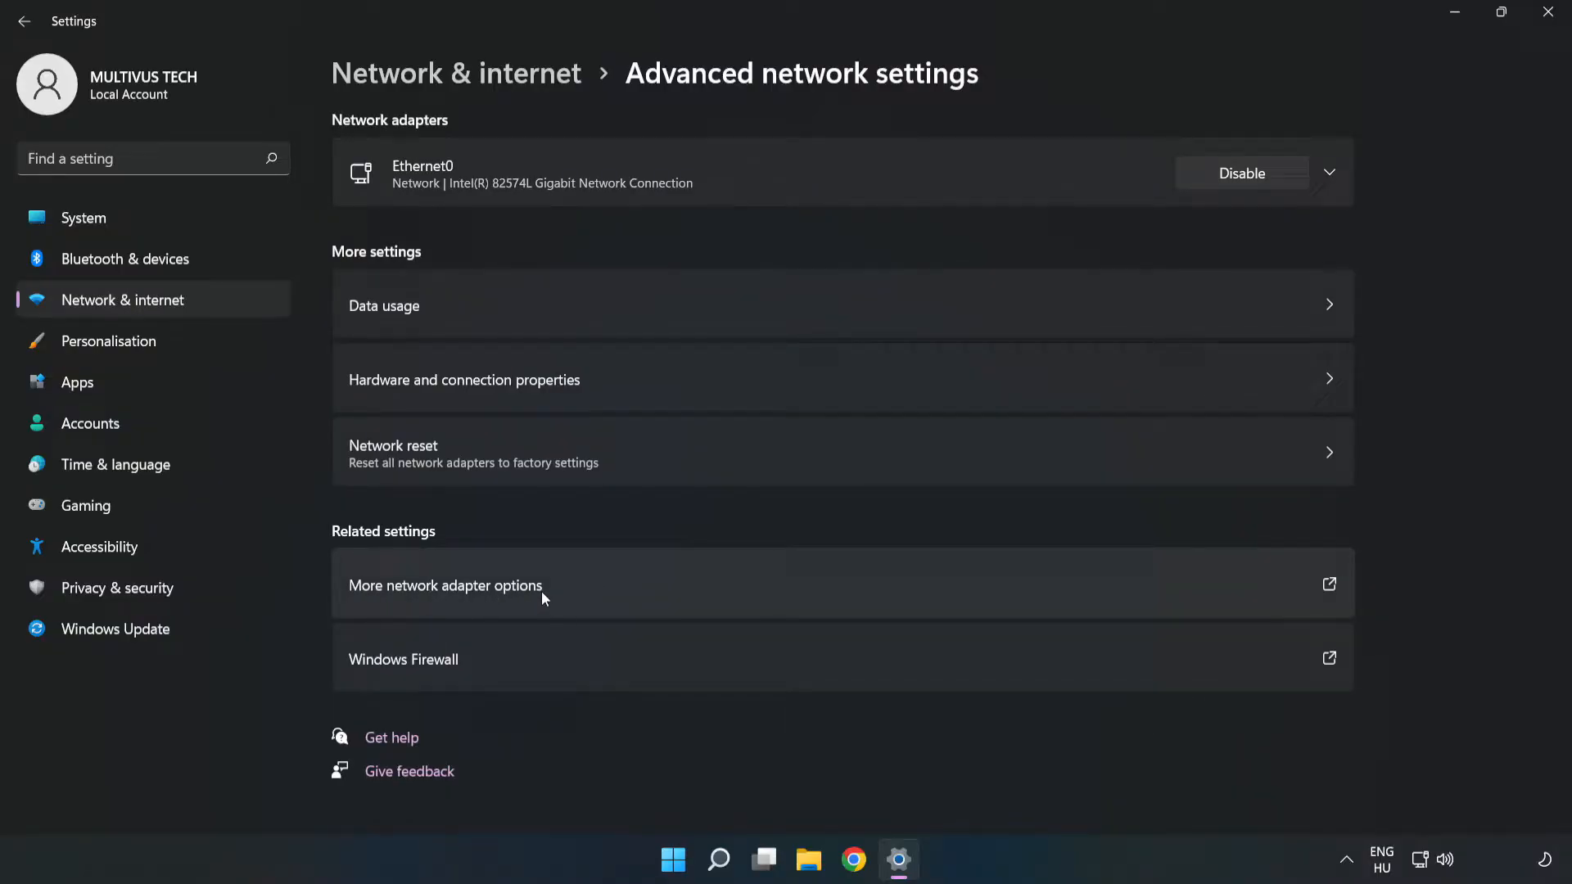
mouse_move(650, 593)
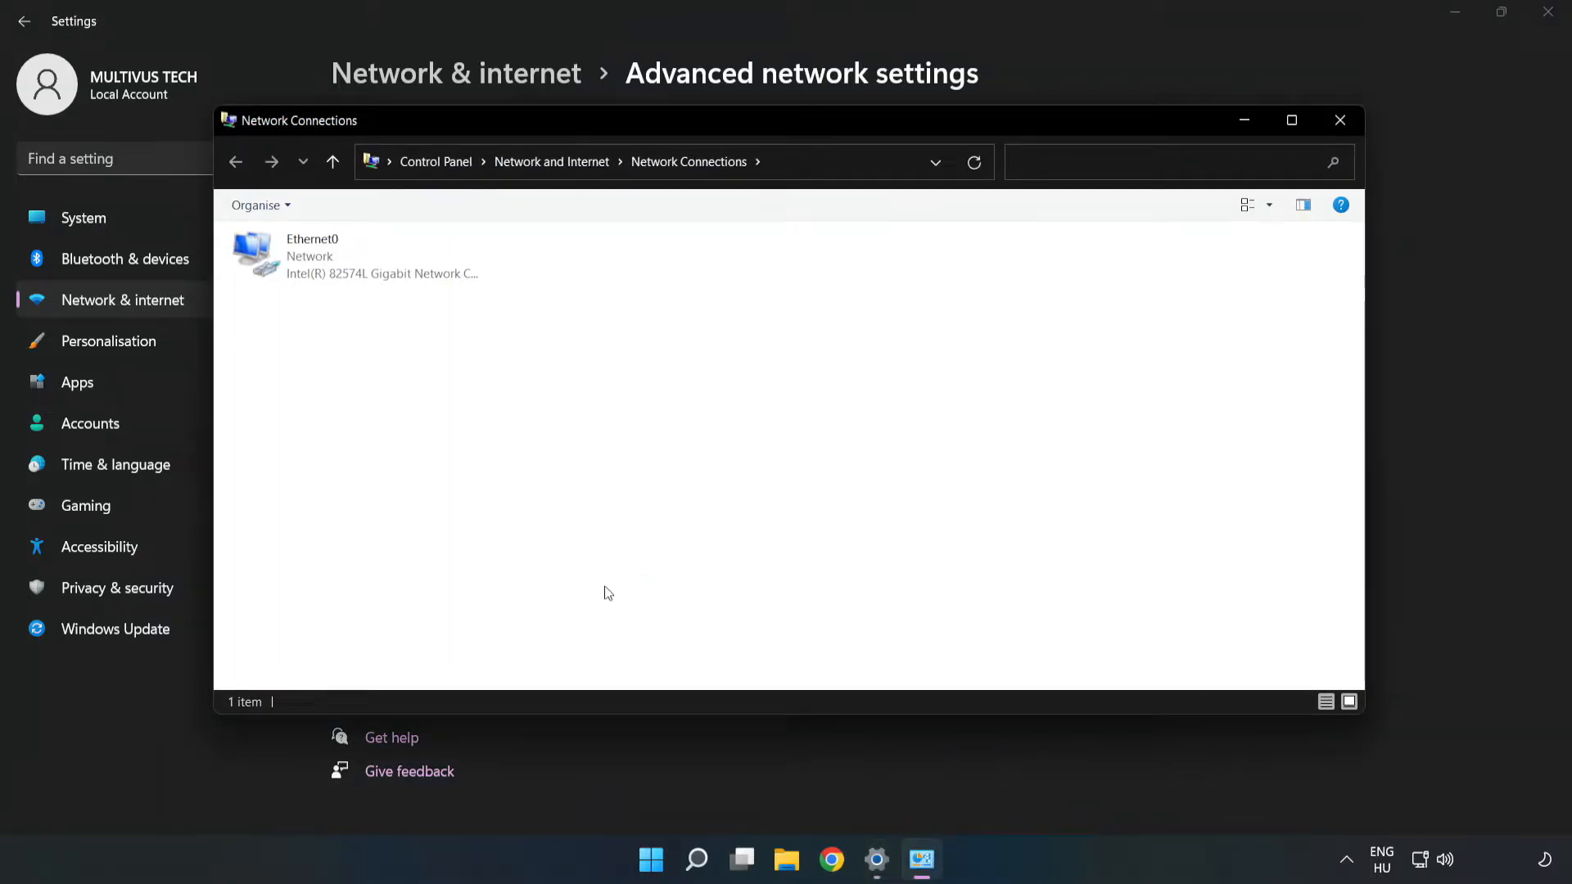
- Open Ethernet0's Properties, then its Internet Protocol Version 4 (TCP/IPv4) properties
click(355, 255)
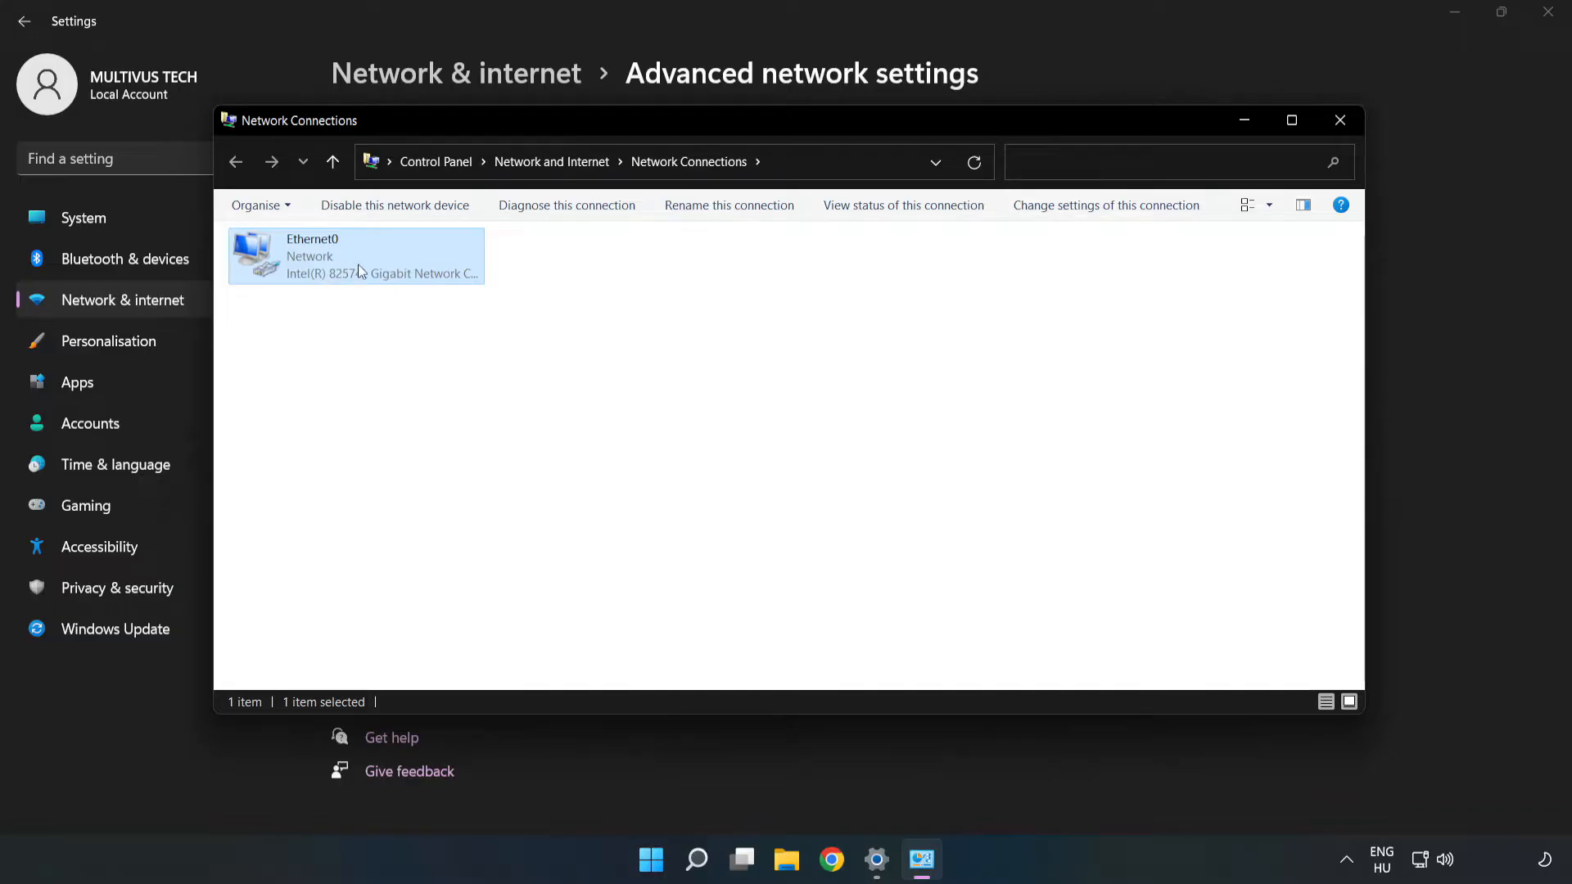
right_click(356, 255)
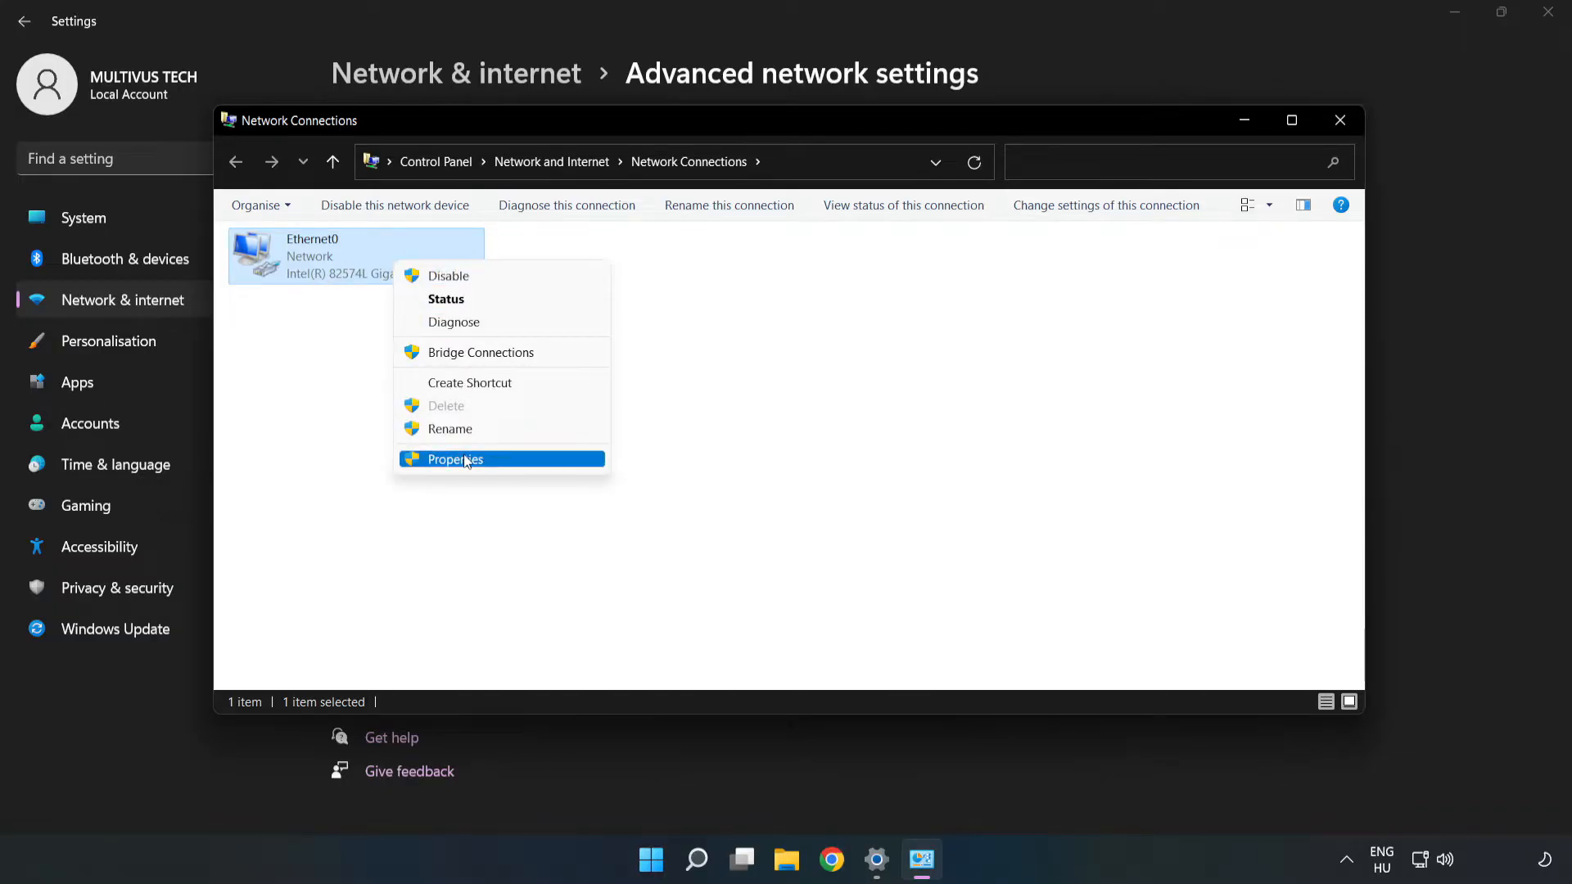
click(455, 459)
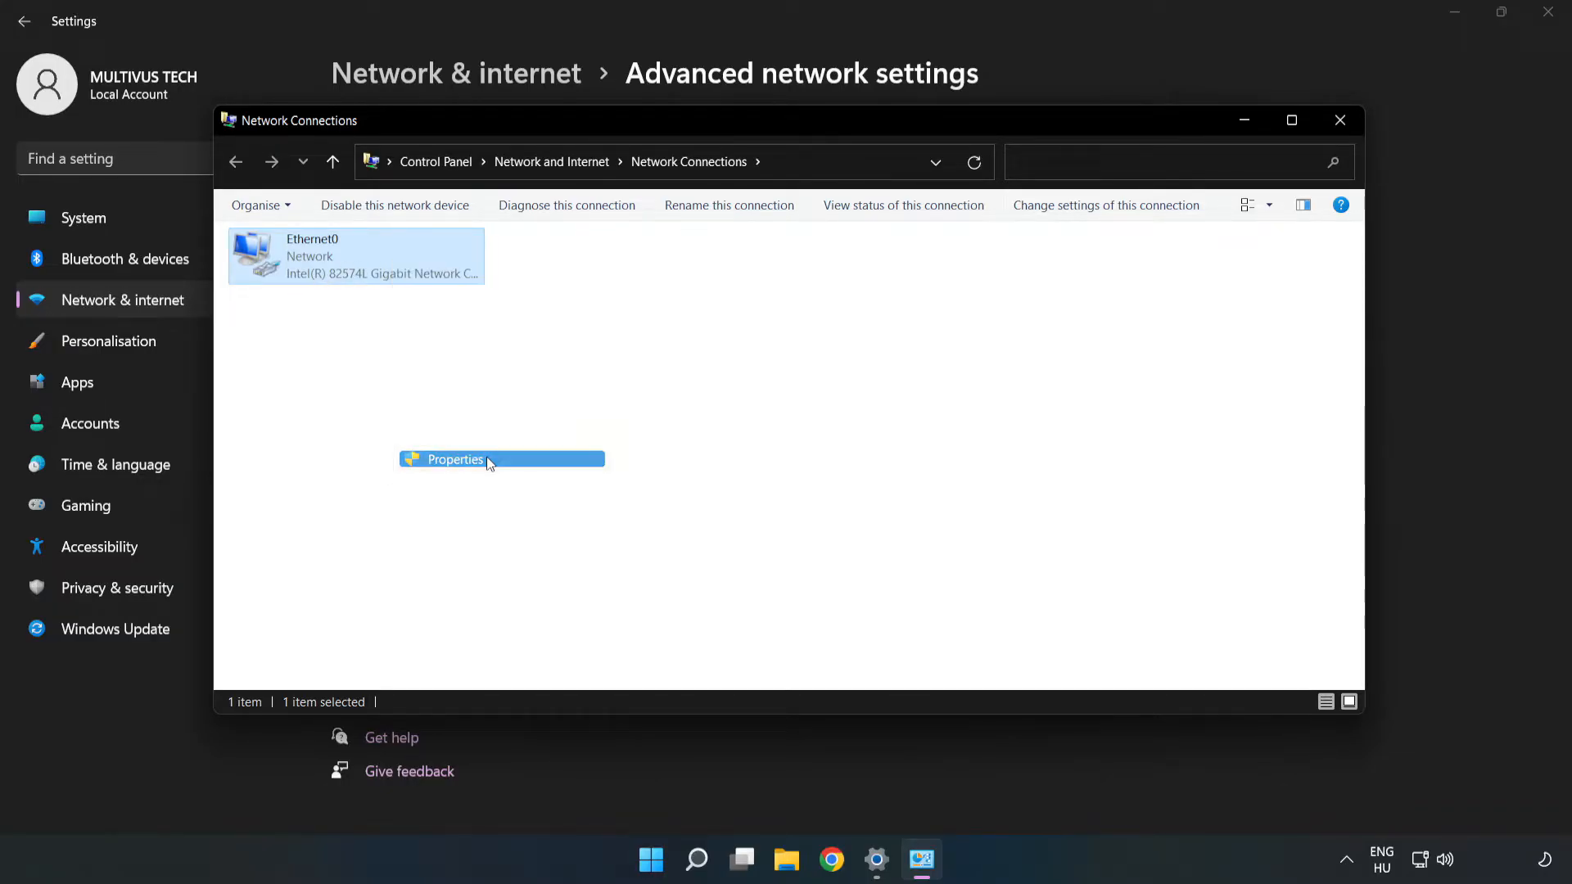
click(455, 459)
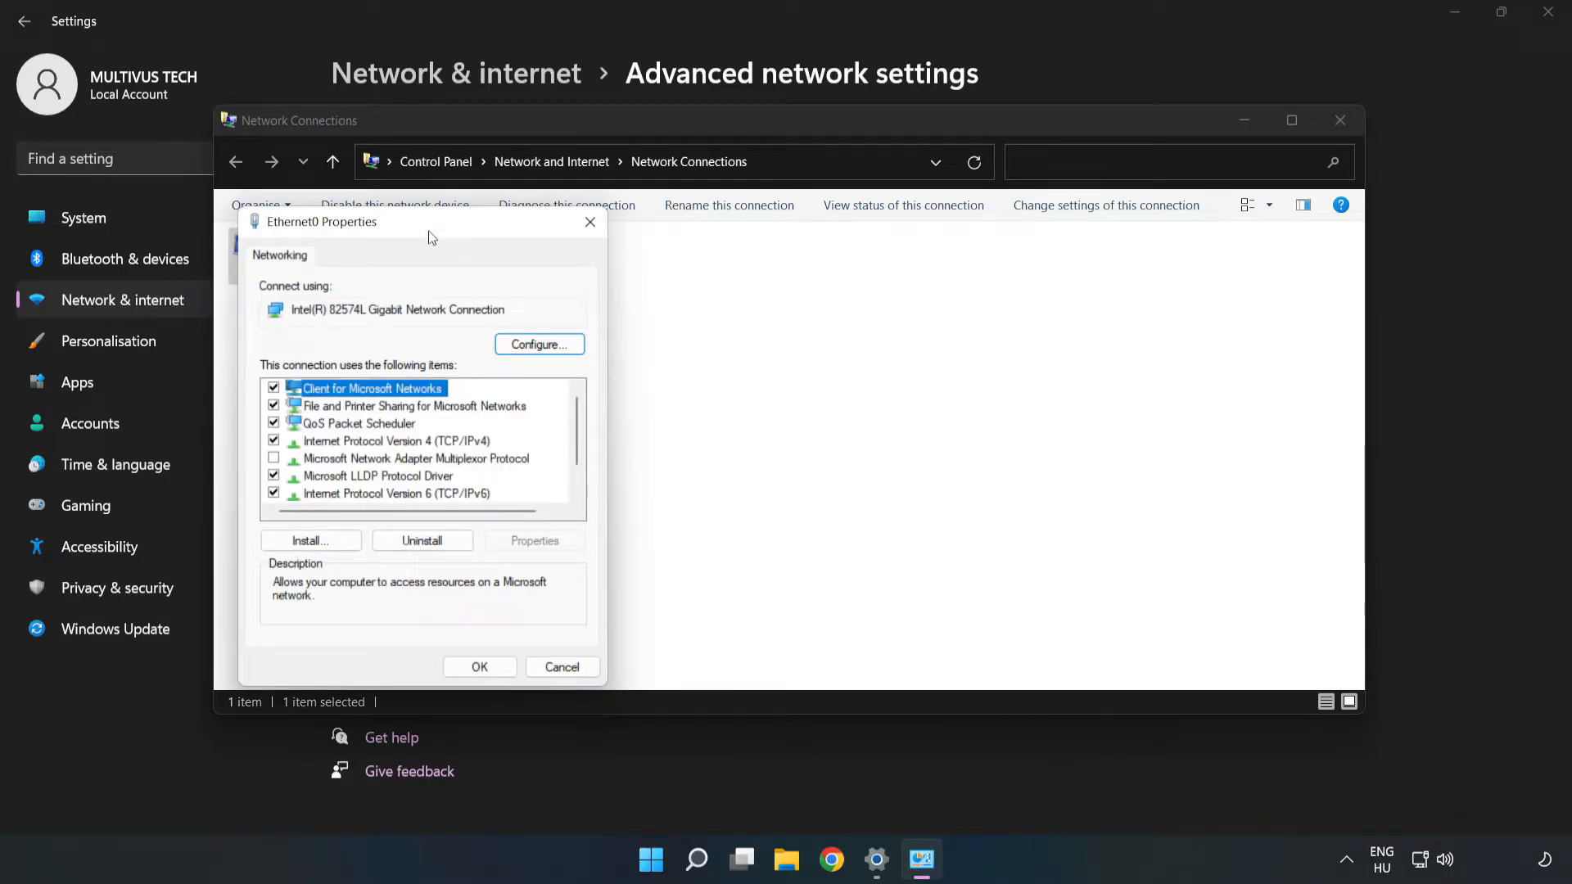
drag(321, 222, 646, 211)
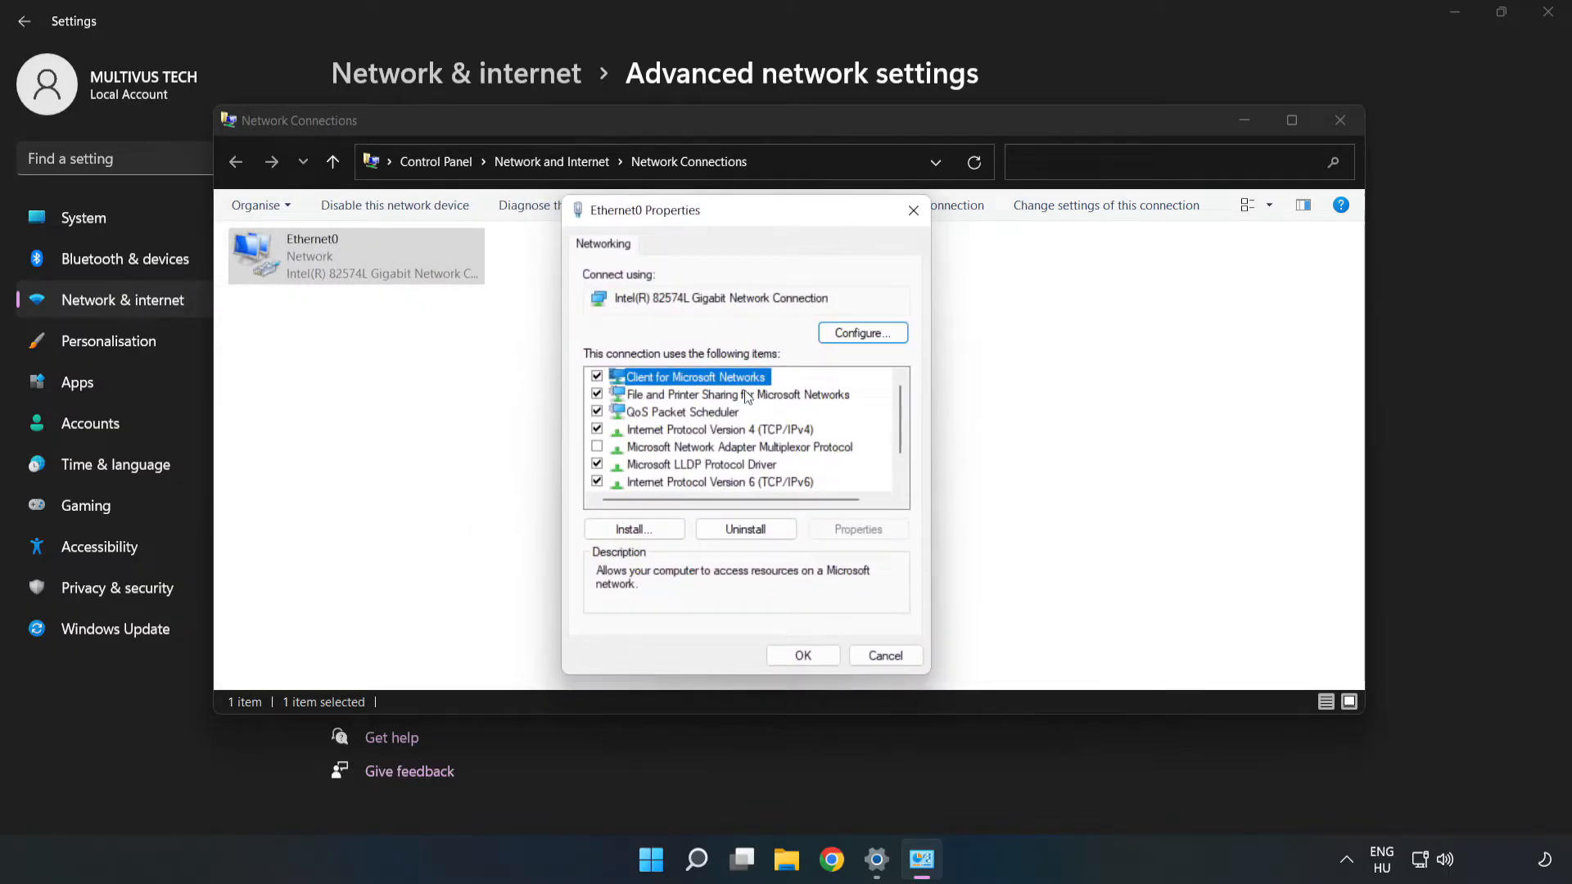
click(718, 429)
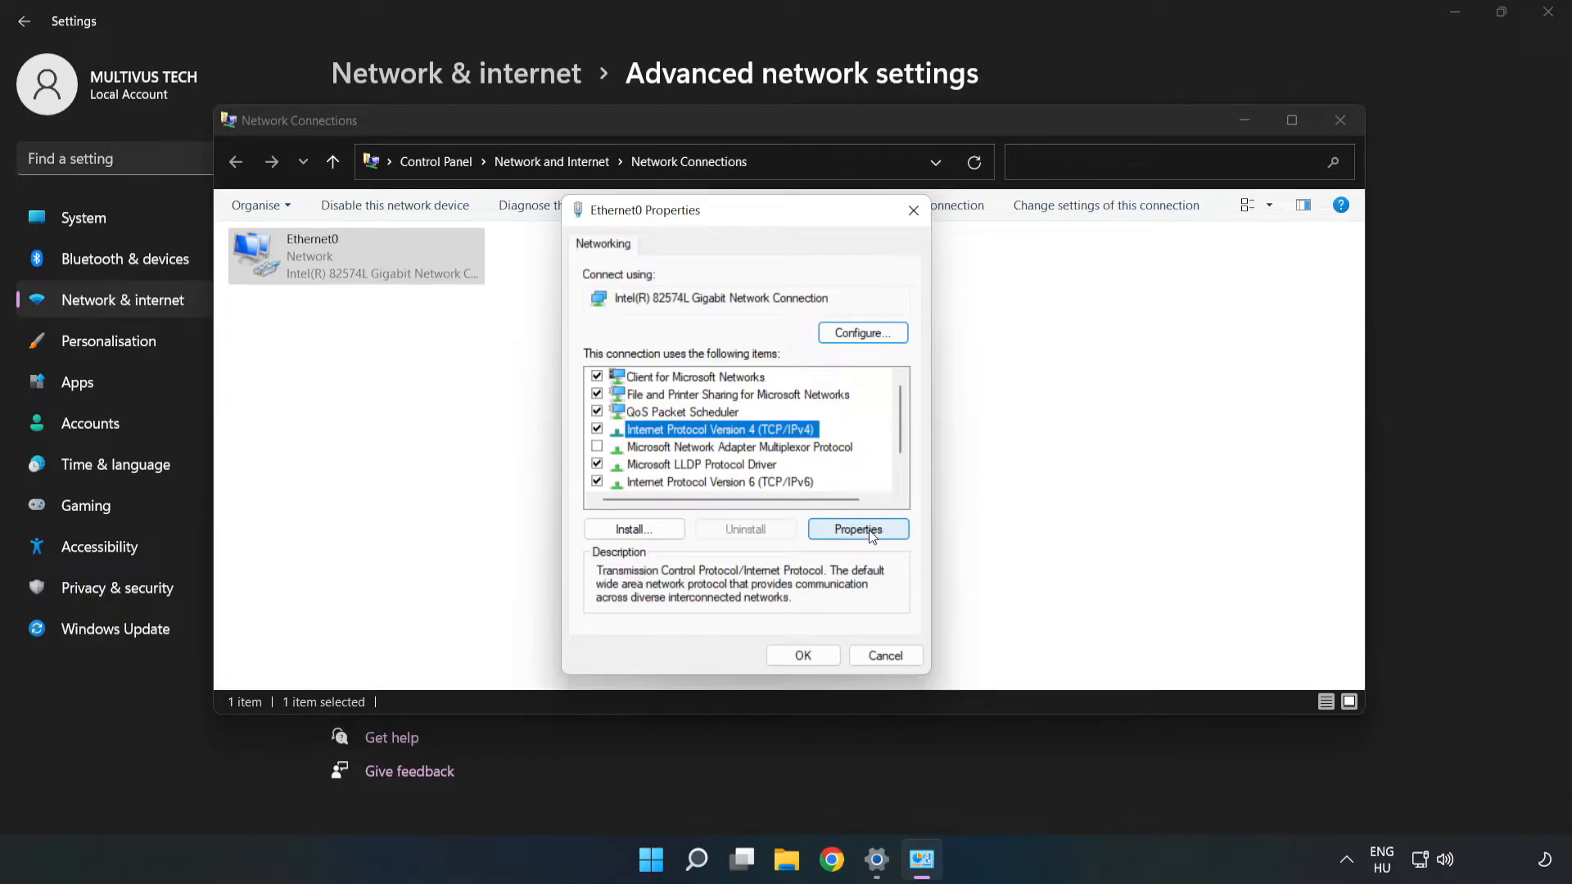
click(857, 528)
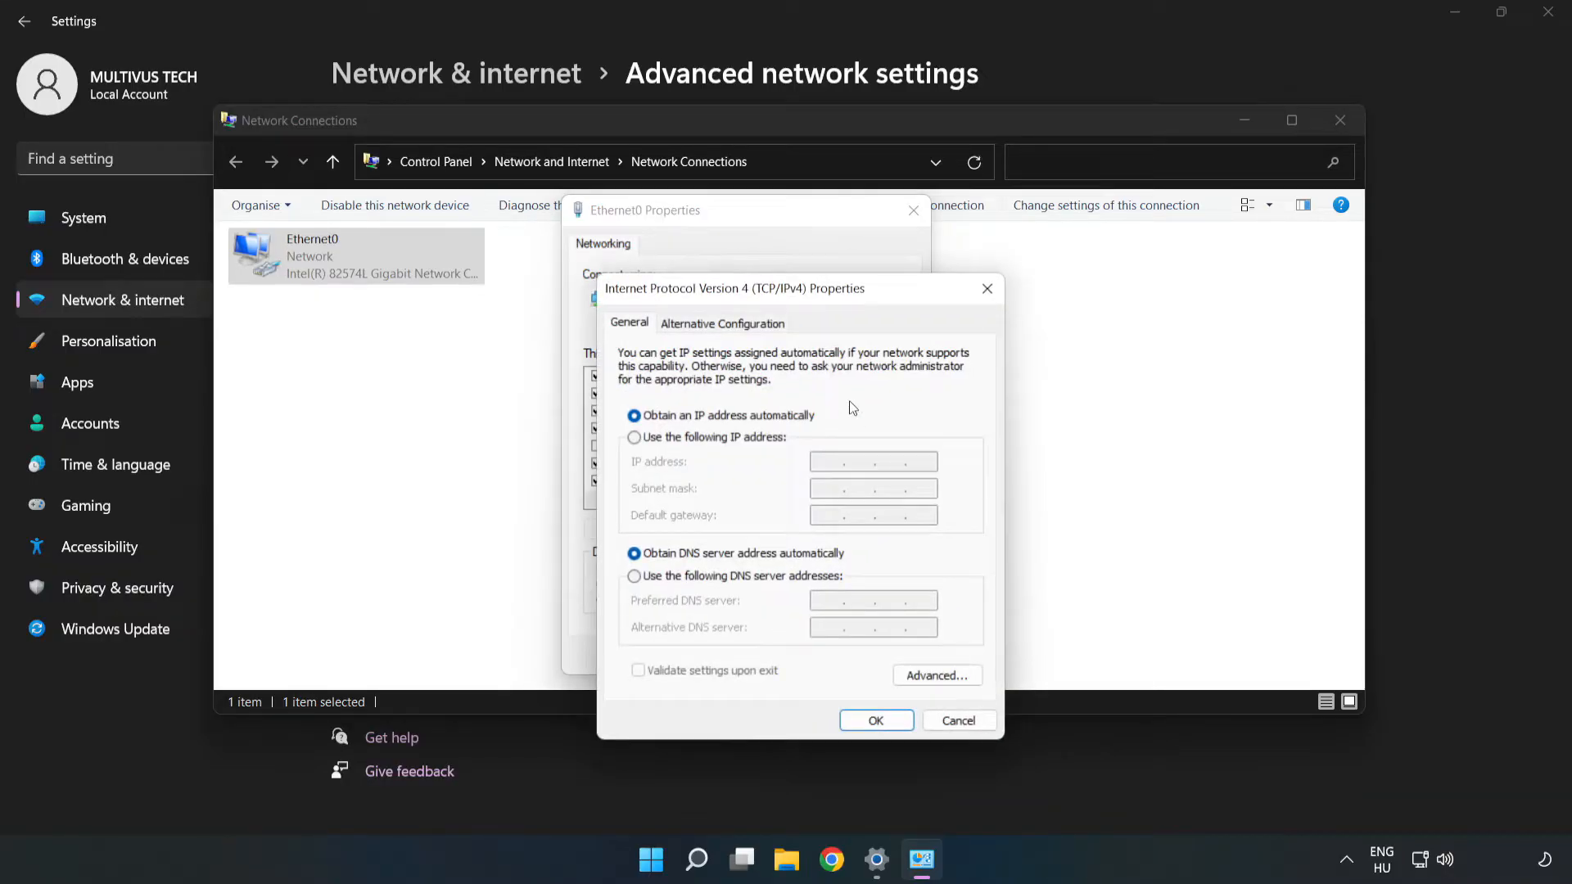
- Switch IPv4 DNS to manual with 8.8.8.8 preferred and 8.8.4.4 alternate
drag(733, 289, 673, 210)
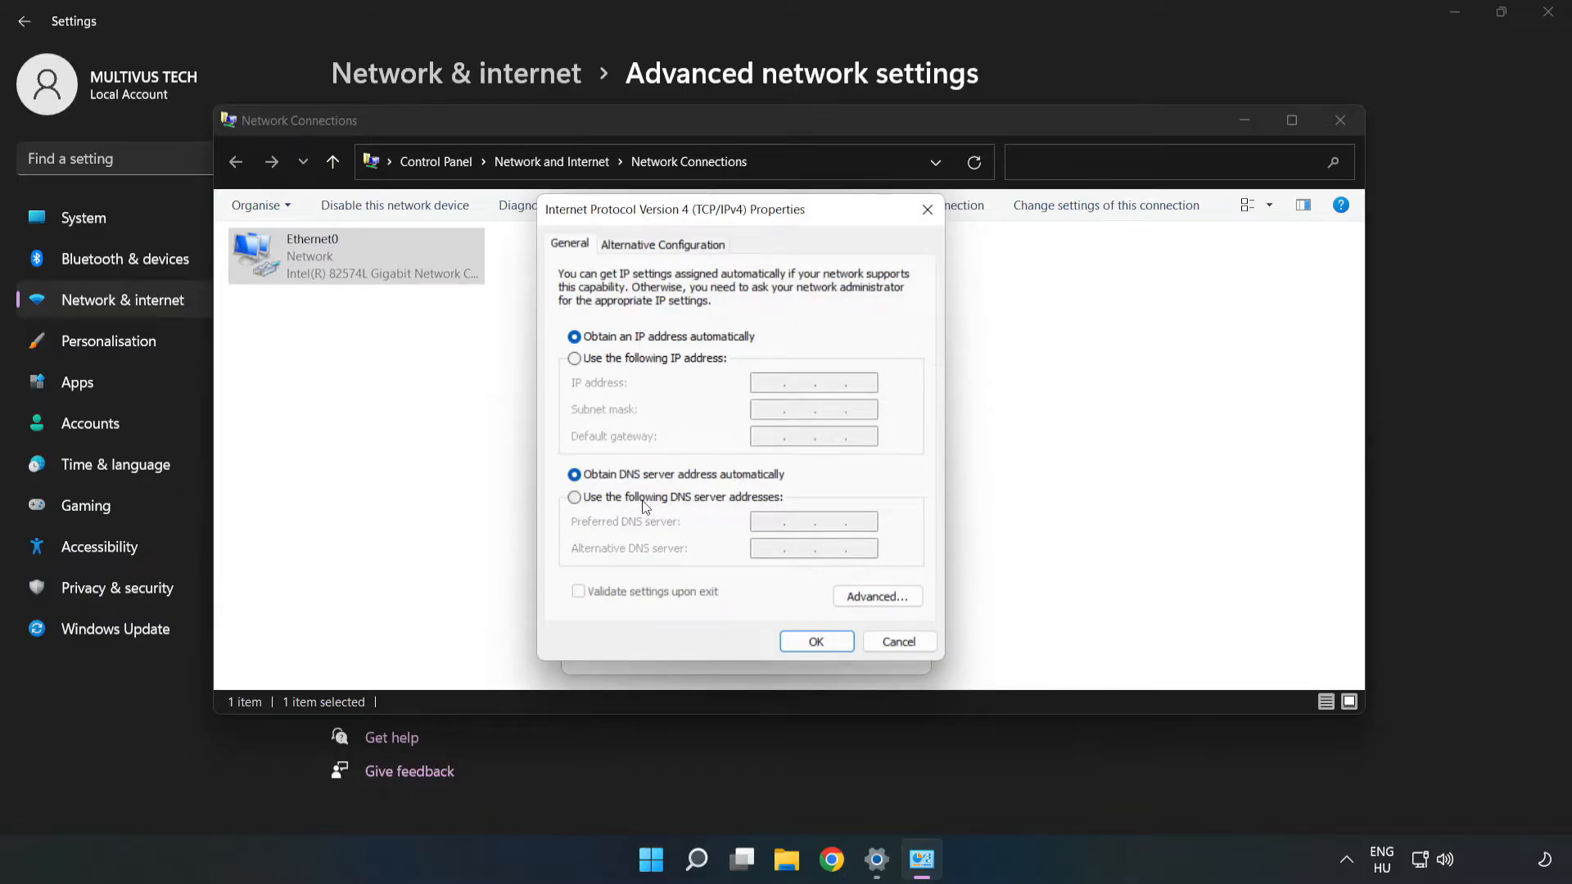
click(575, 496)
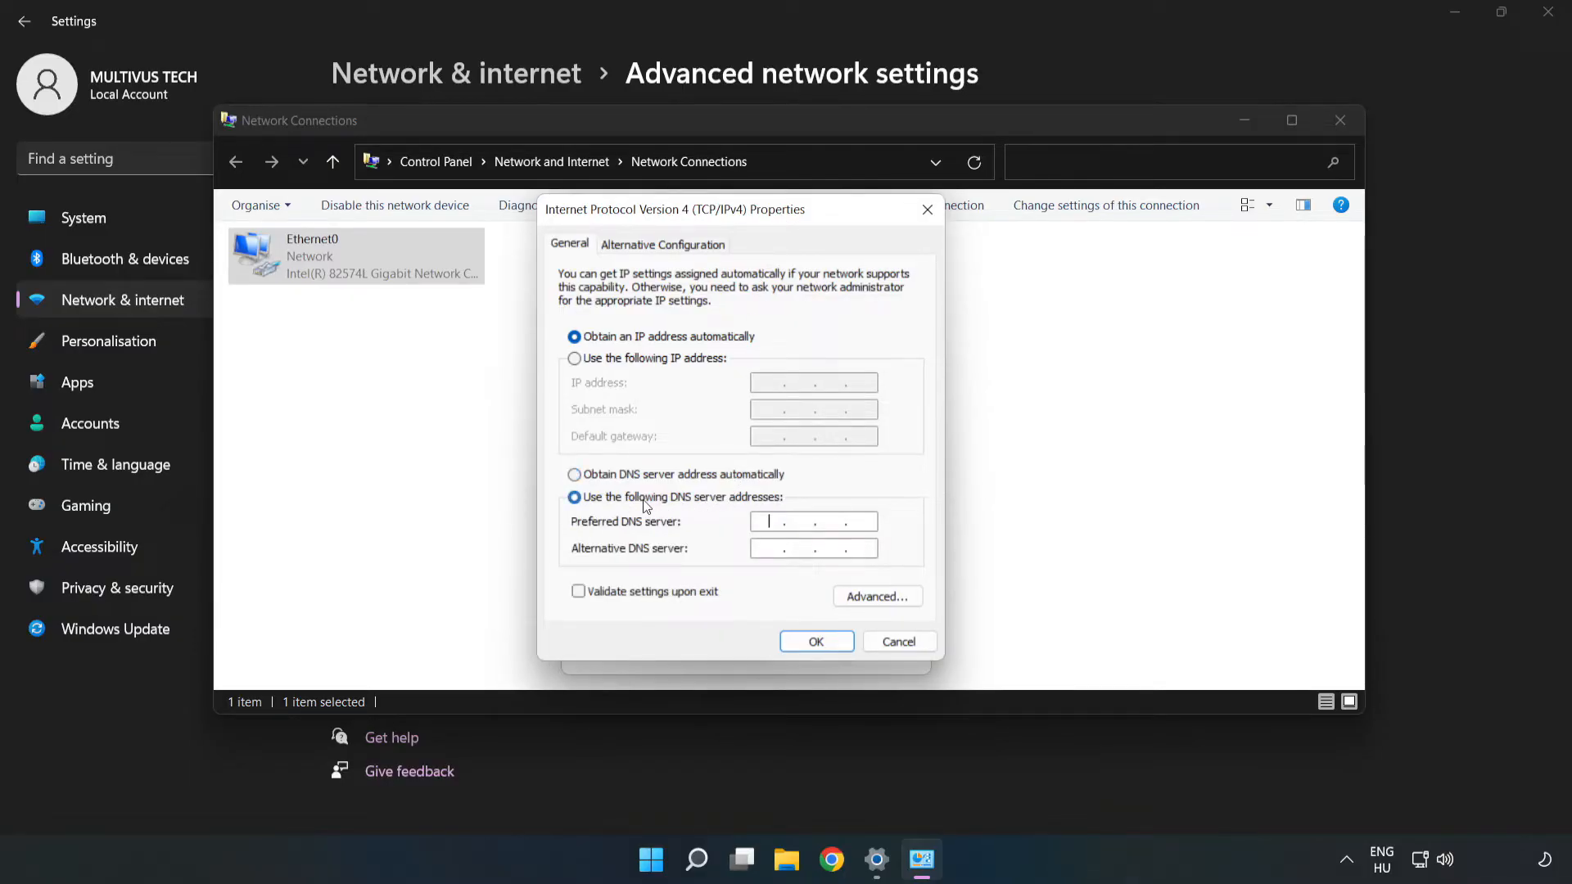
mouse_move(597, 533)
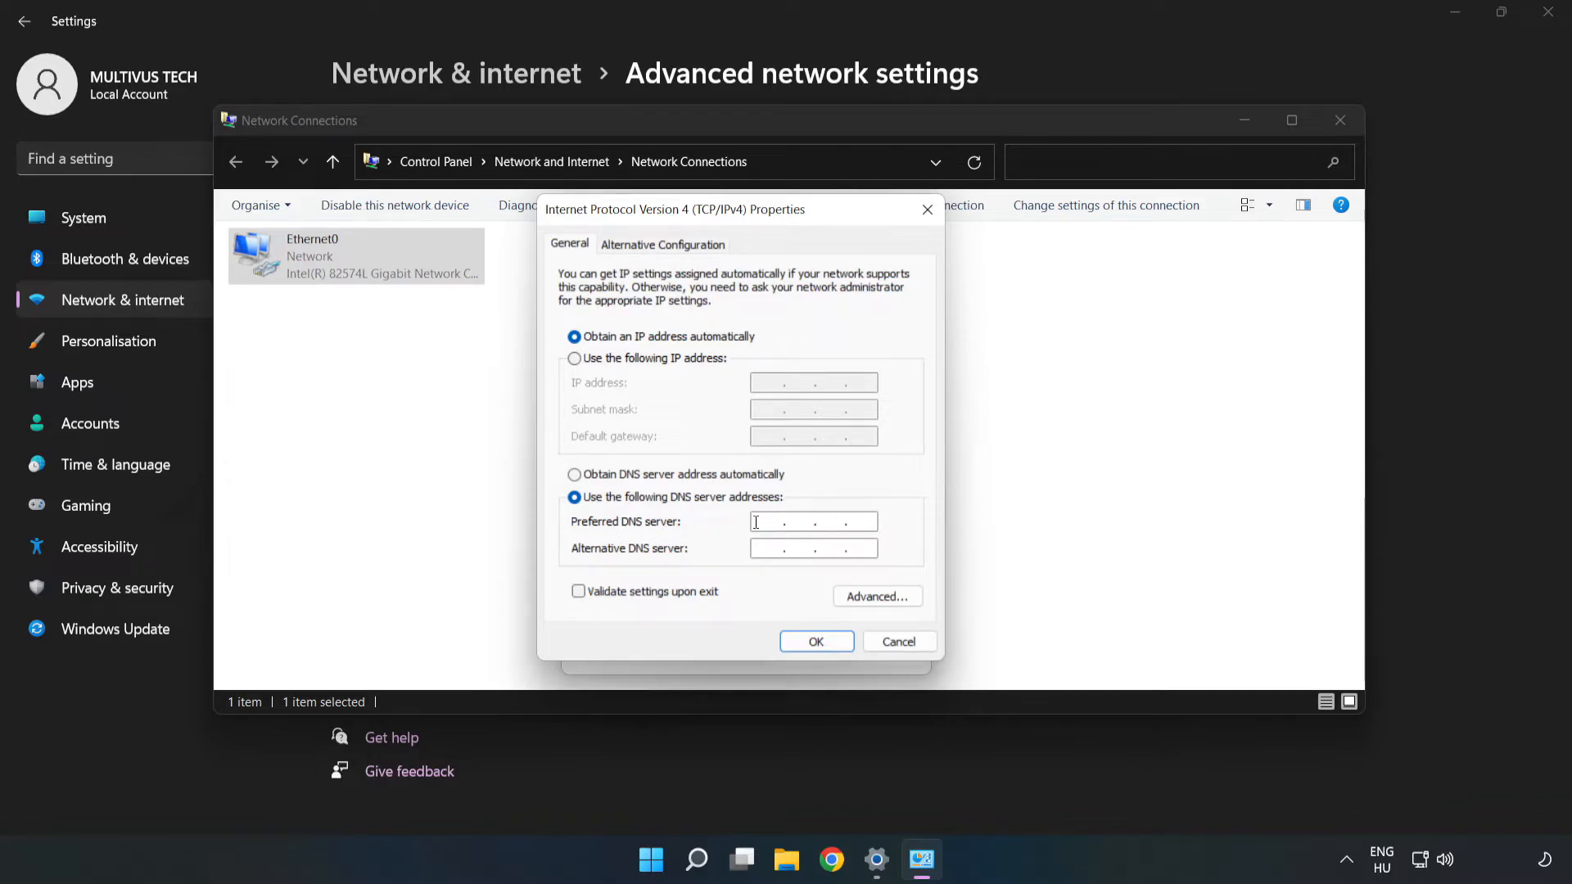
text(8.8.8.)
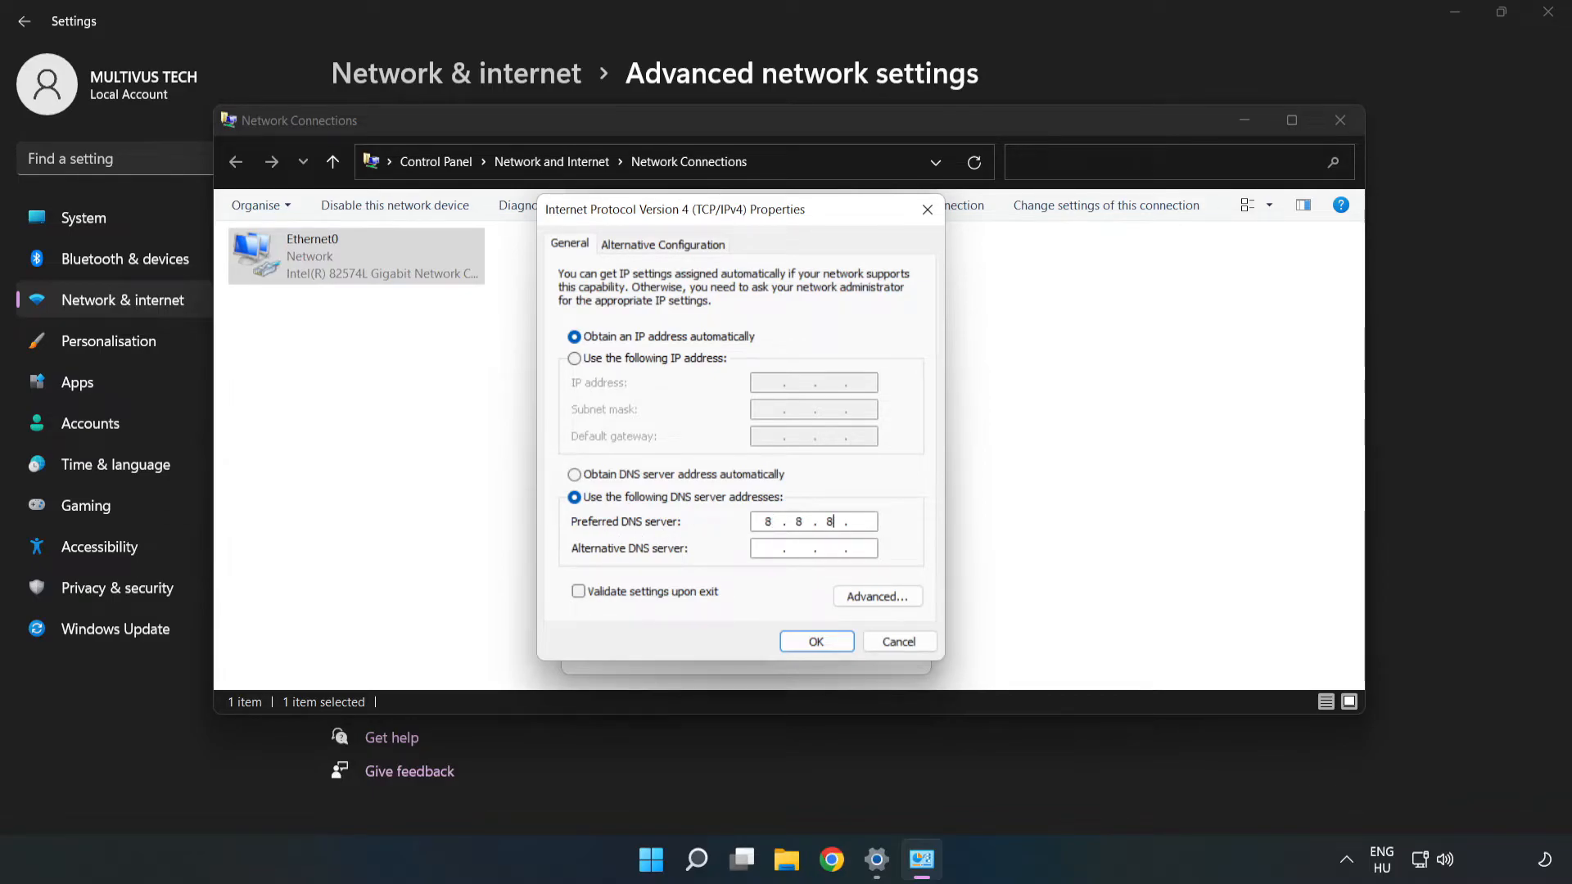
text(8)
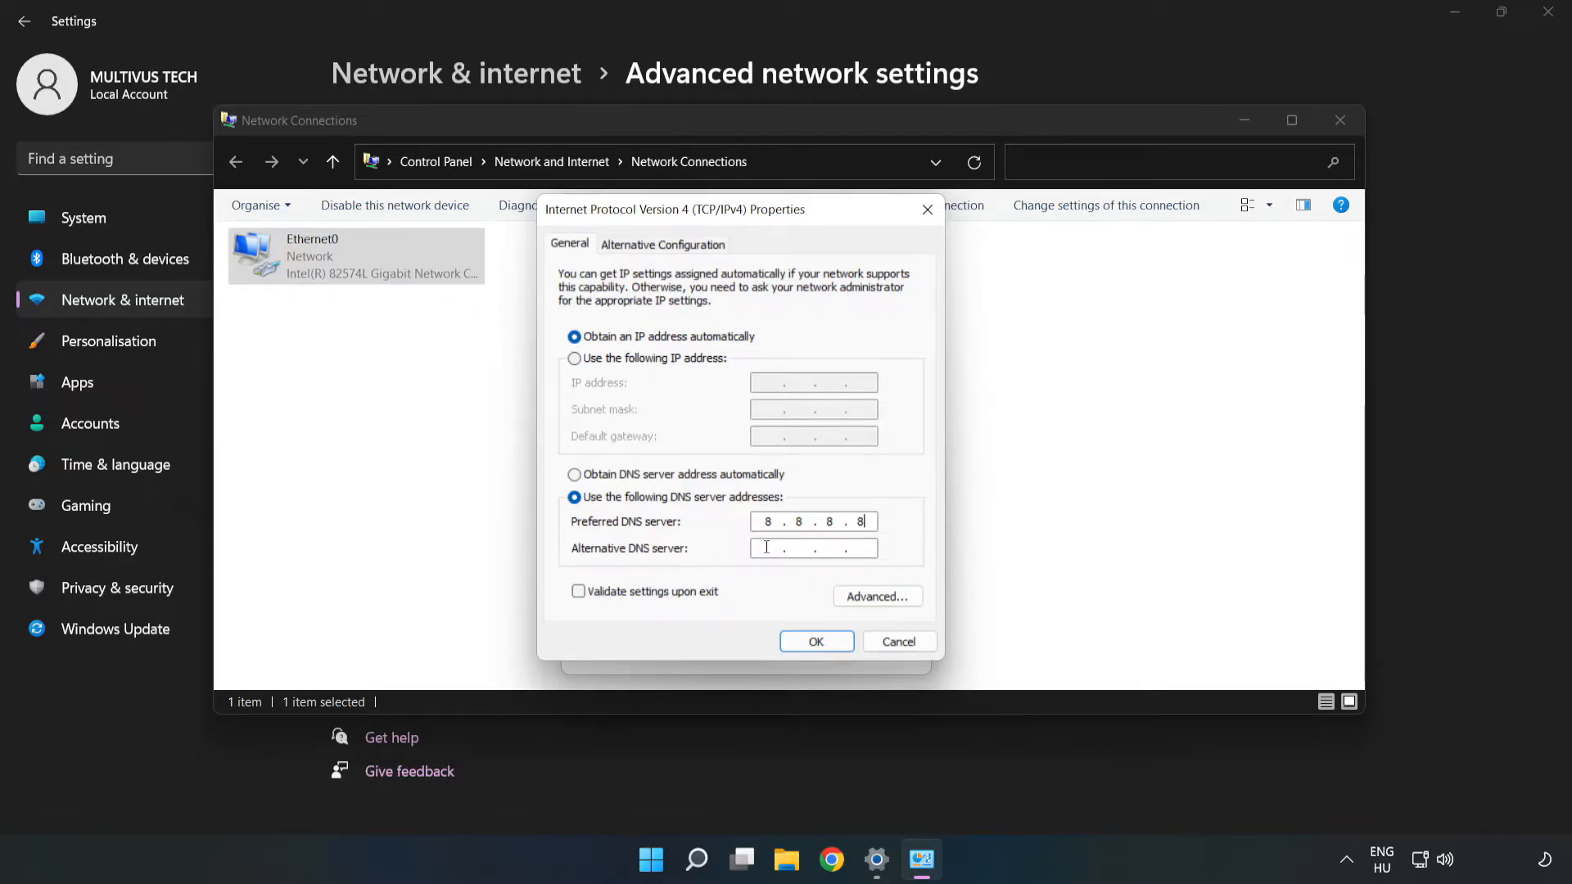
text(8...)
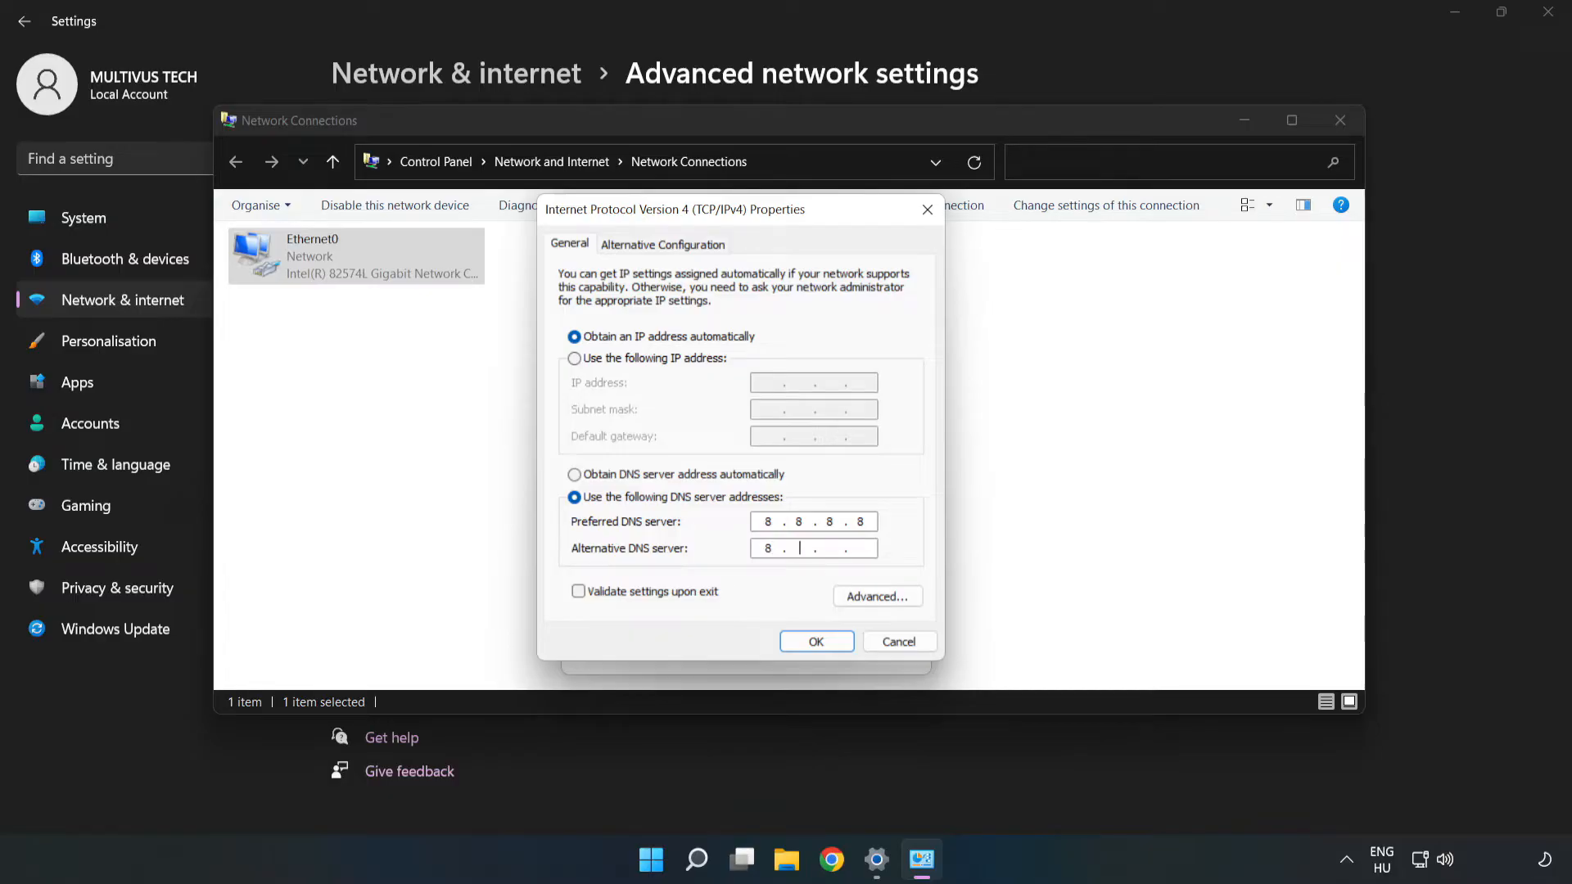
text(8.4.4)
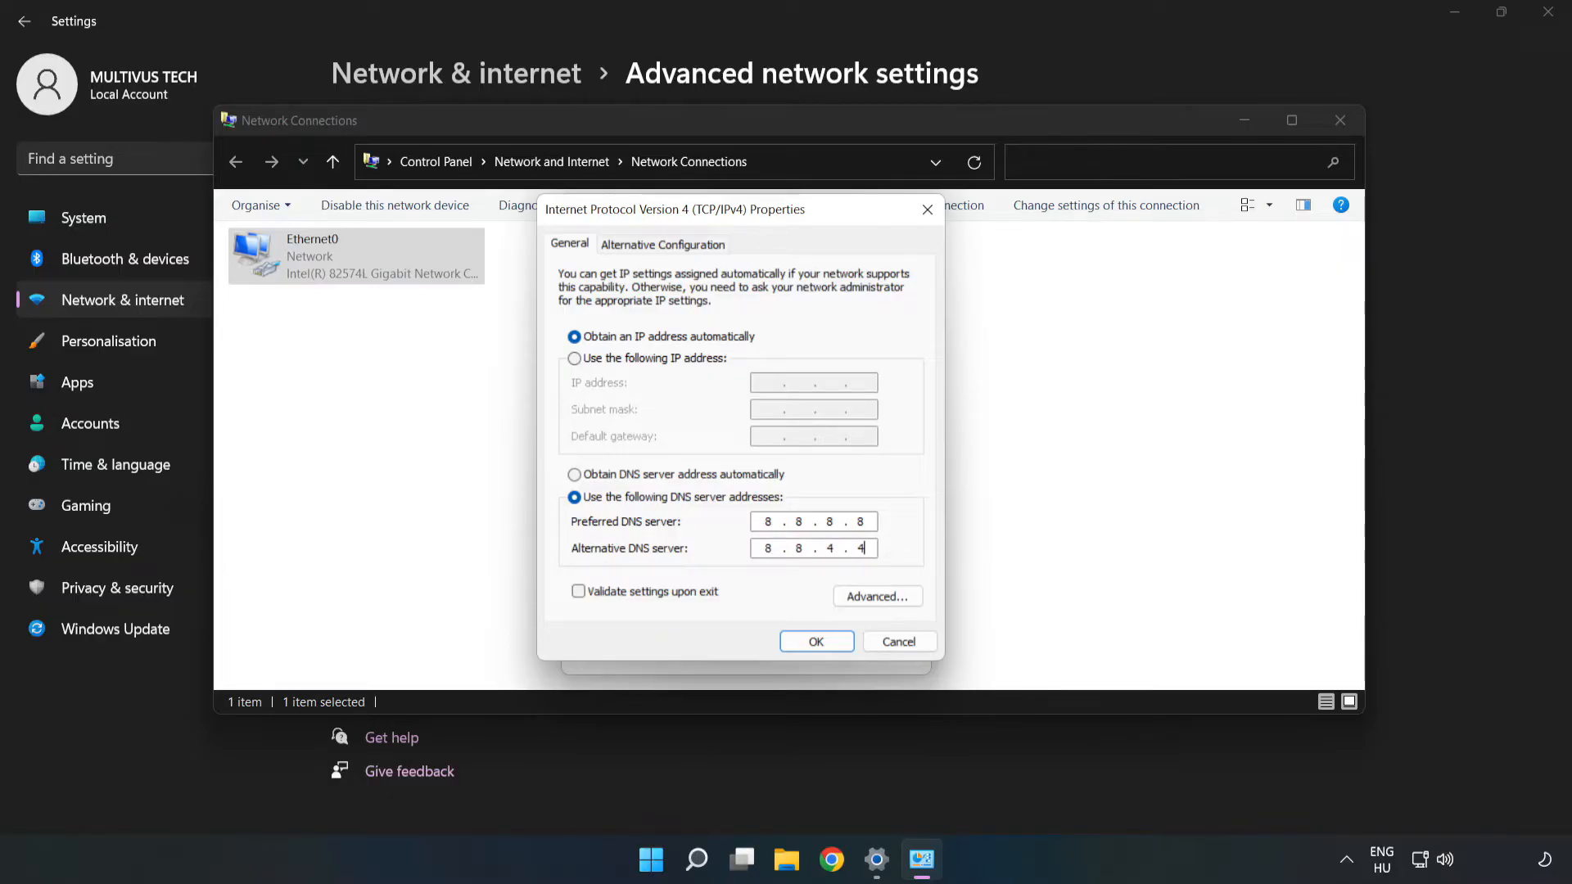
mouse_move(762, 599)
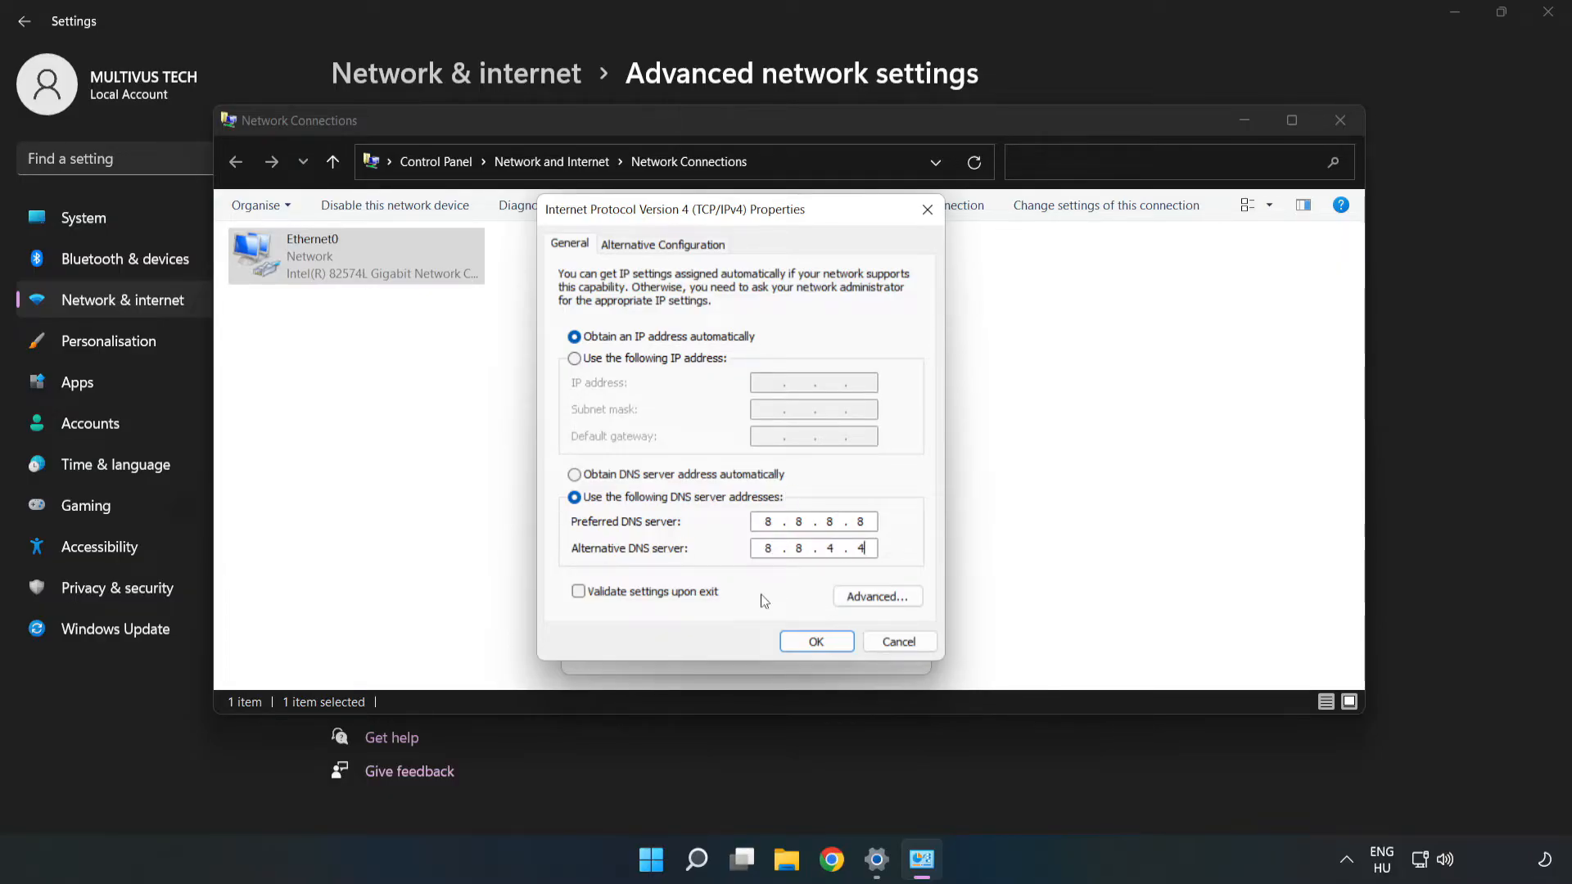
mouse_move(816, 642)
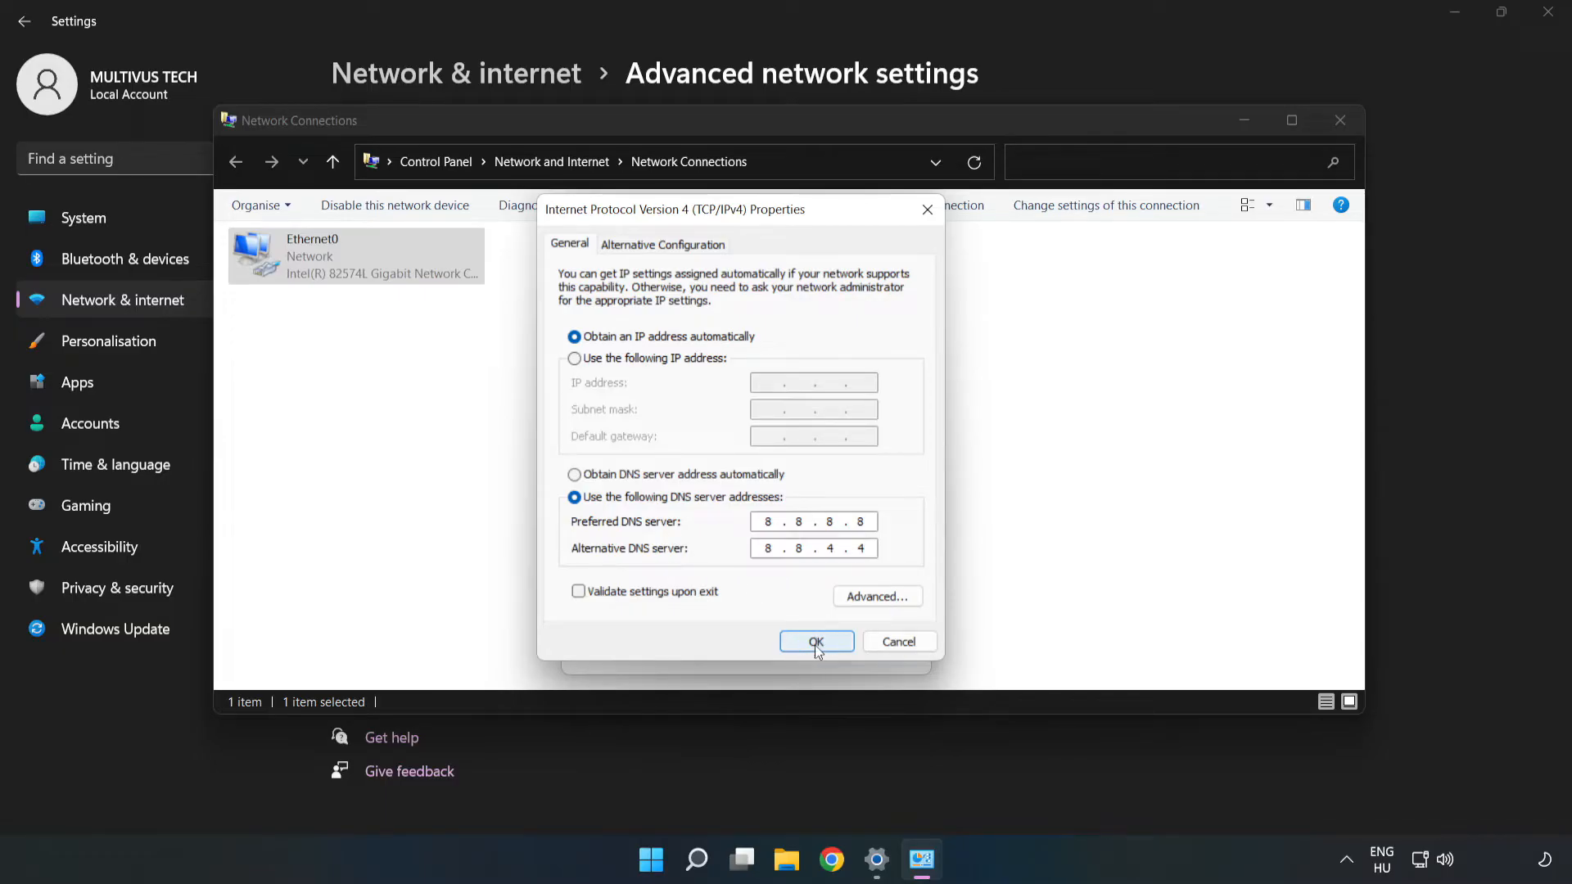
- Save the DNS changes, close all network windows and Settings, and open the power menu
click(816, 642)
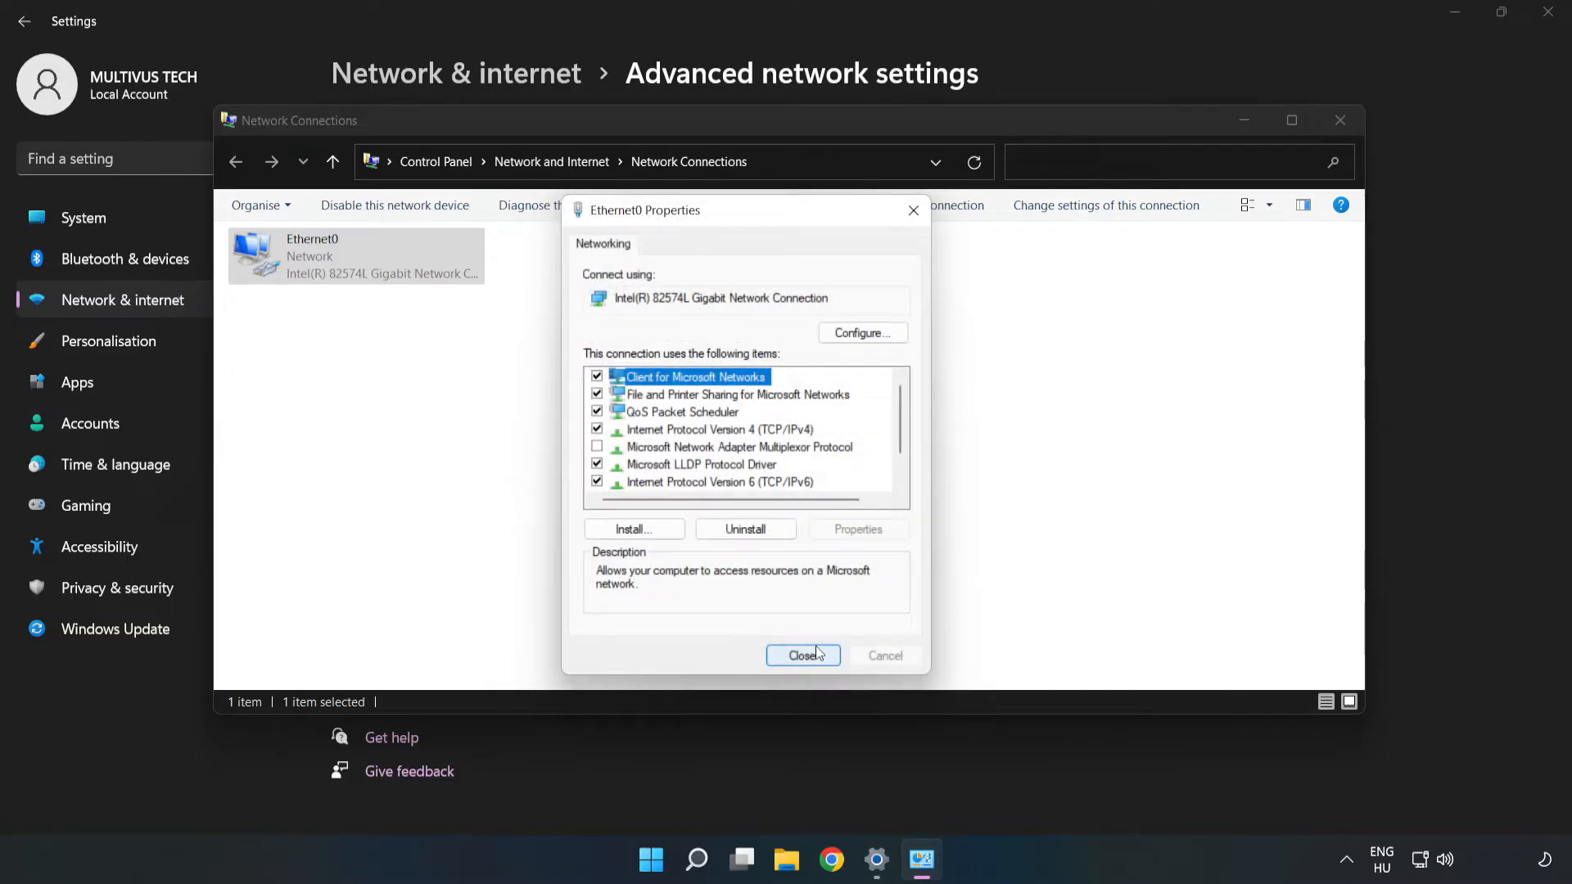
click(802, 655)
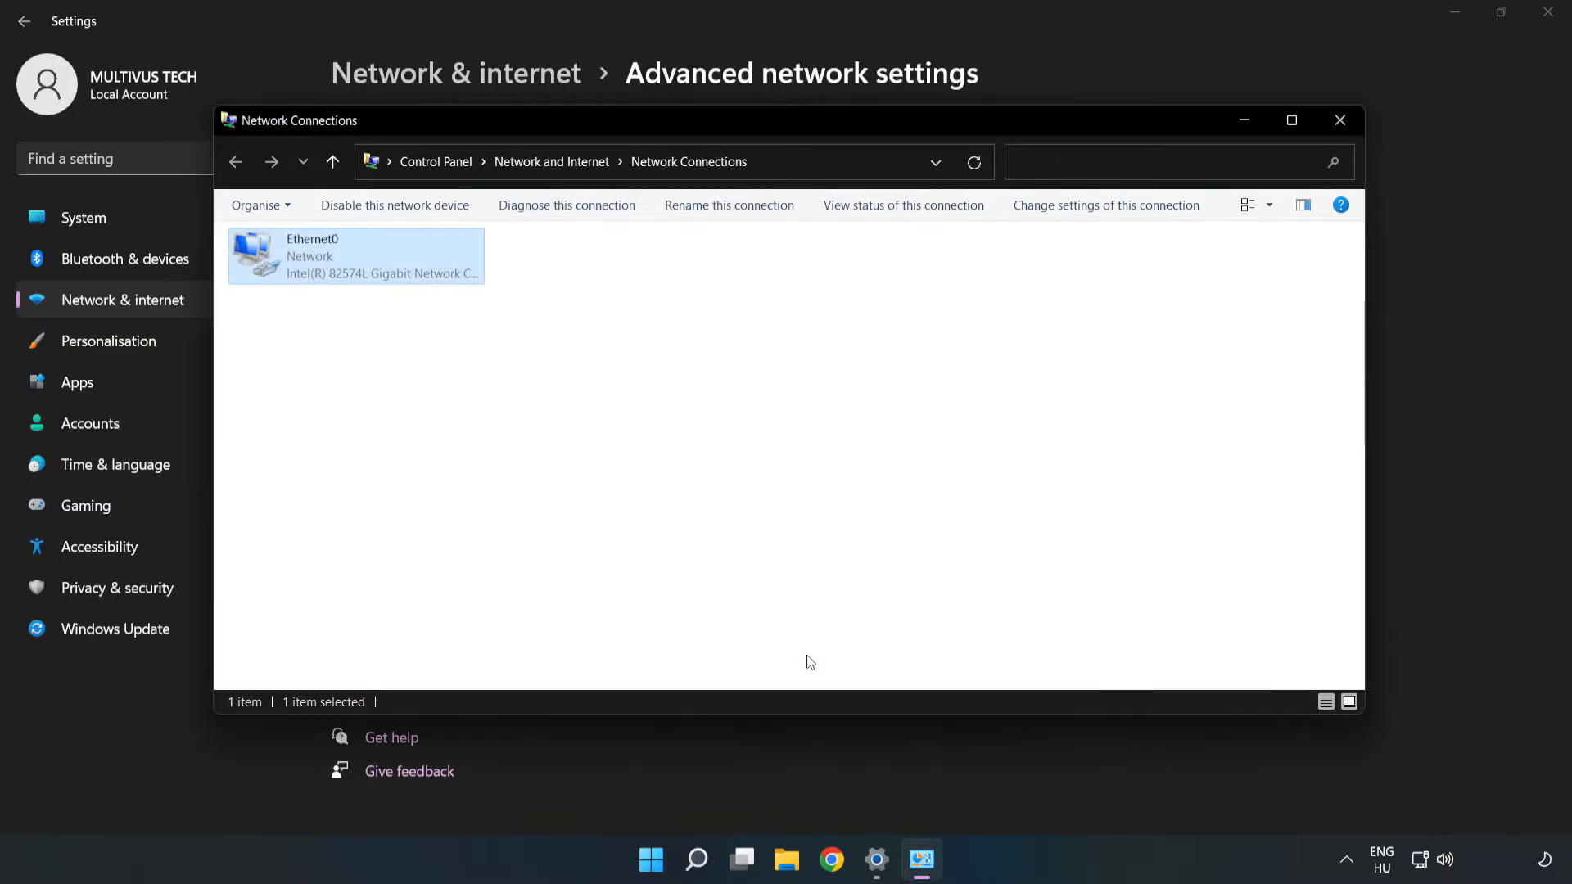
click(1339, 120)
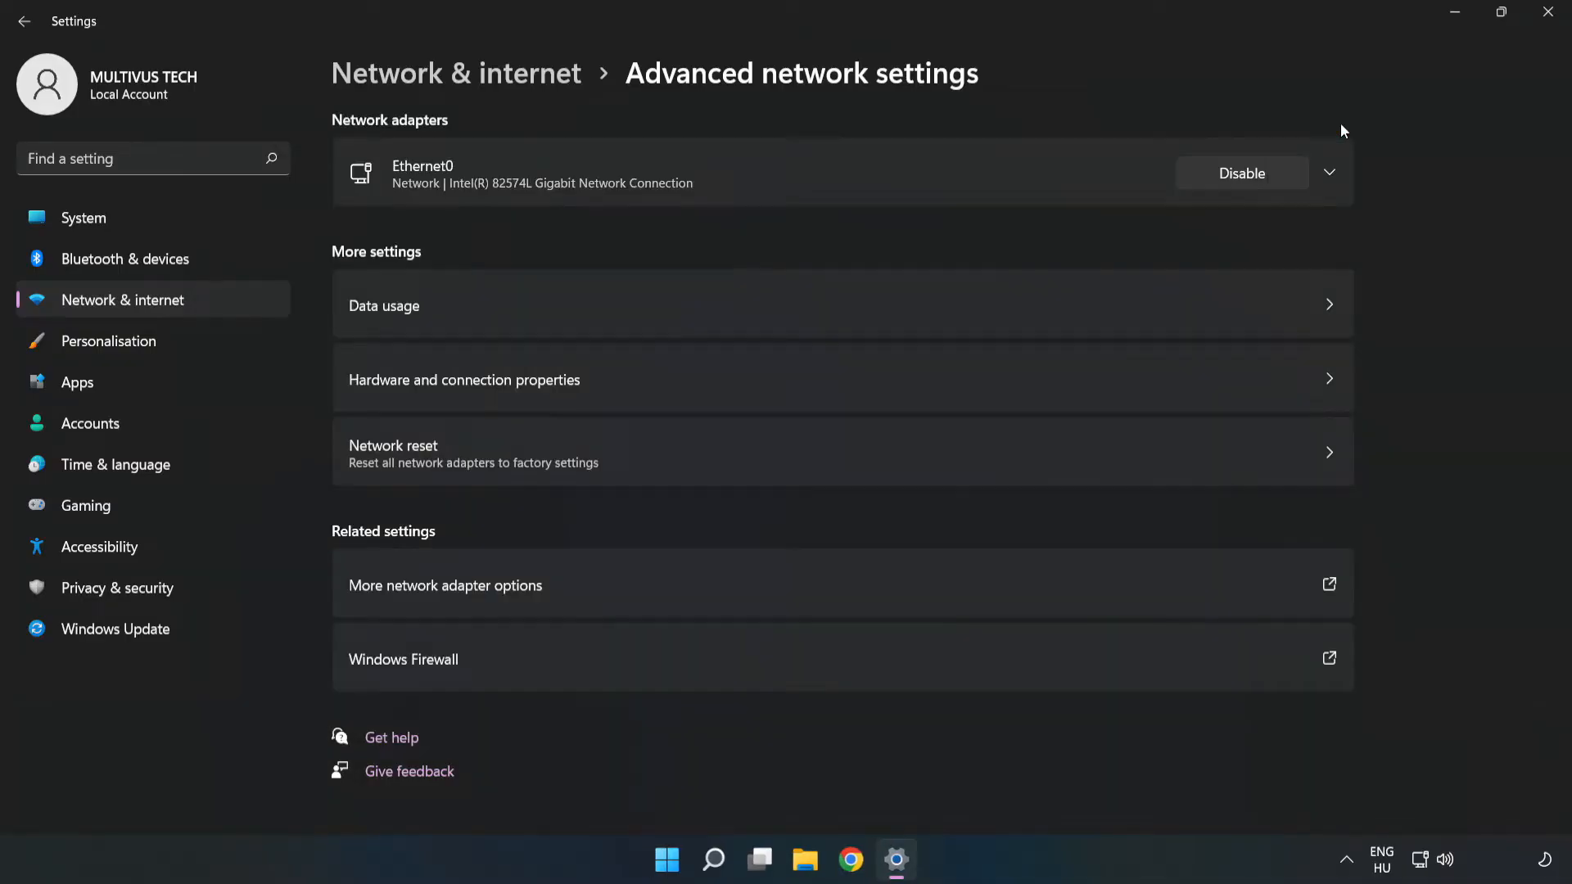
click(1547, 13)
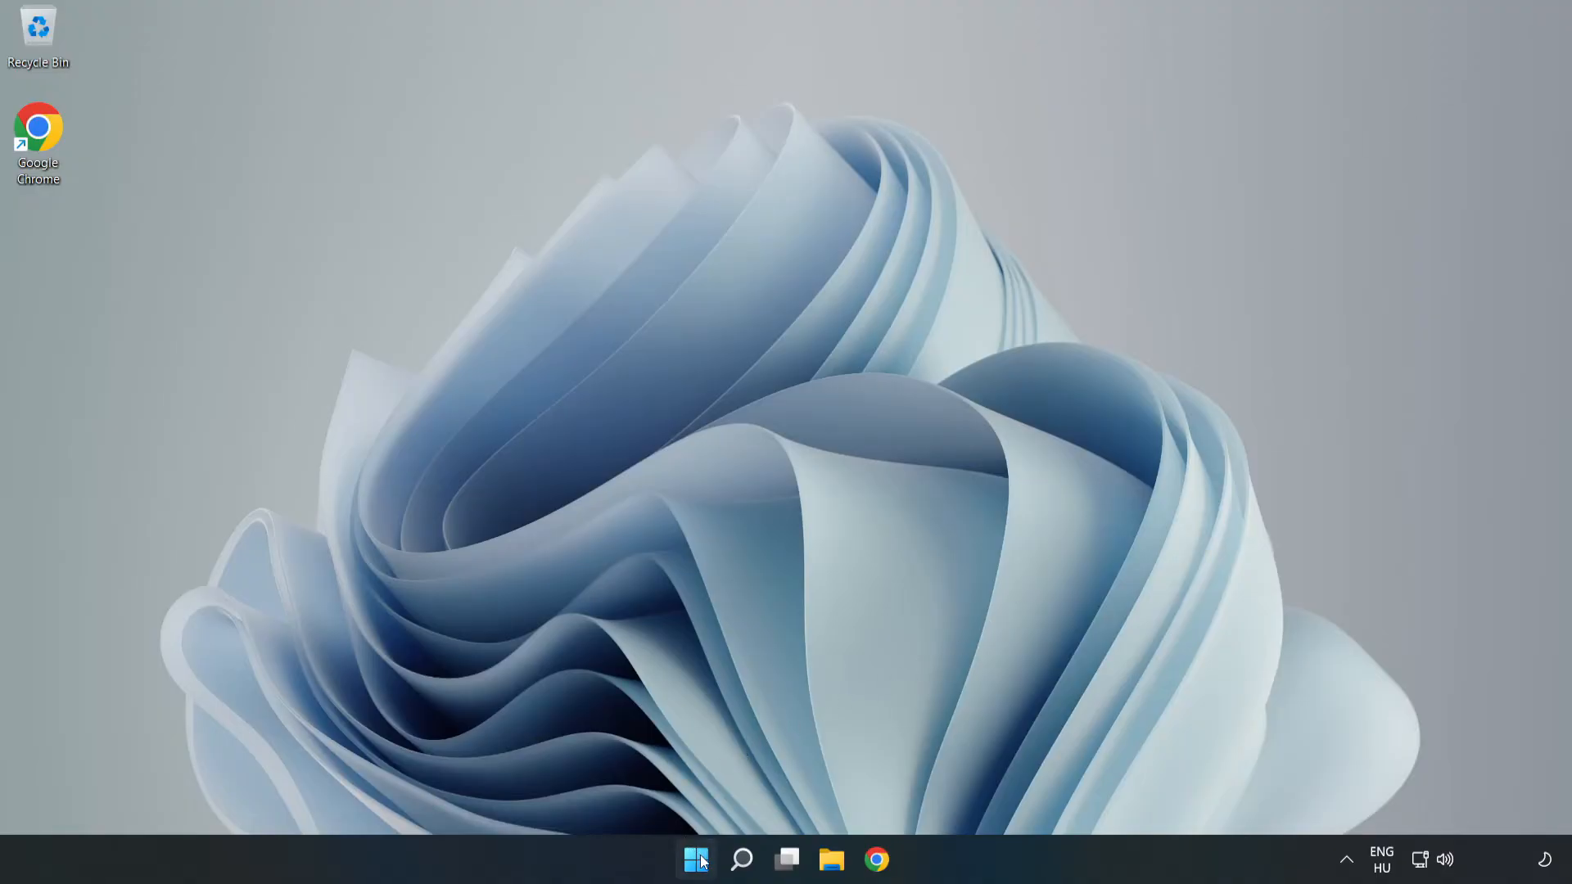
click(696, 859)
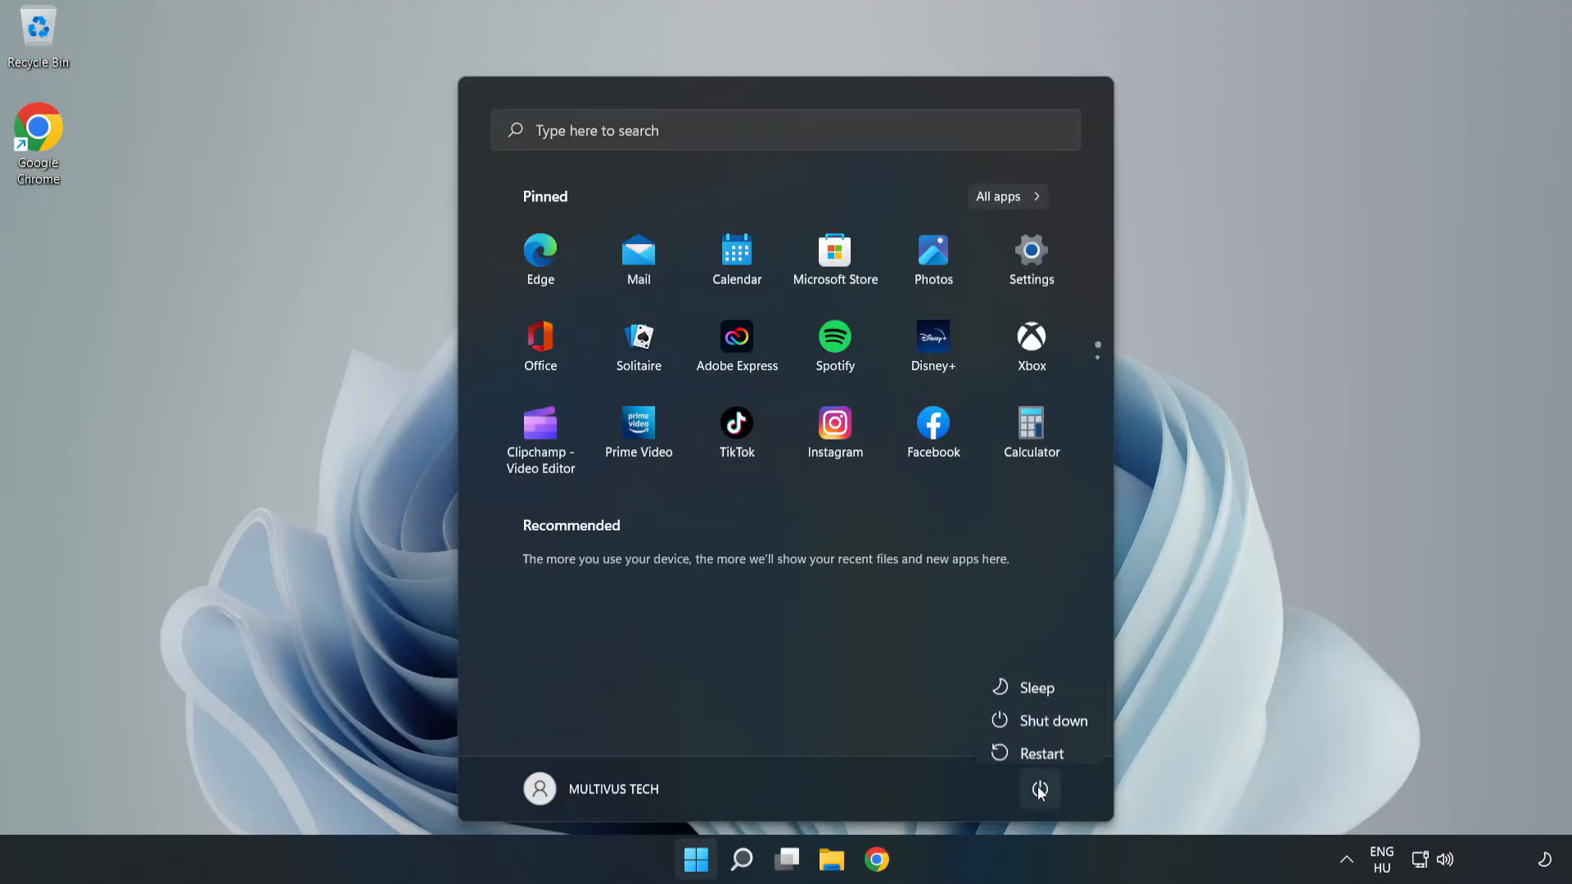
mouse_move(1041, 745)
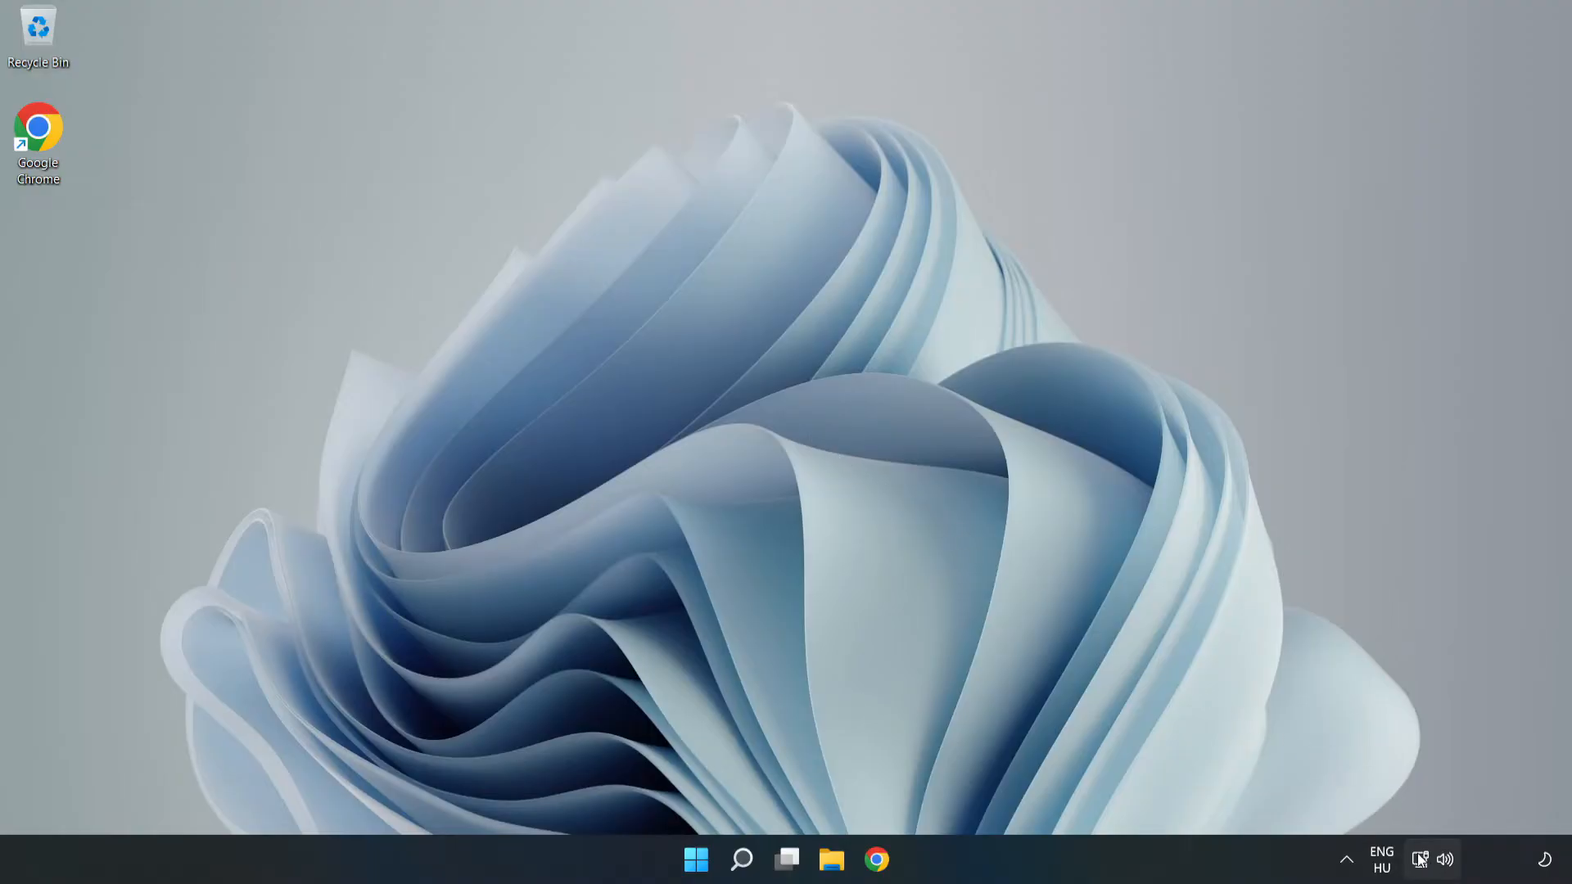
mouse_move(1420, 859)
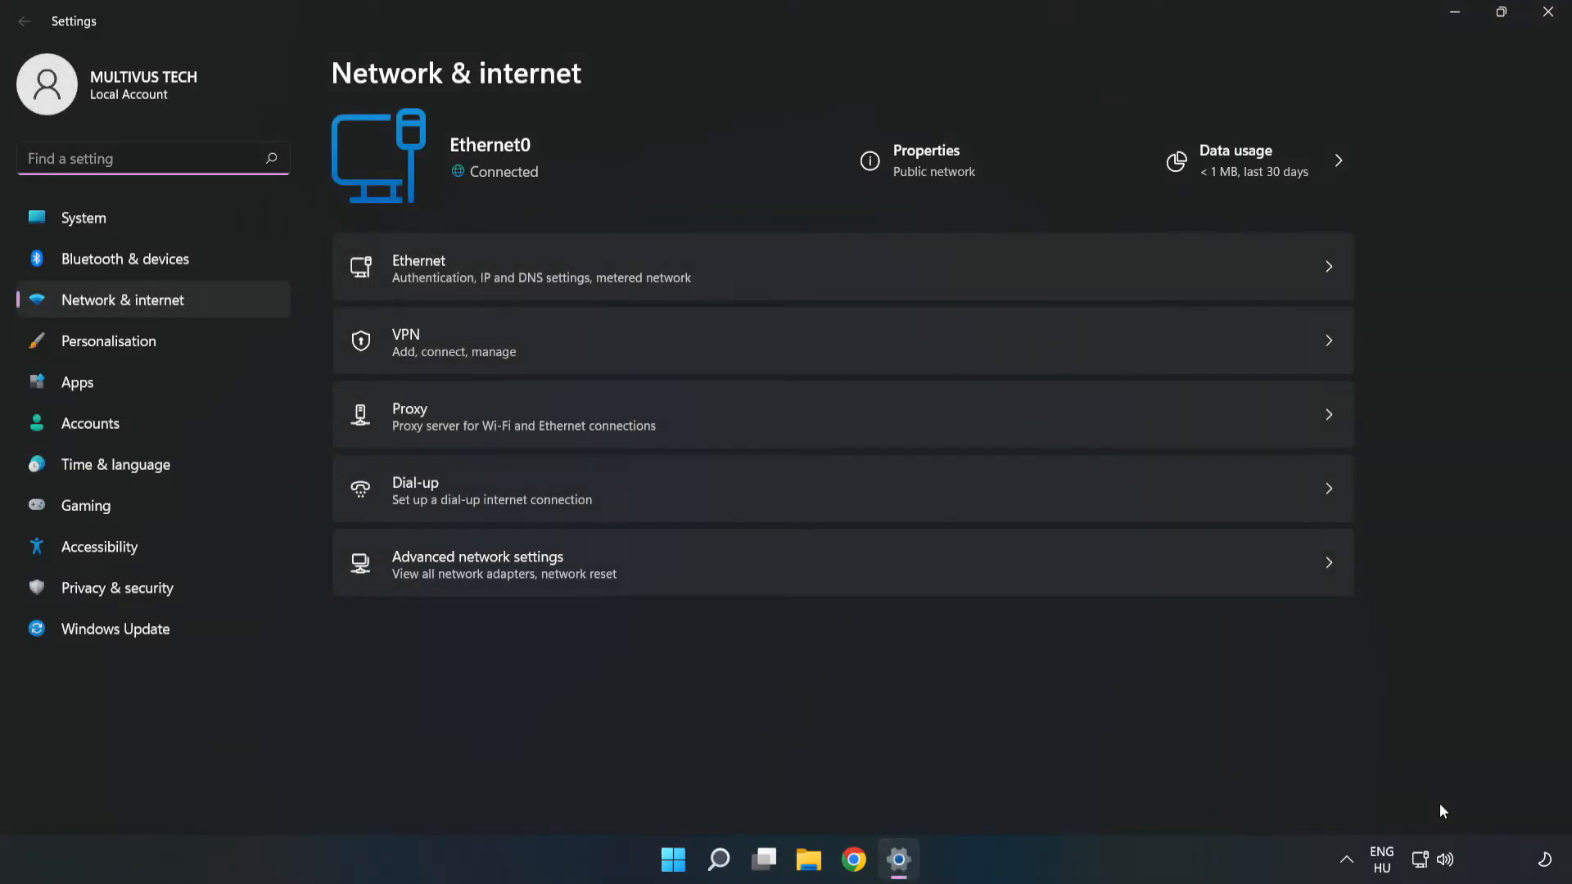
mouse_move(411, 588)
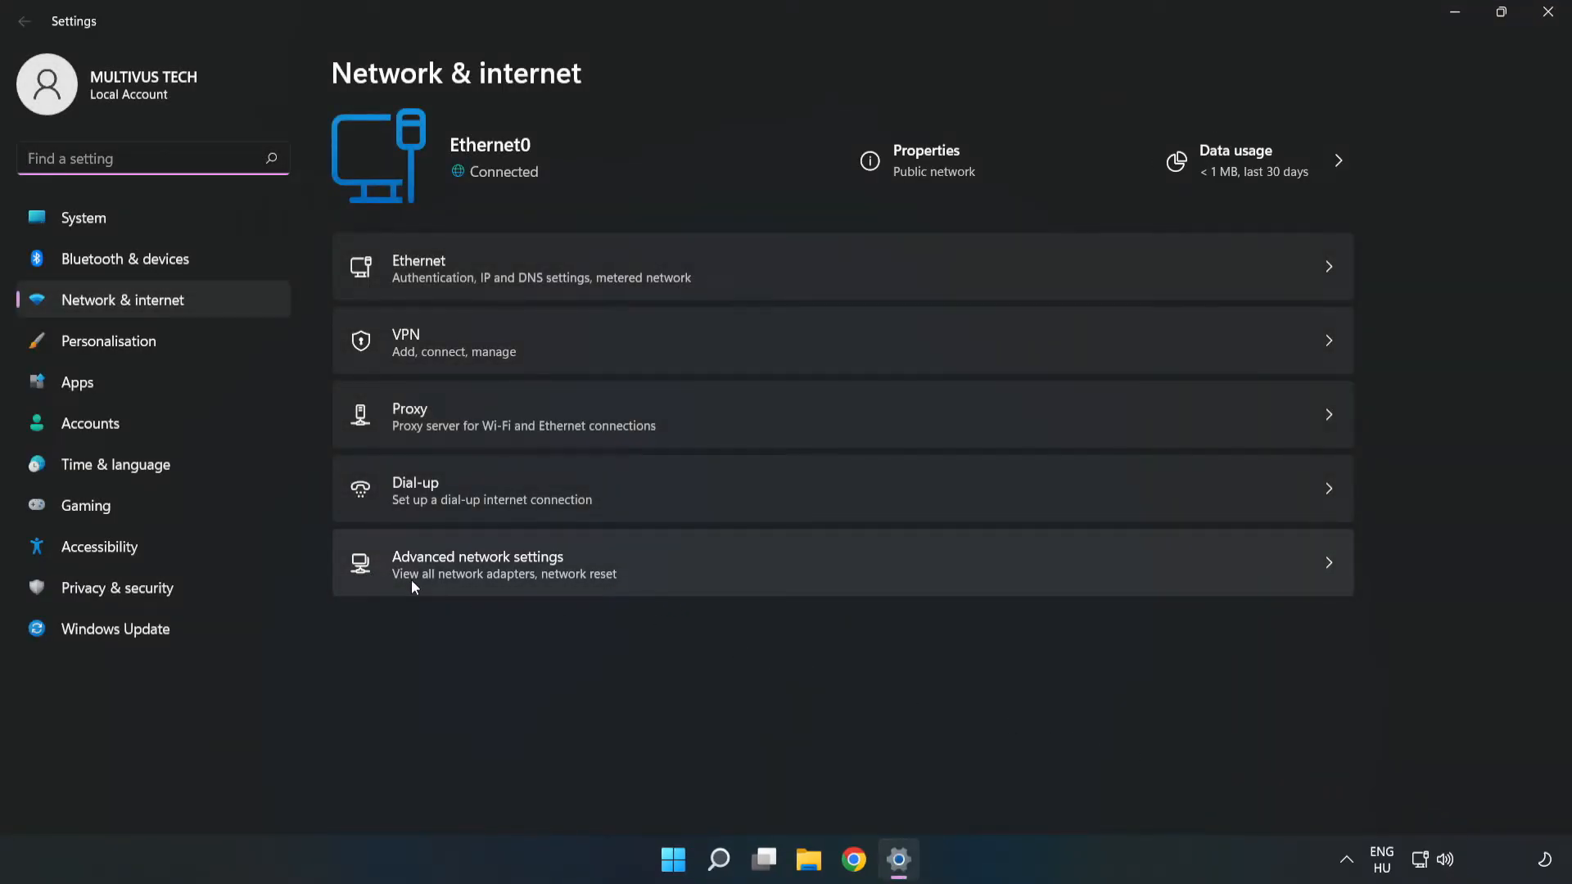
mouse_move(727, 579)
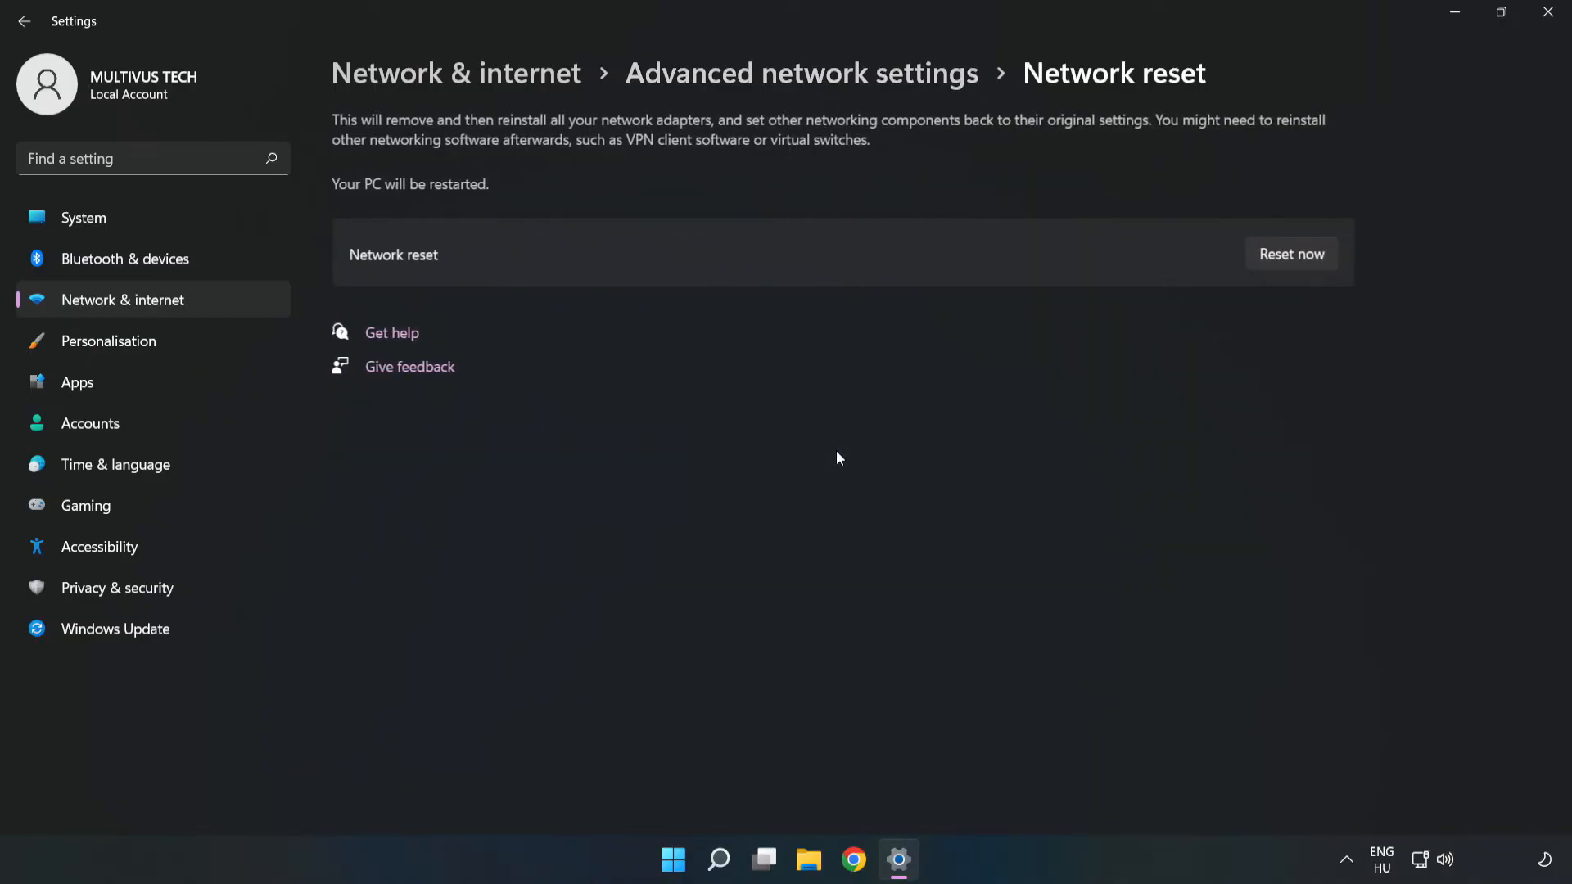
mouse_move(953, 254)
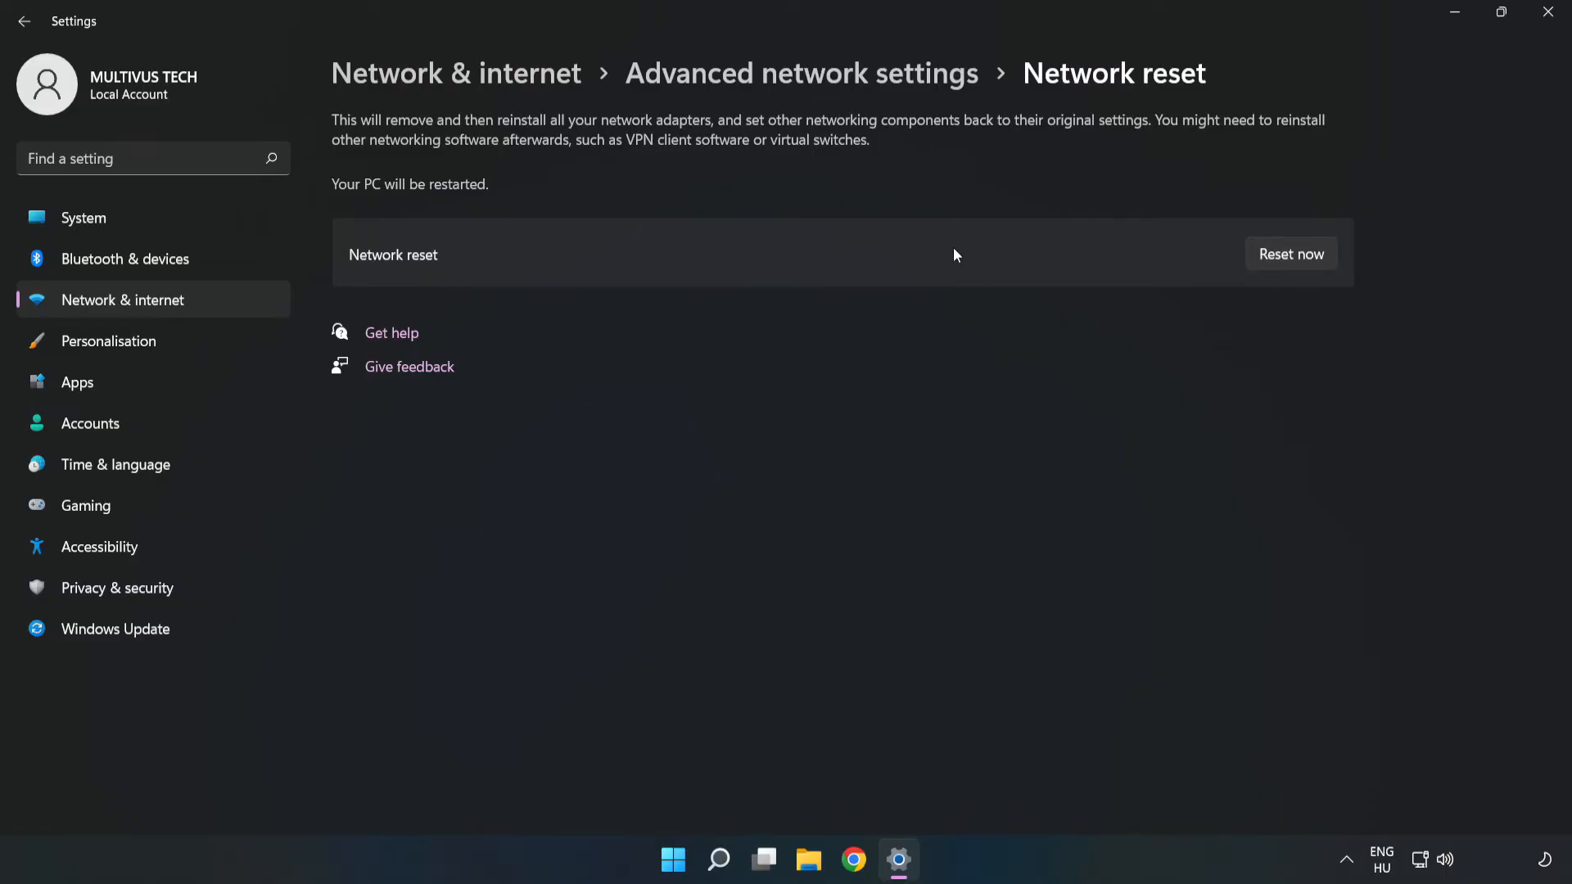
mouse_move(1291, 254)
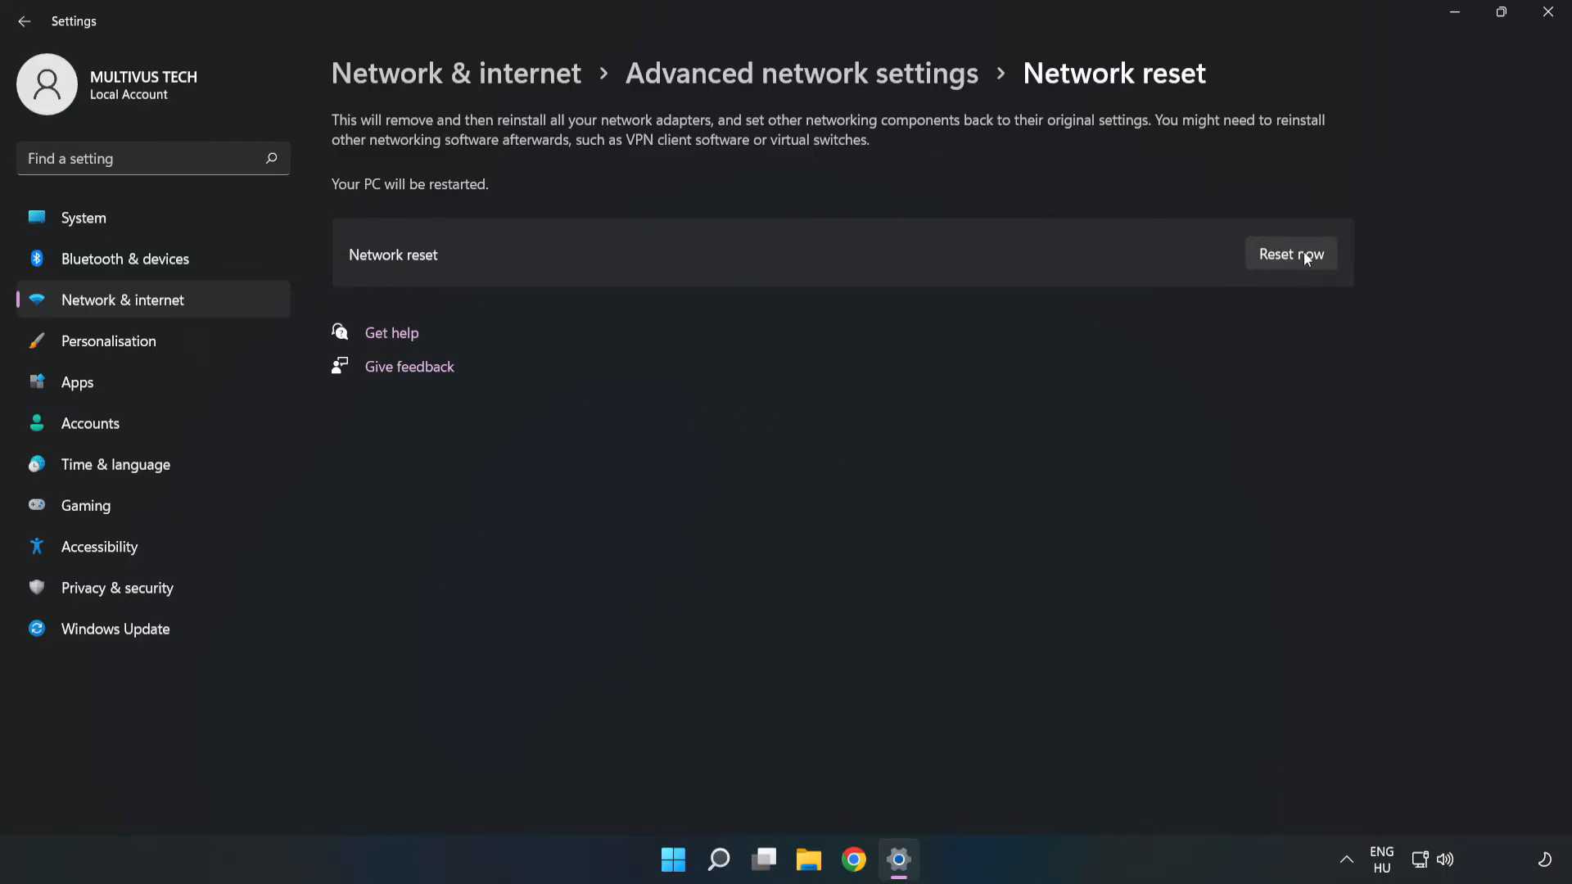
- Confirm the network reset with Yes and dismiss the 'You're about to be signed out' notice
click(1291, 253)
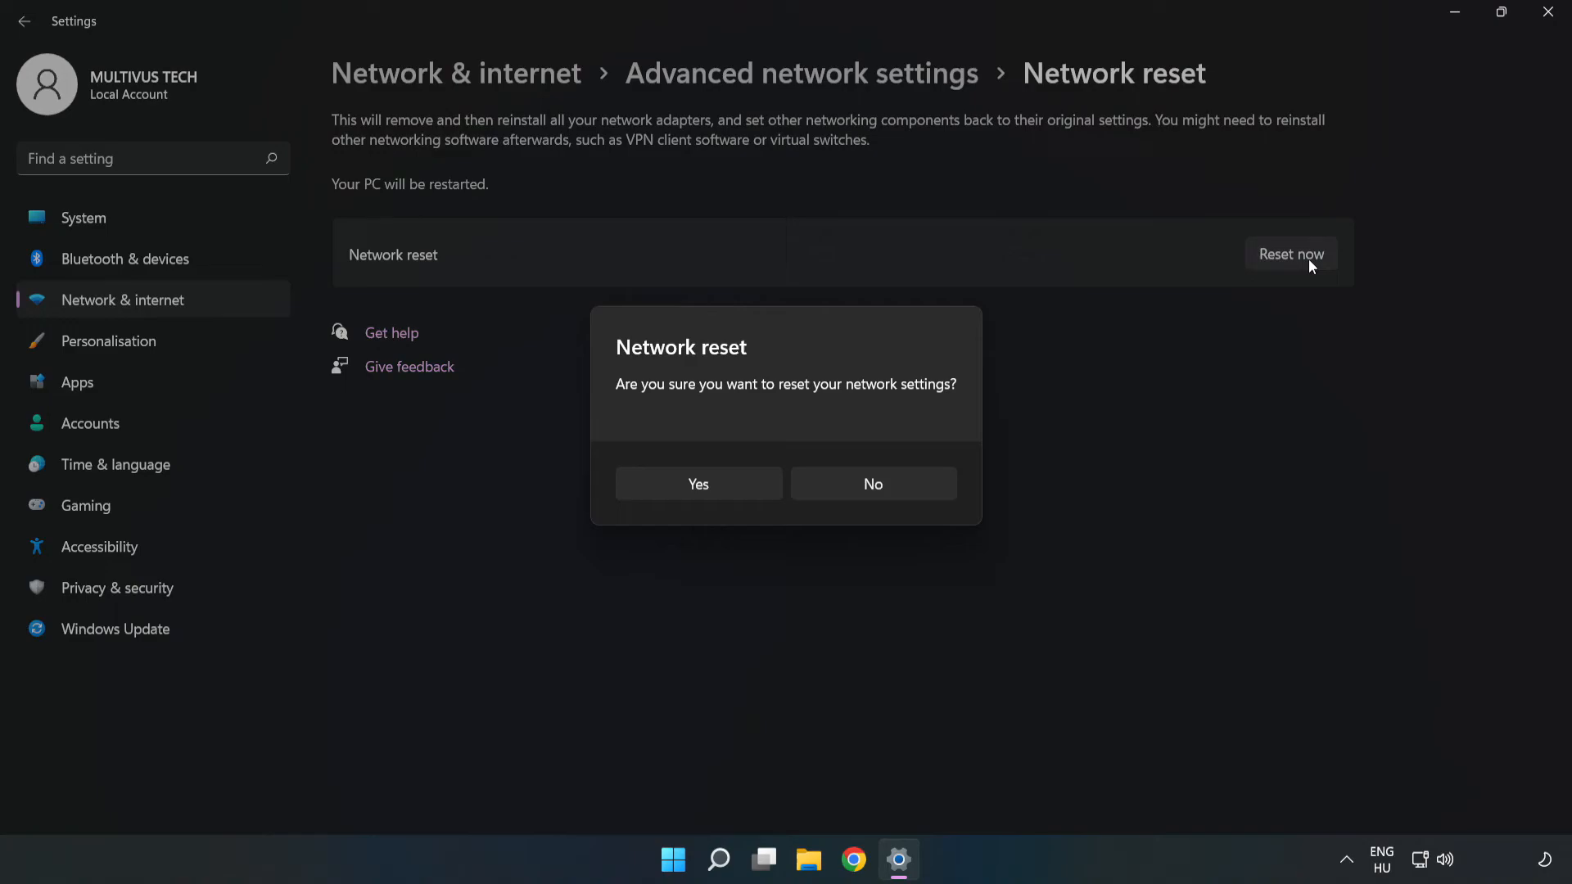
mouse_move(732, 401)
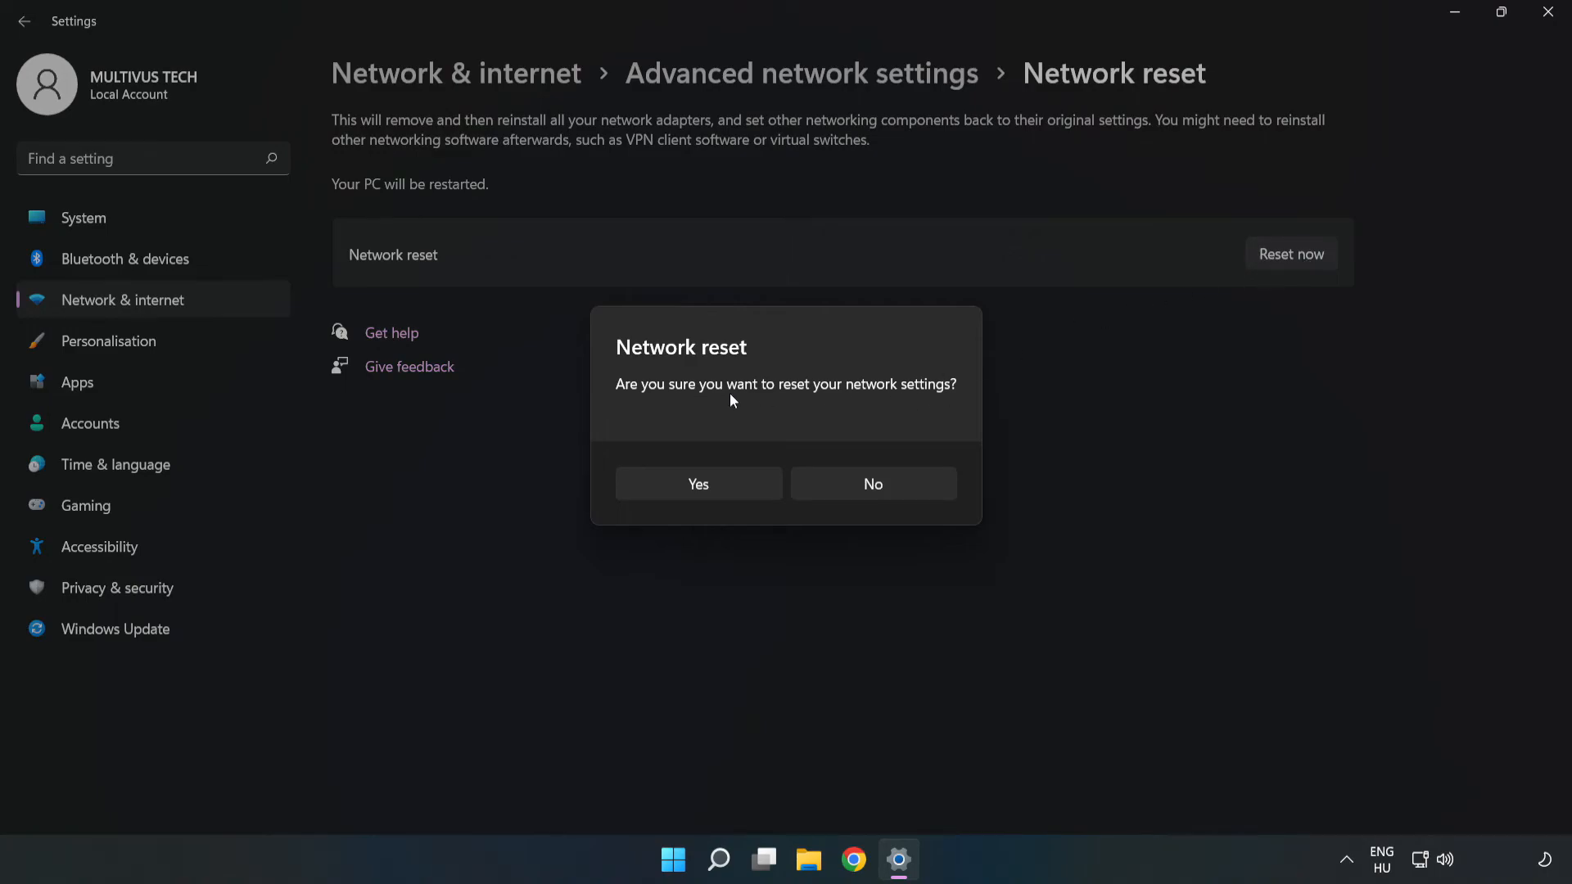
mouse_move(712, 494)
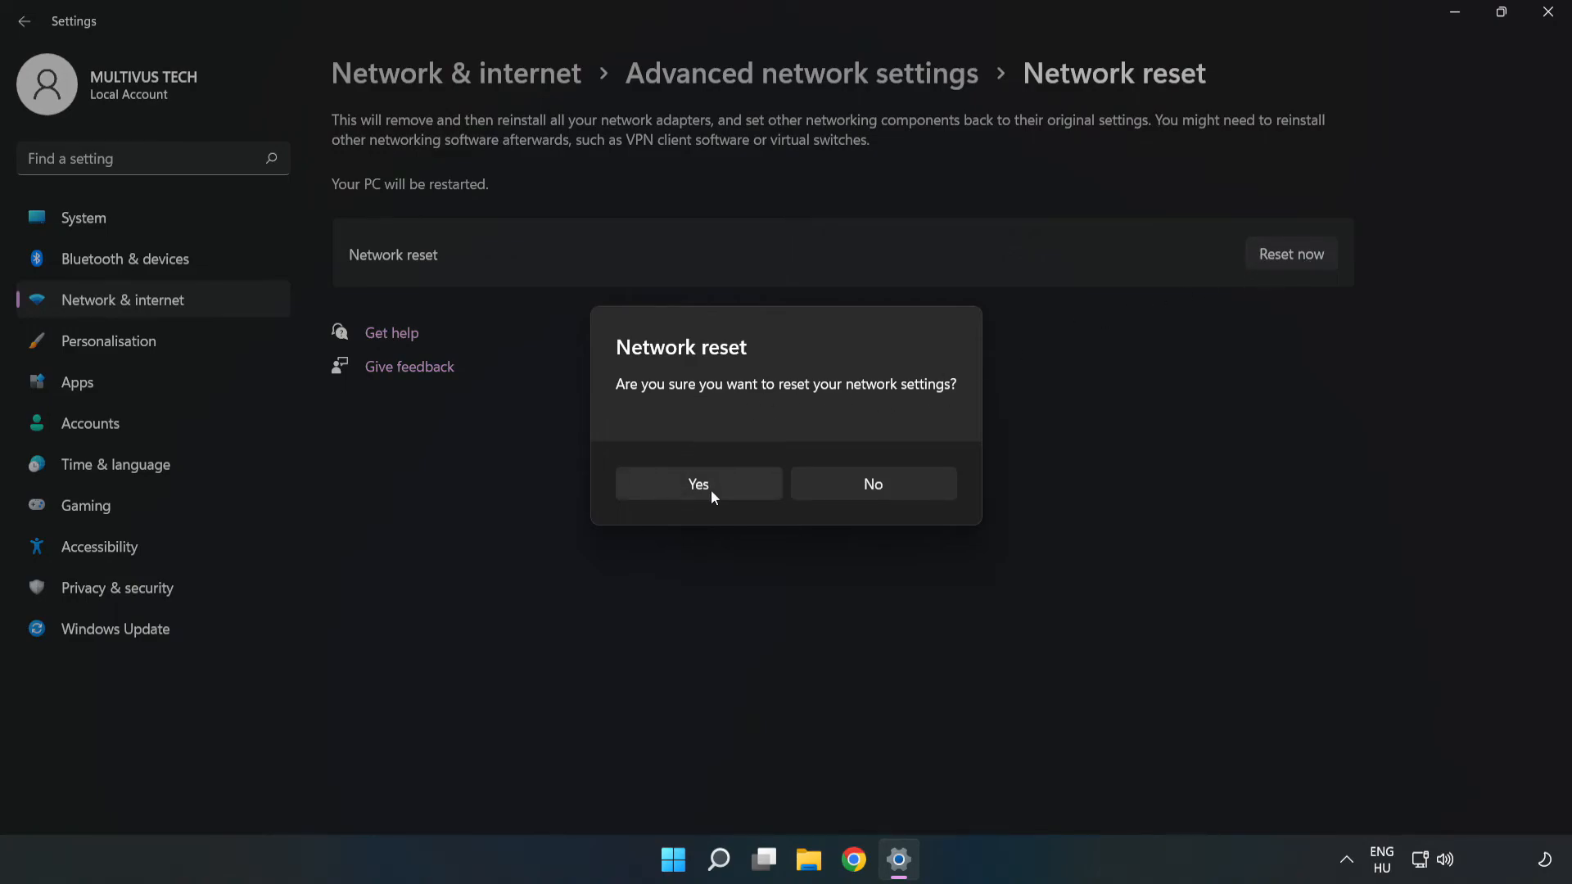
click(871, 484)
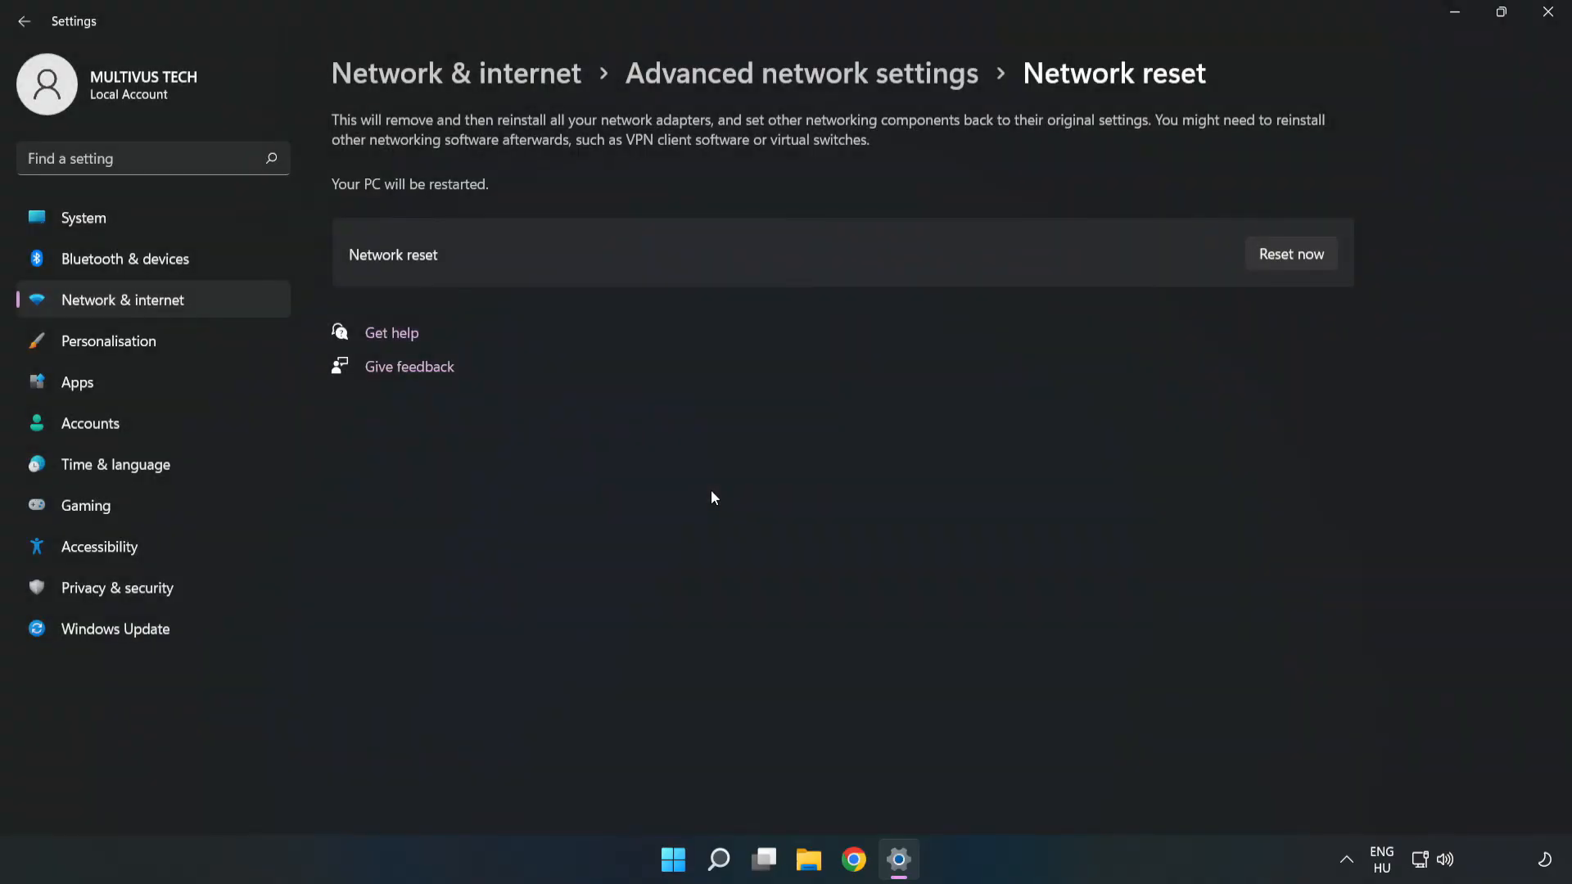
click(1291, 254)
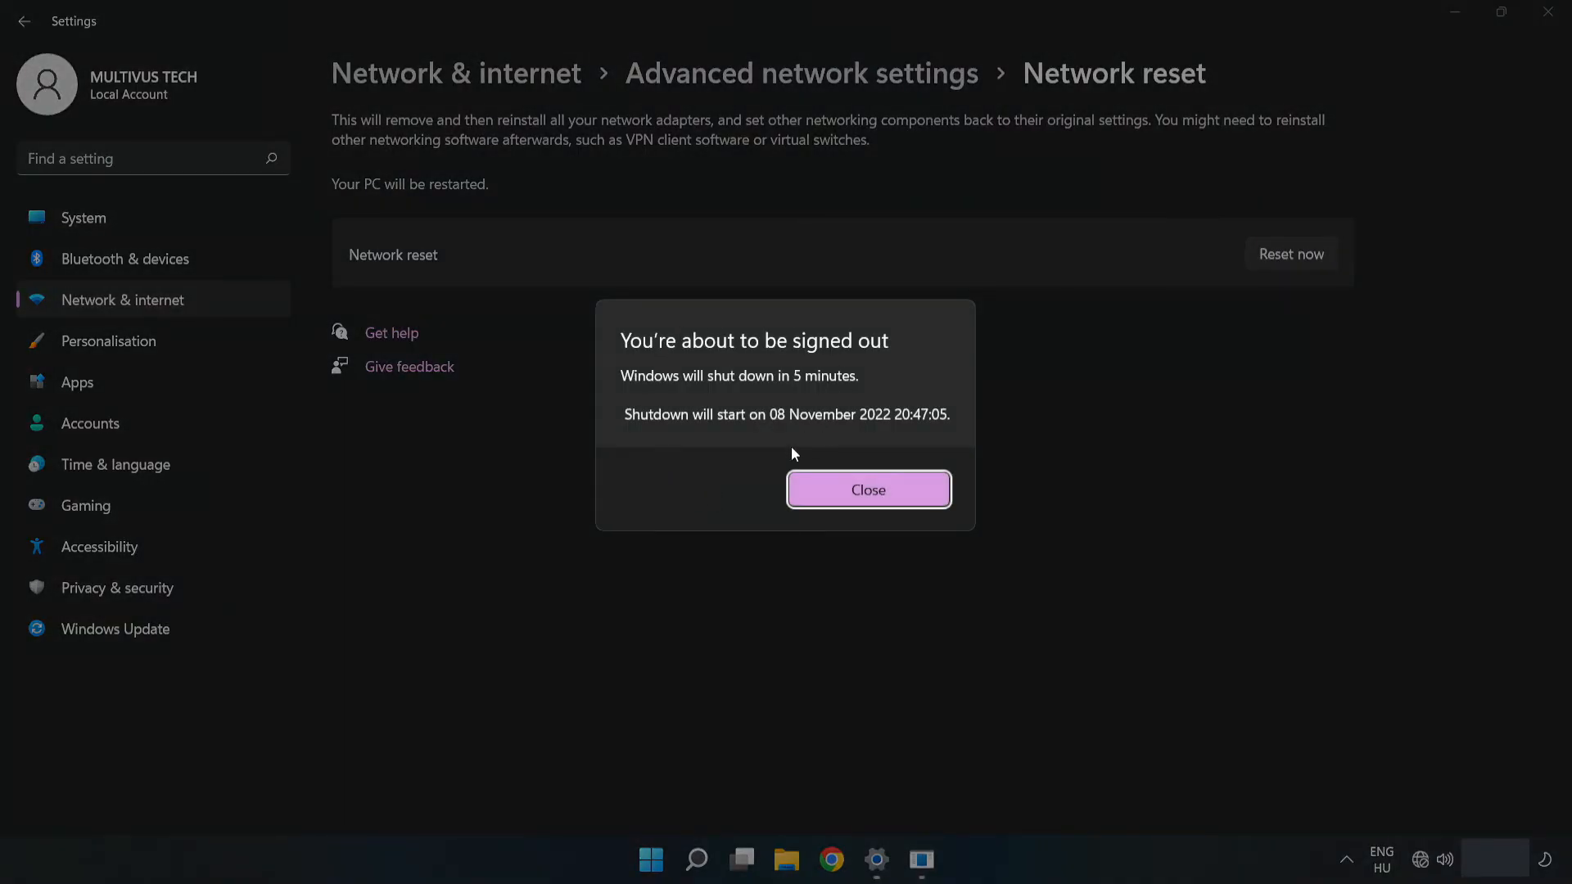
mouse_move(899, 501)
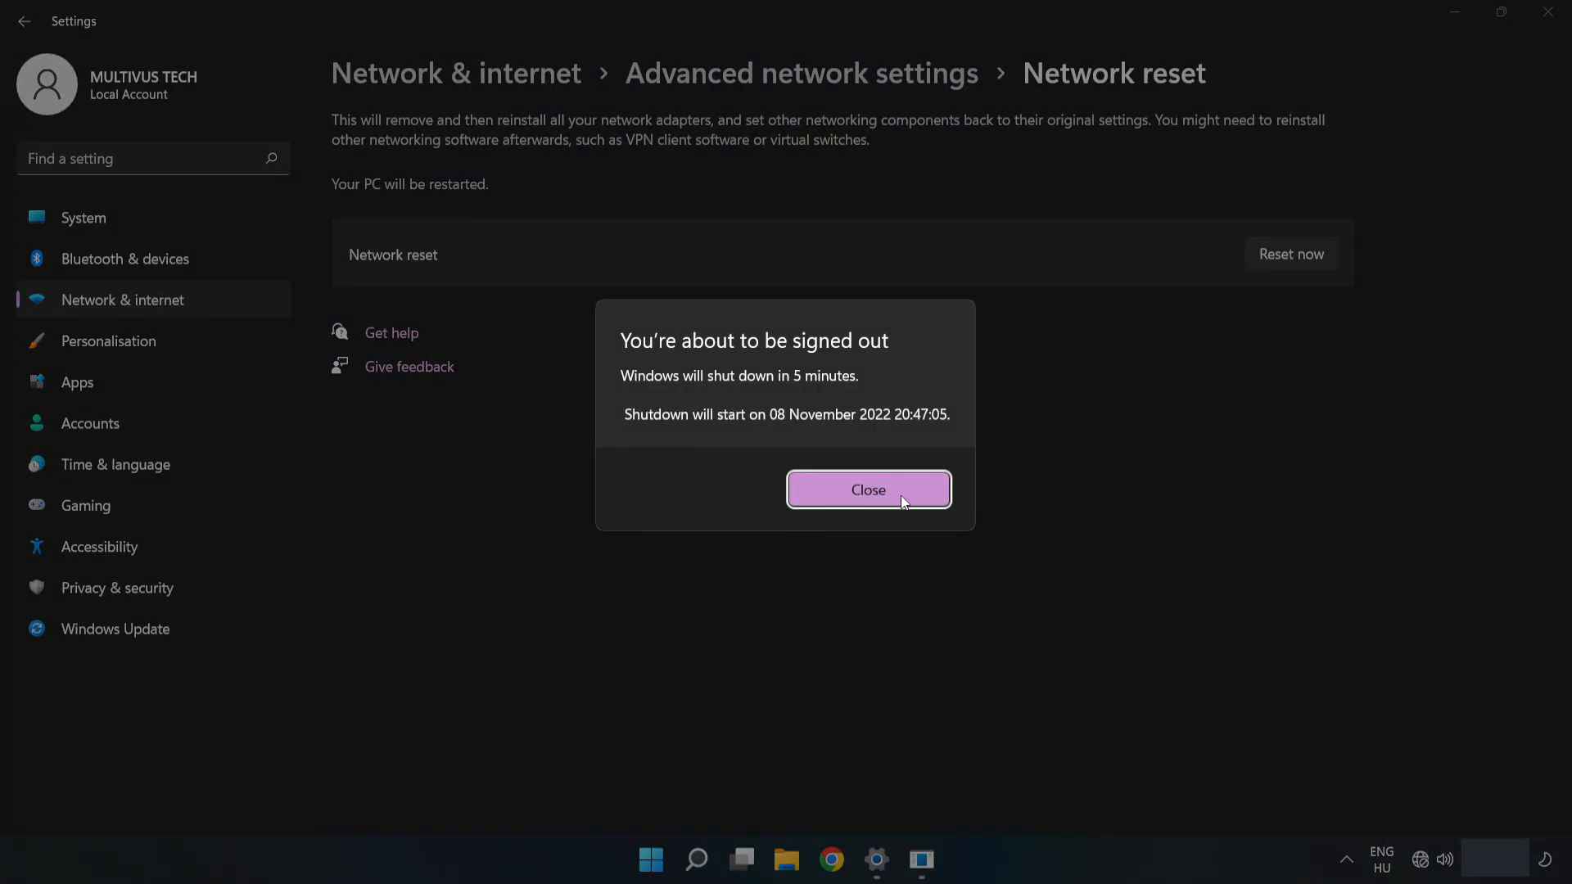
click(867, 491)
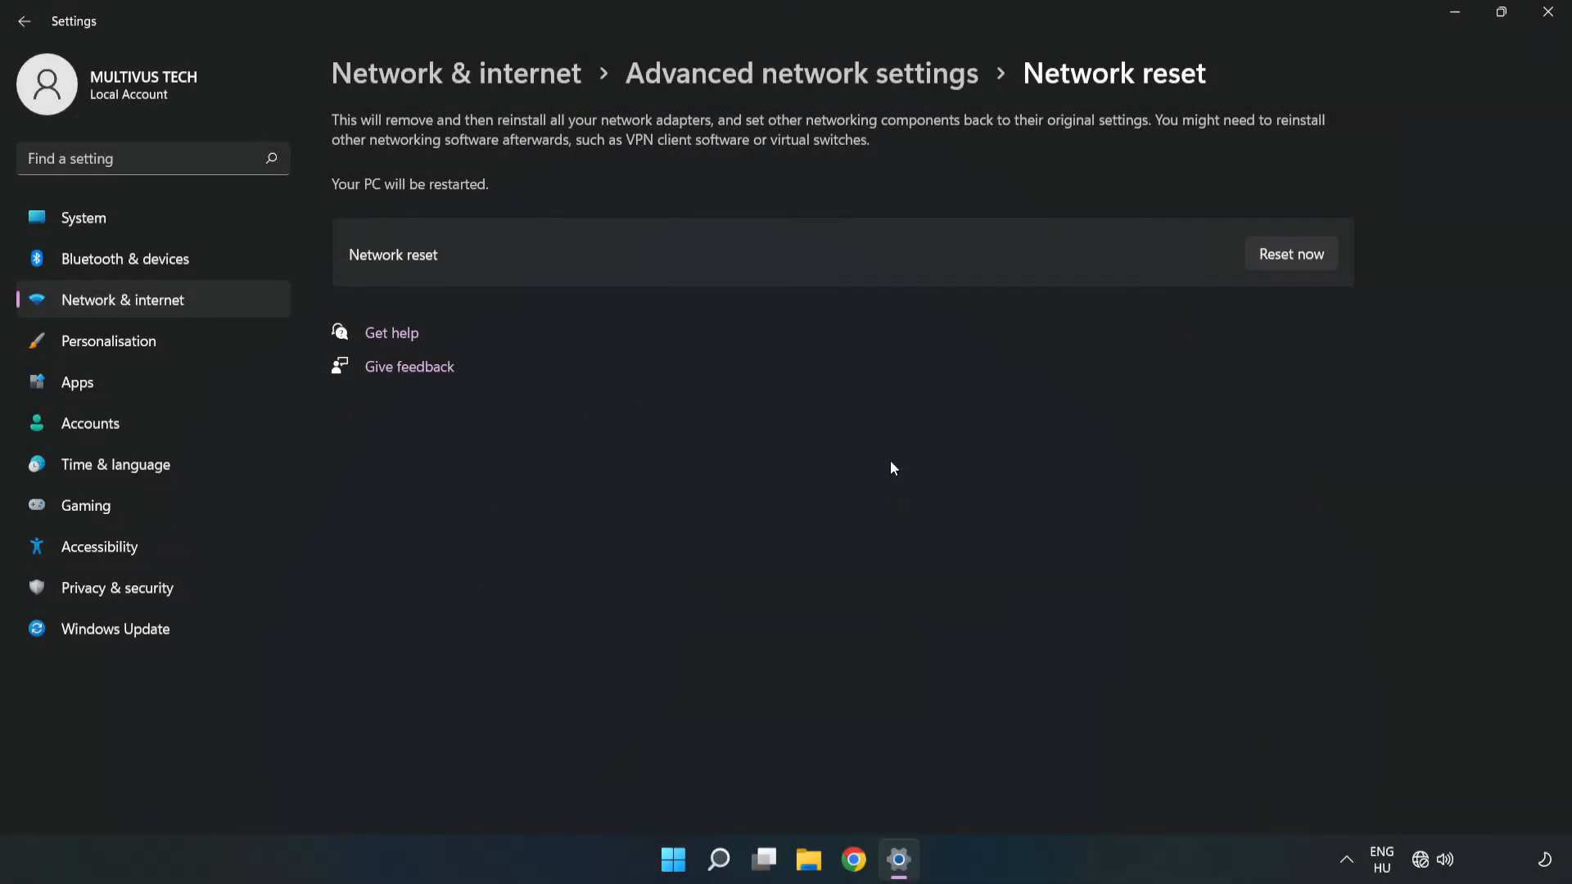
mouse_move(1547, 18)
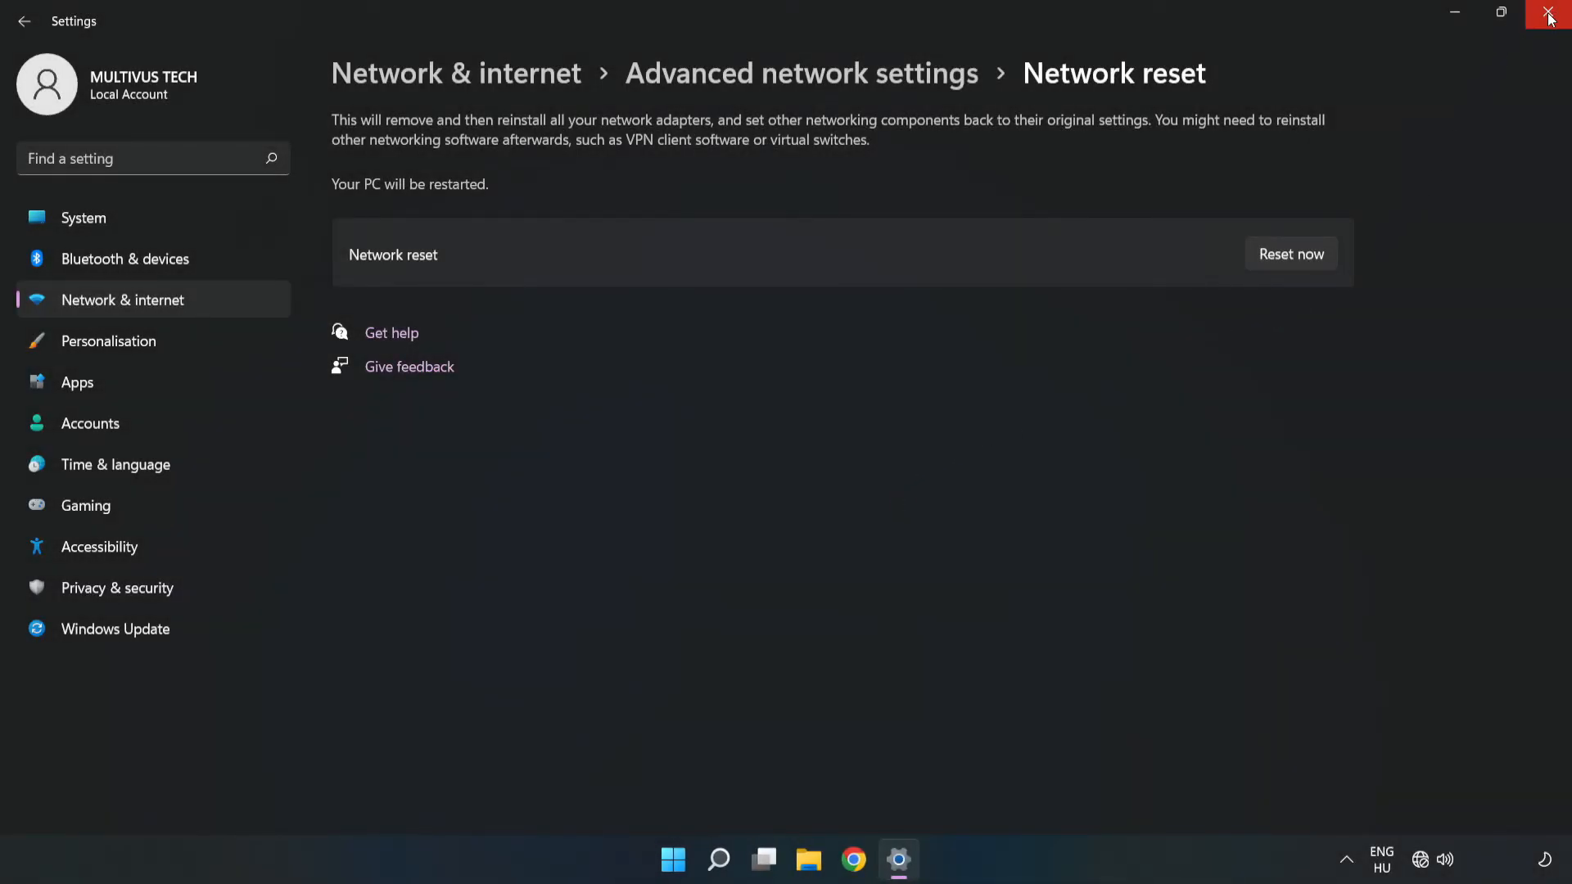
- Close Settings and show the Start menu's Sleep, Shut down and Restart options
click(1548, 18)
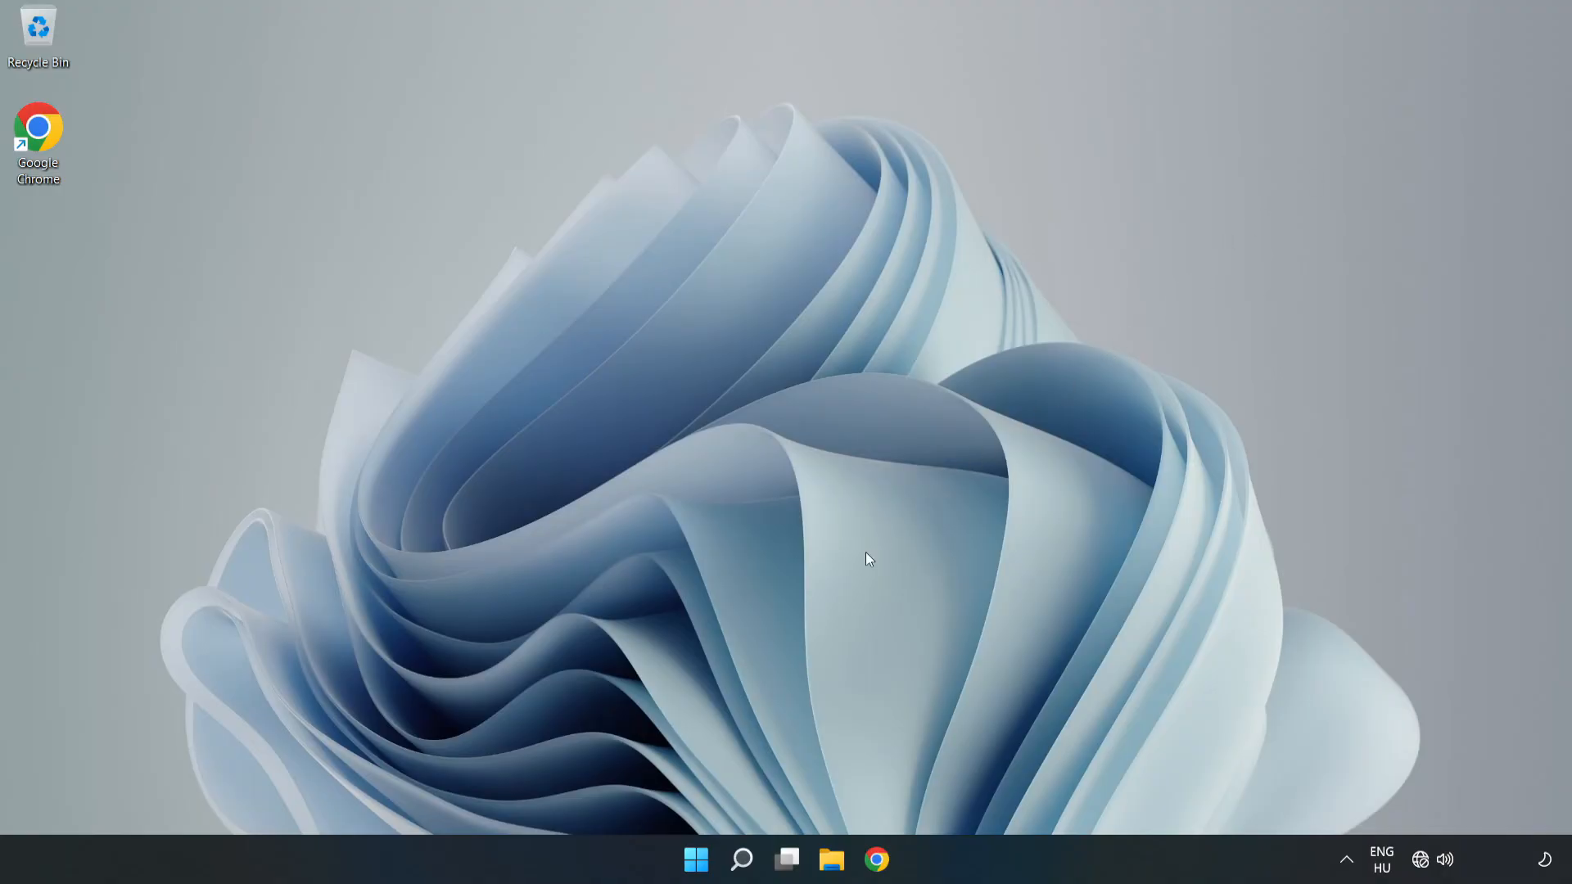
click(695, 859)
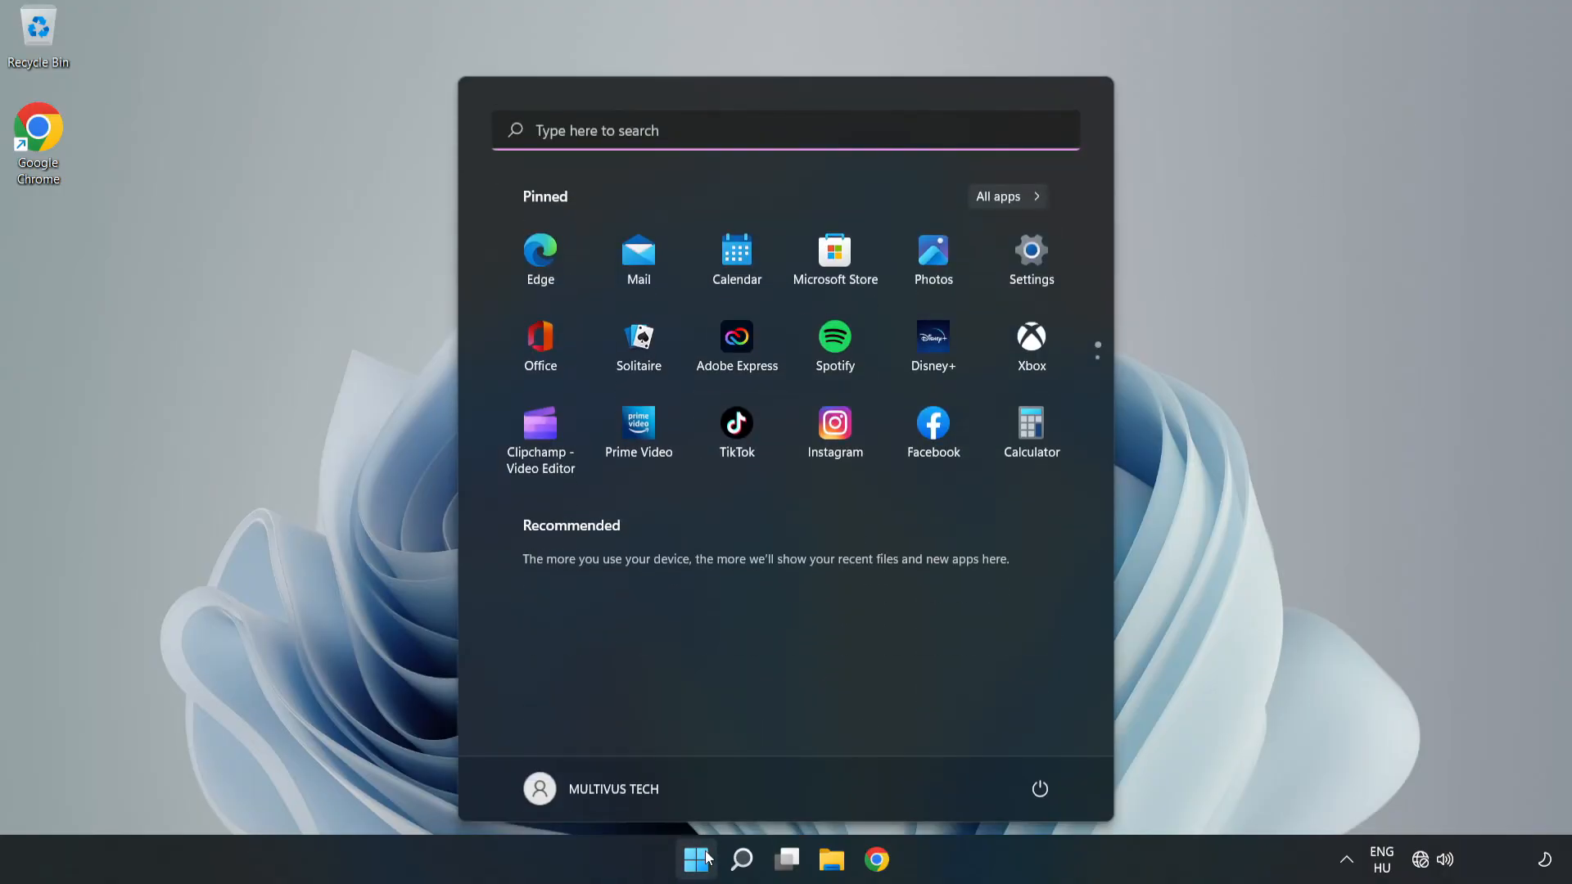
click(1040, 789)
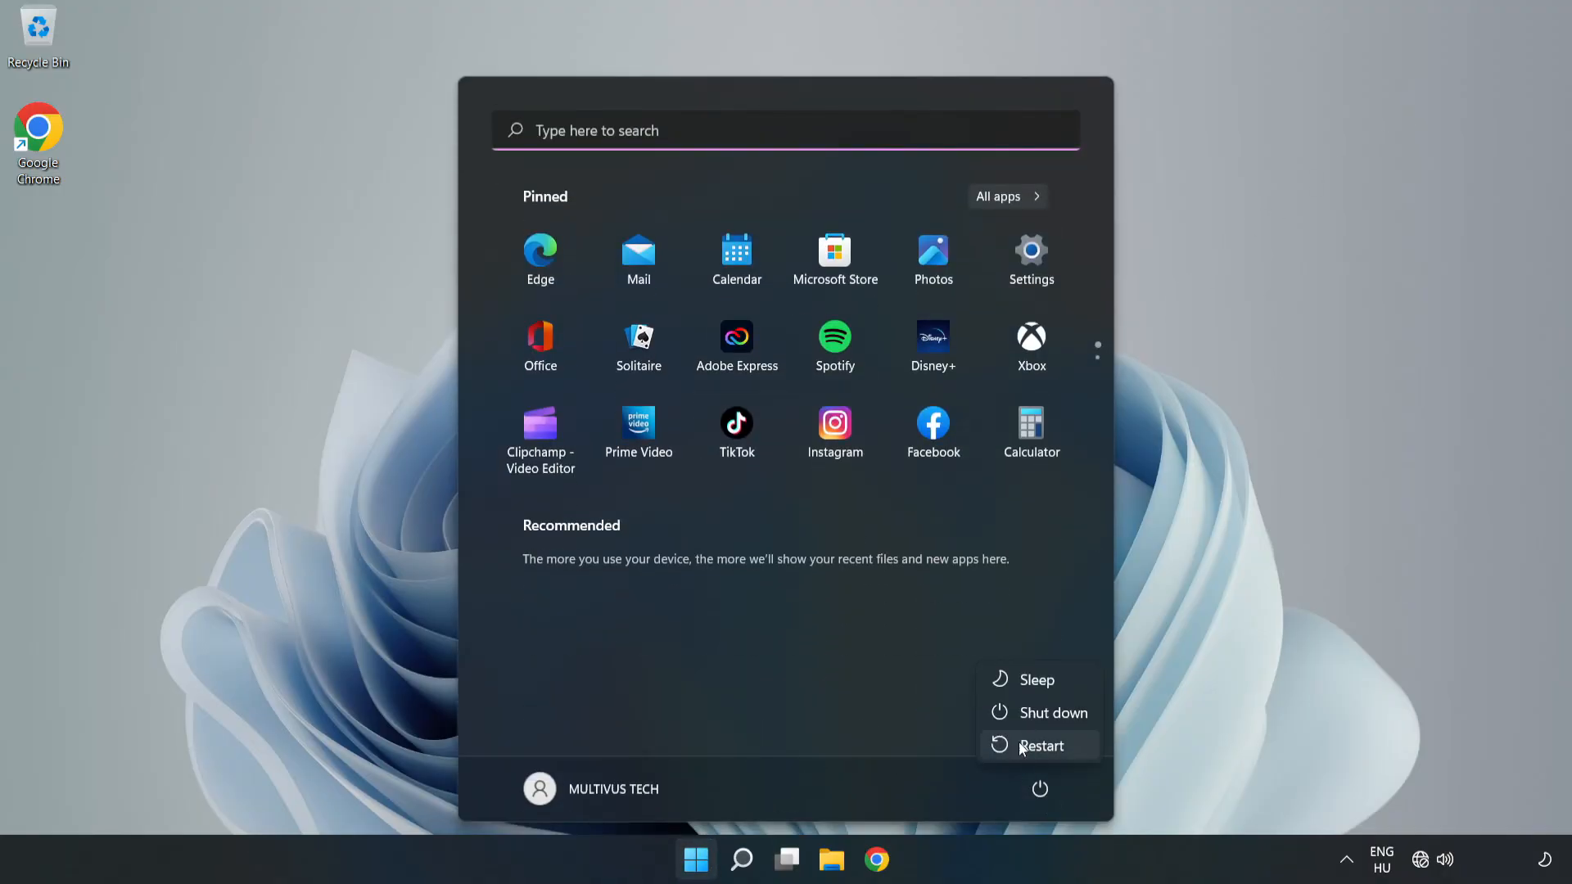